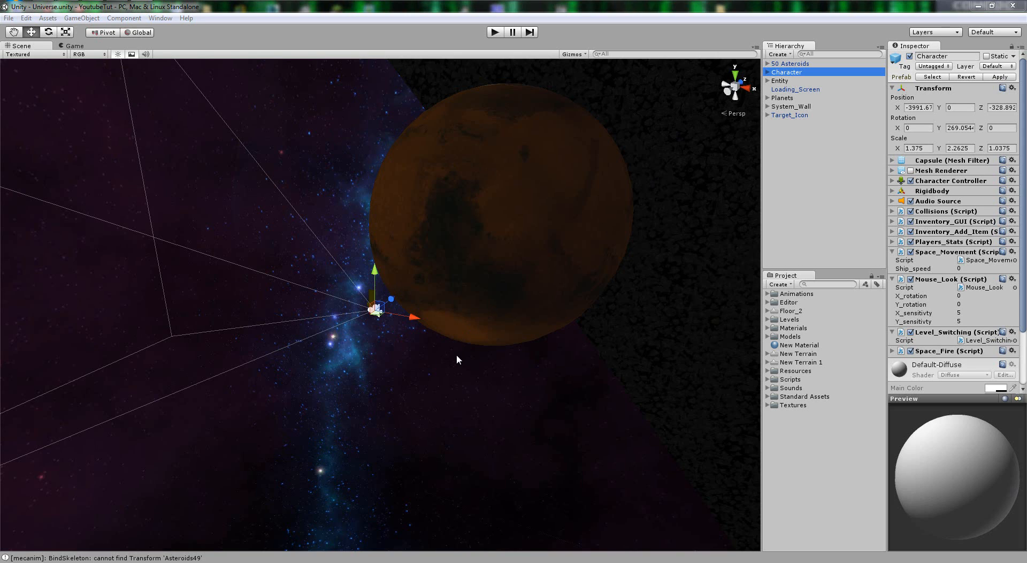
{"action": "mouse_move", "coordinate": [433, 324]}
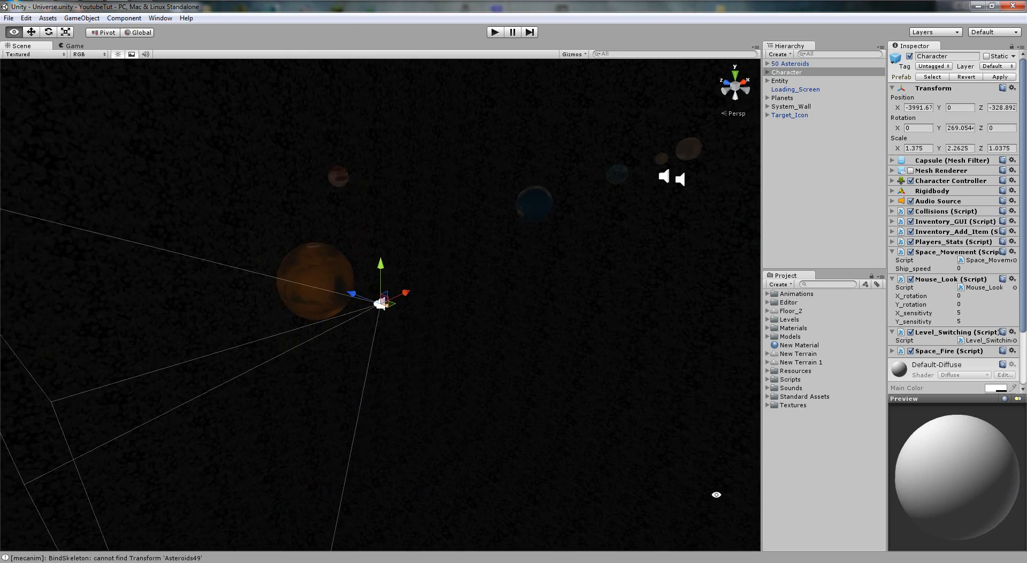
Select the Sun's Atmosphere object in the space scene
{"action": "left_click", "coordinate": [807, 208]}
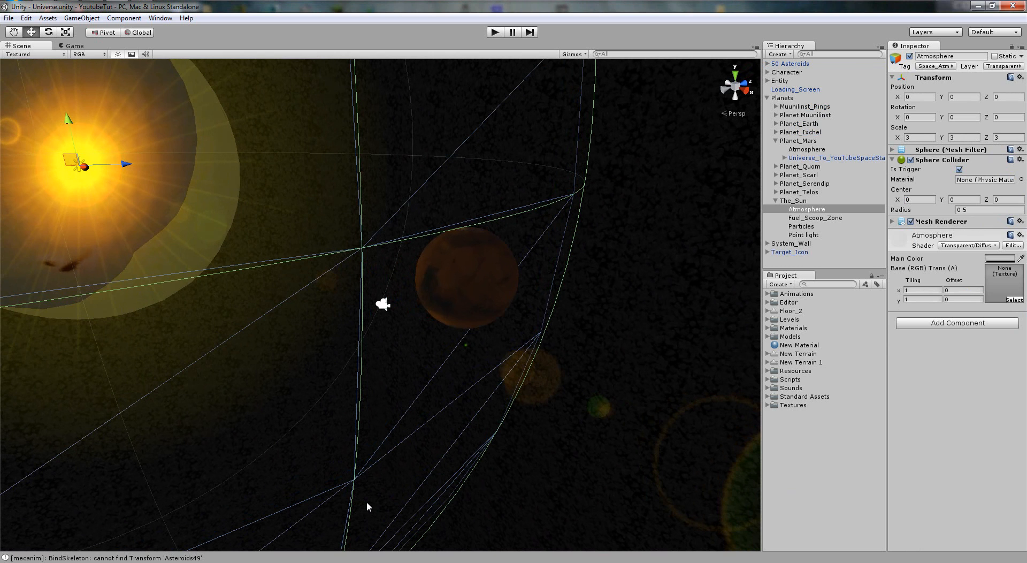
{"action": "mouse_move", "coordinate": [590, 190]}
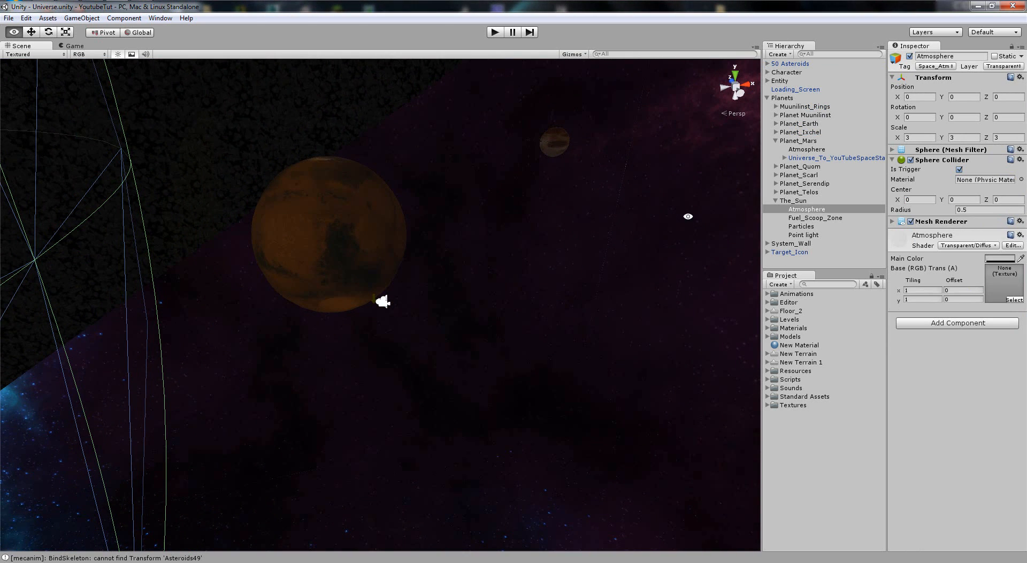
{"action": "mouse_move", "coordinate": [621, 230]}
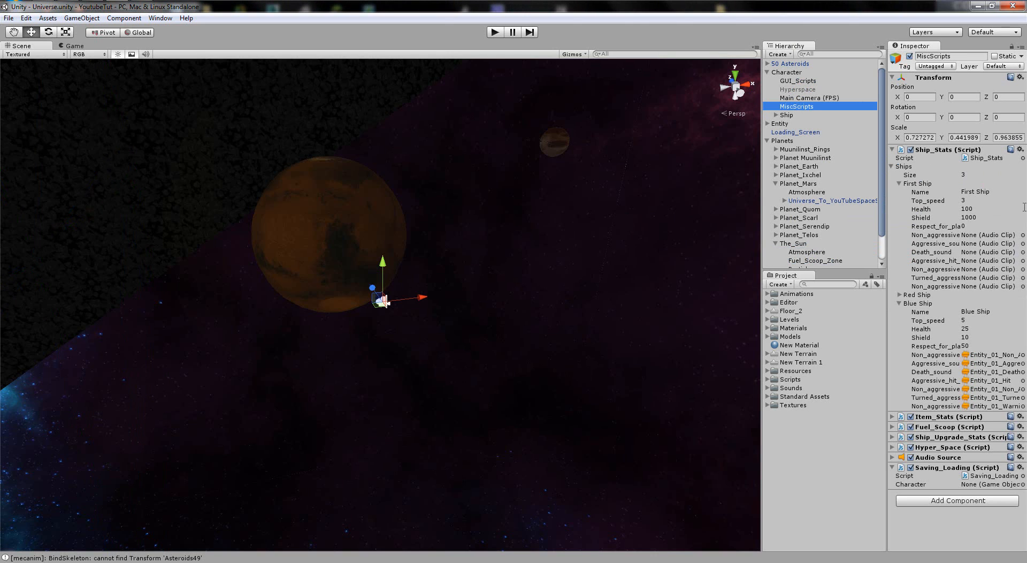
{"action": "mouse_move", "coordinate": [915, 247]}
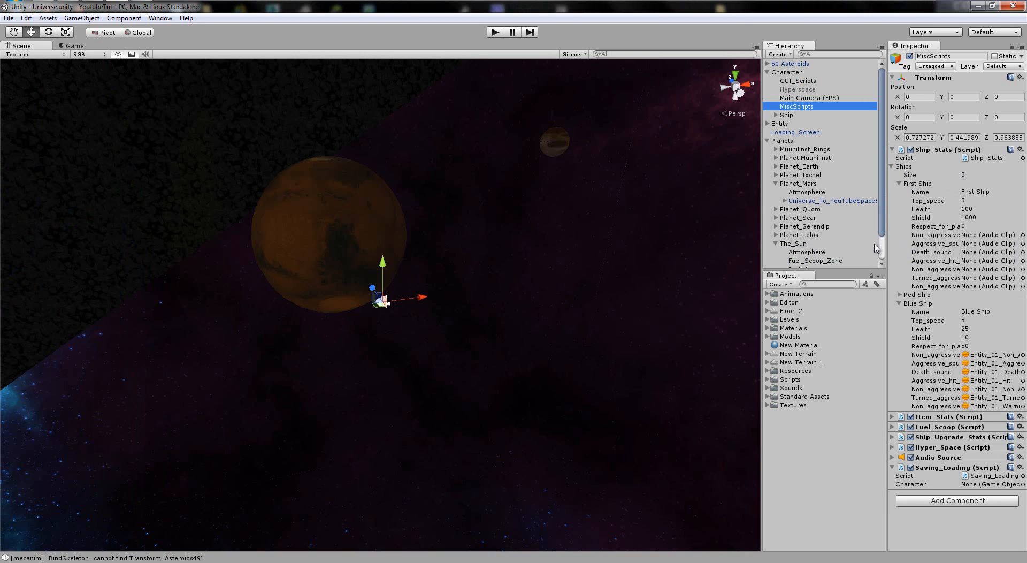
{"action": "mouse_move", "coordinate": [955, 304]}
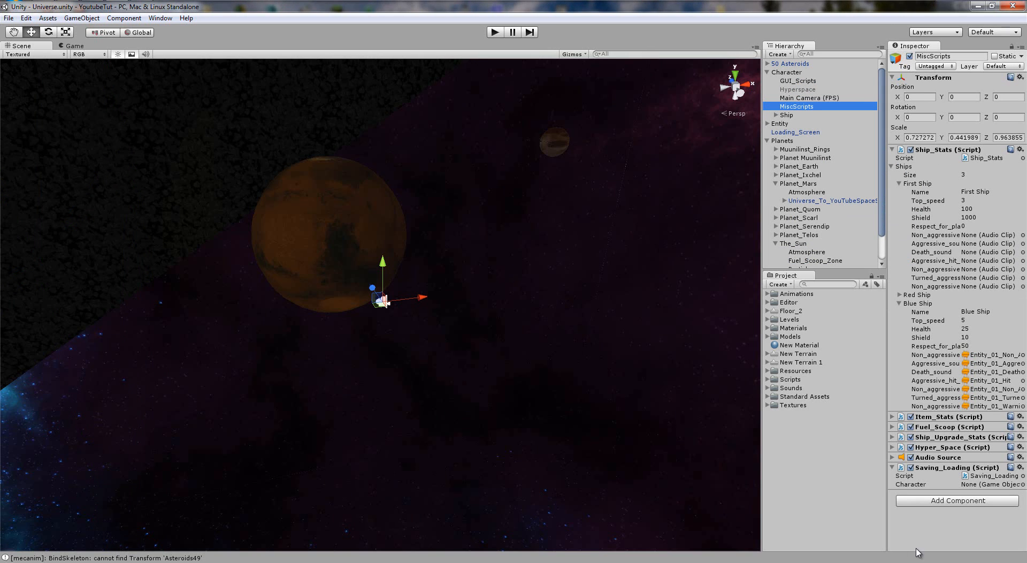
Add the Entity_Stats script component to MiscScripts via the 'en' search
{"action": "left_click", "coordinate": [957, 500]}
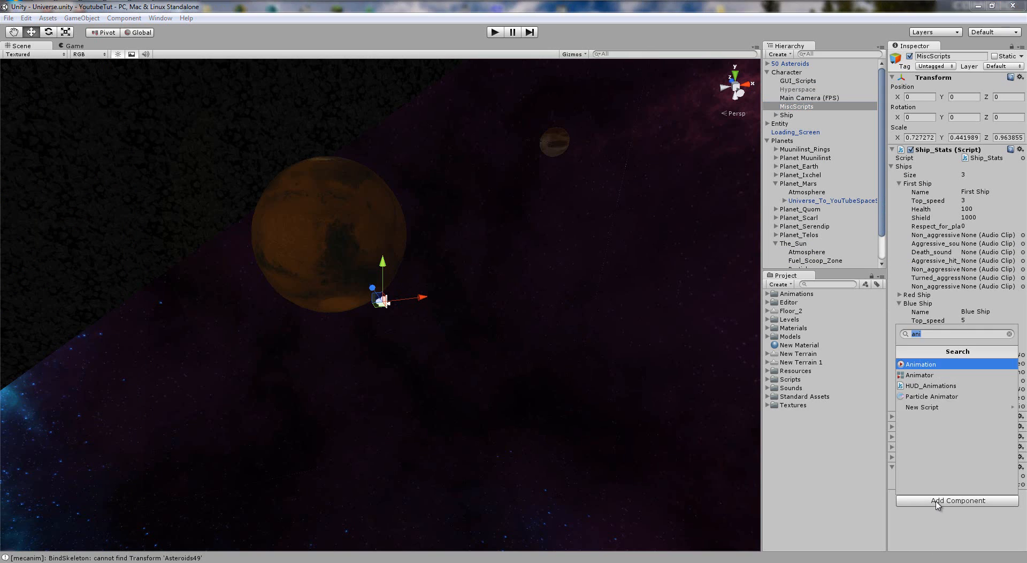
{"action": "type", "text": "en"}
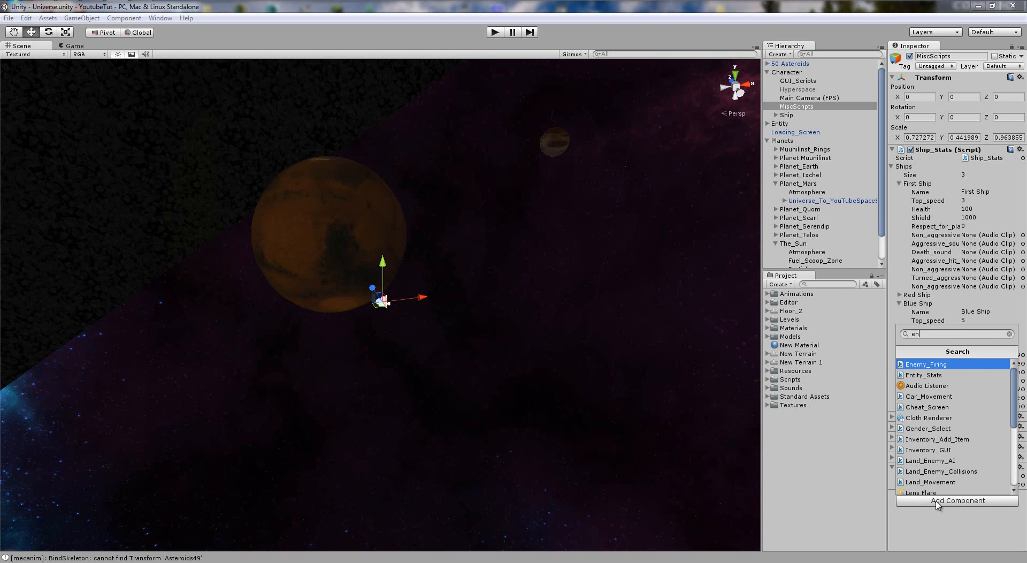
{"action": "left_click", "coordinate": [925, 374]}
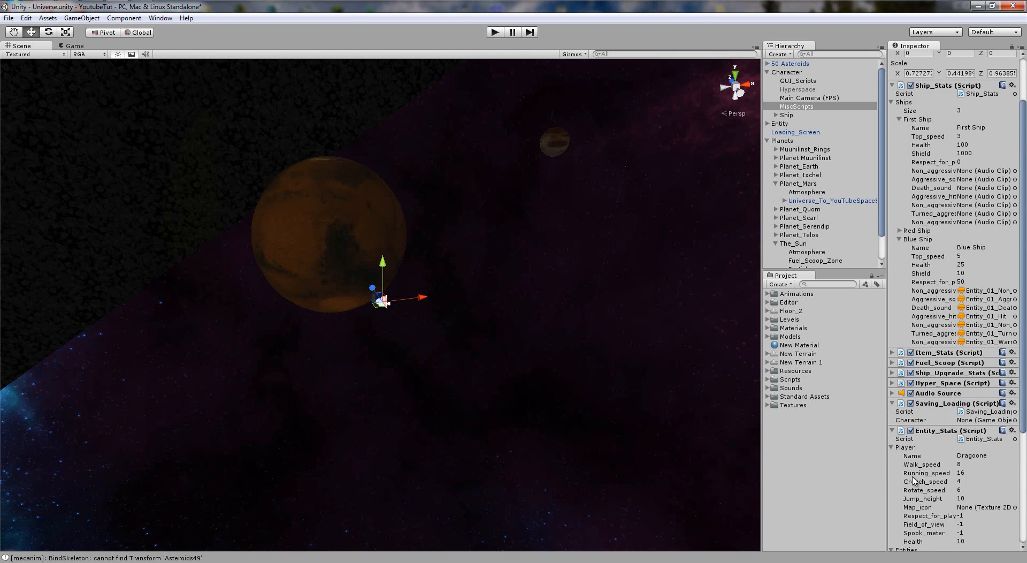
Review the Player's Jump_height, Field_of_view, Respect_for_player and Health values
{"action": "scroll", "scroll_direction": "down", "scroll_amount": 3}
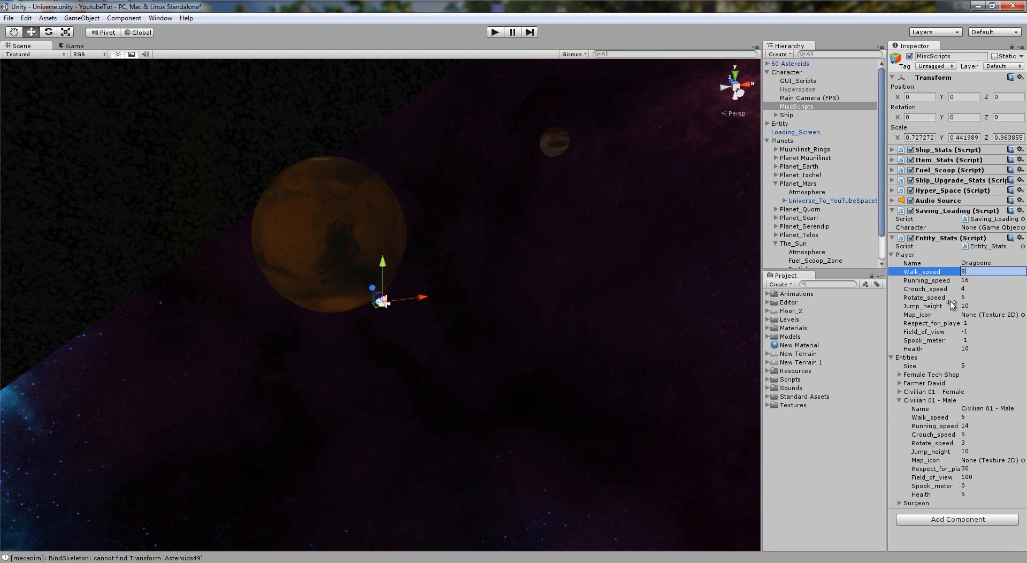
{"action": "left_click", "coordinate": [982, 305]}
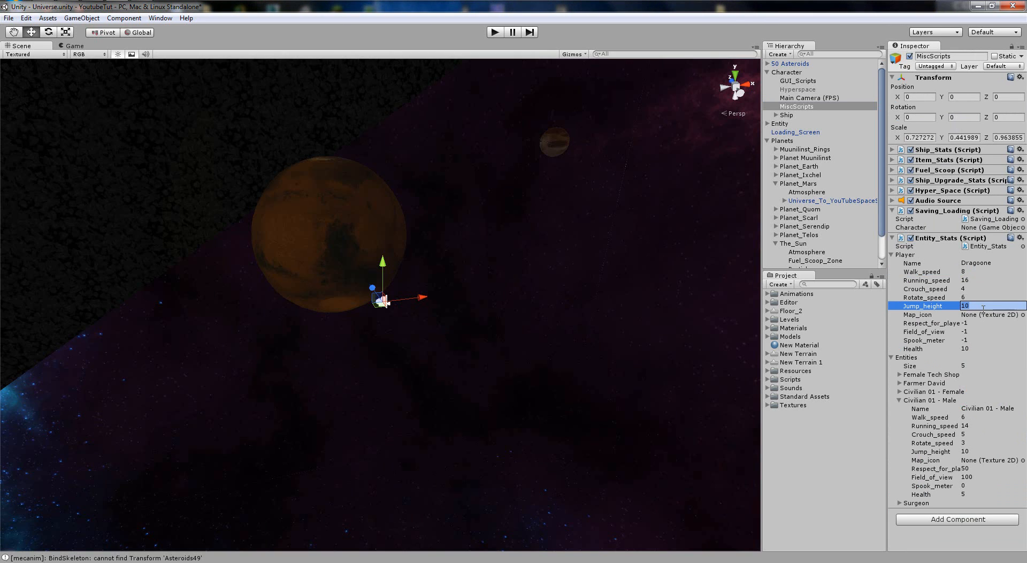
{"action": "left_click", "coordinate": [989, 322]}
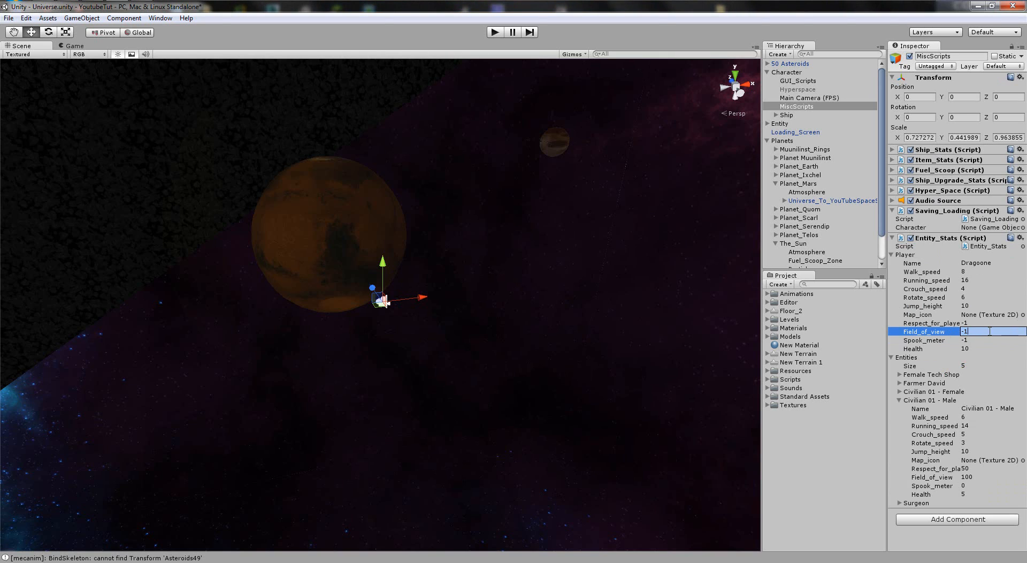
{"action": "left_click", "coordinate": [929, 323]}
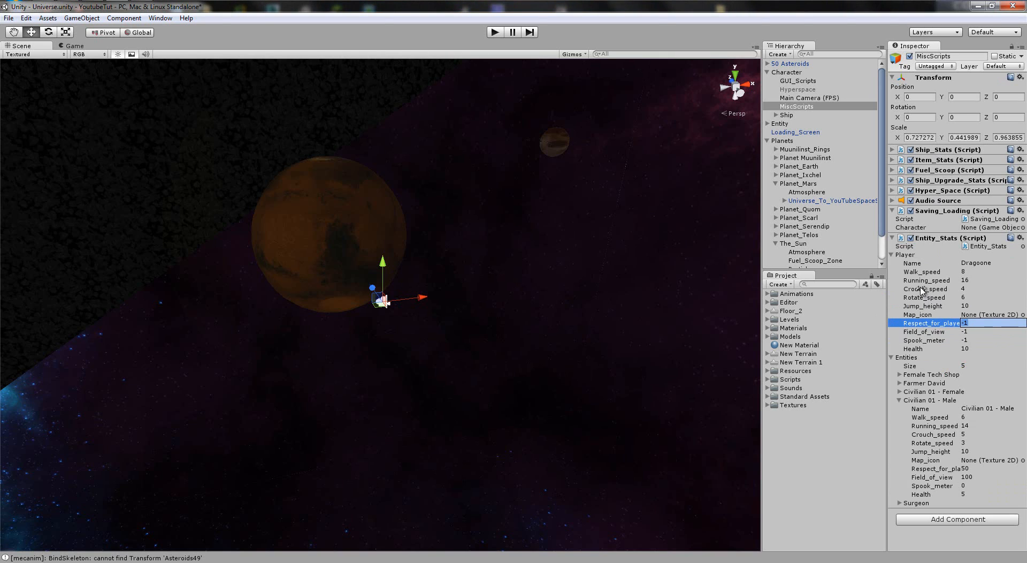
{"action": "mouse_move", "coordinate": [981, 291]}
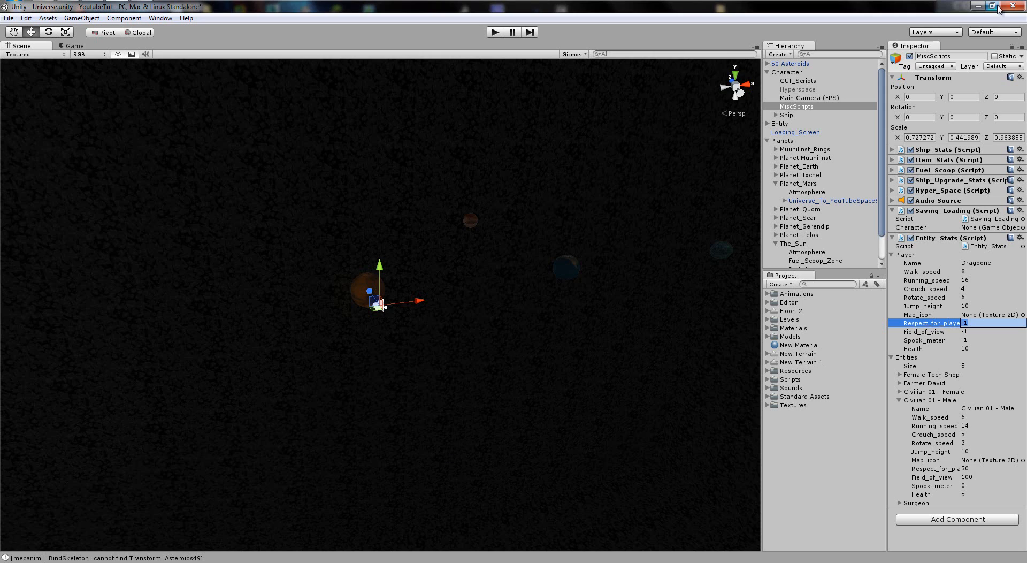
{"action": "left_click", "coordinate": [975, 348]}
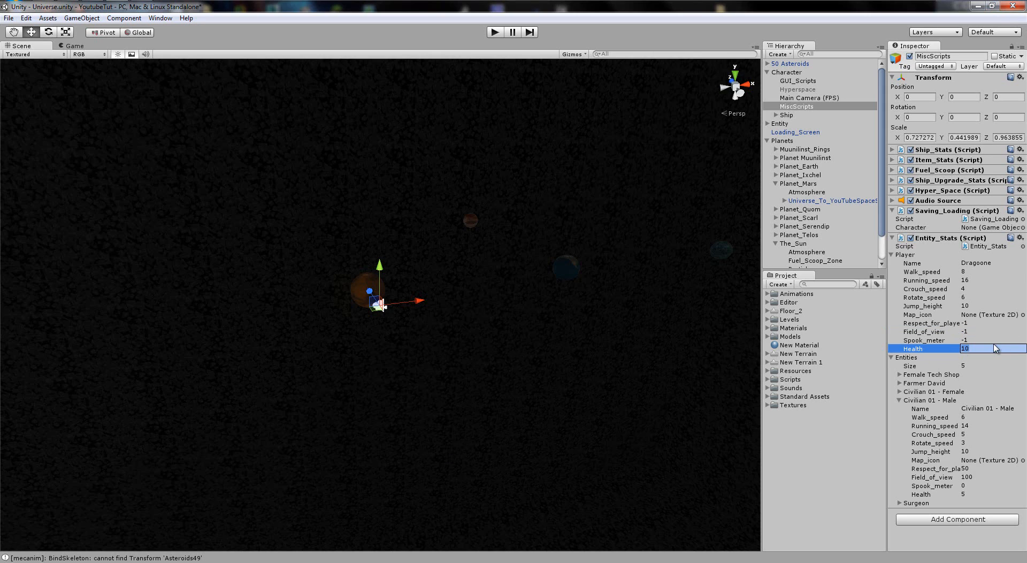
{"action": "mouse_move", "coordinate": [997, 259]}
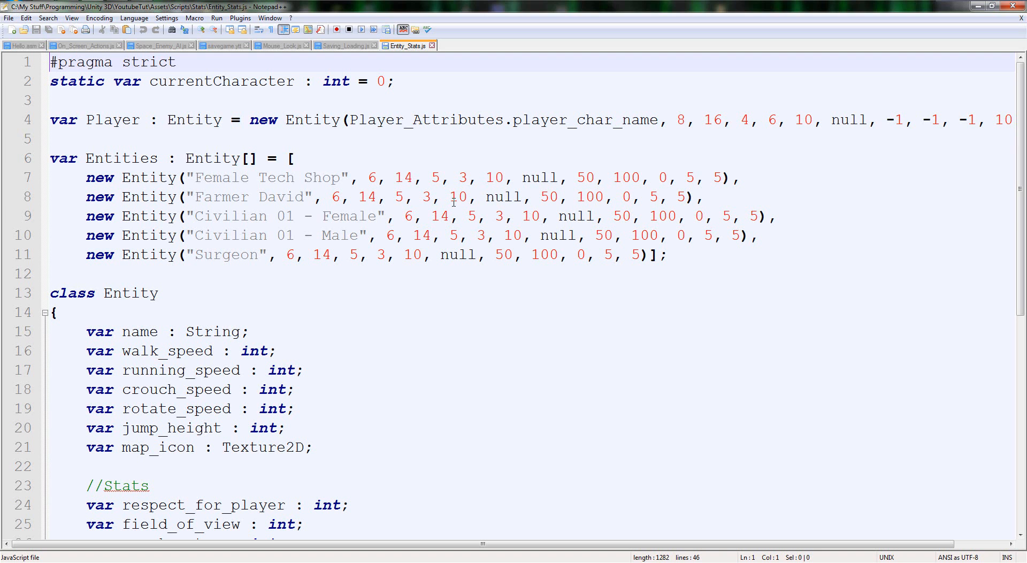
Declare 'var current_ship : int;' after the map_icon field in Entity_Stats.js
{"action": "scroll", "scroll_direction": "down", "scroll_amount": 3}
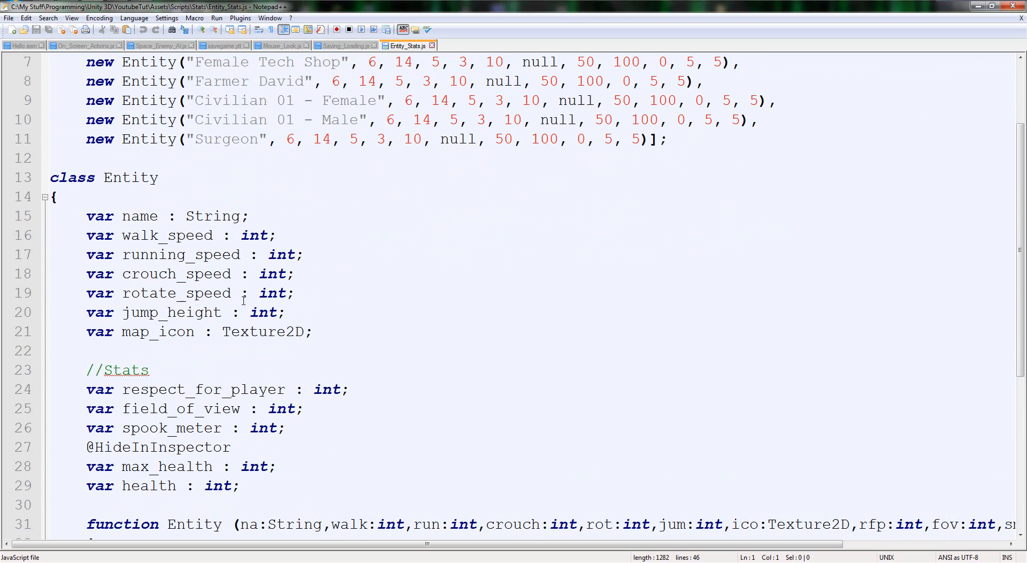
{"action": "left_click", "coordinate": [314, 331]}
{"action": "type", "text": "var"}
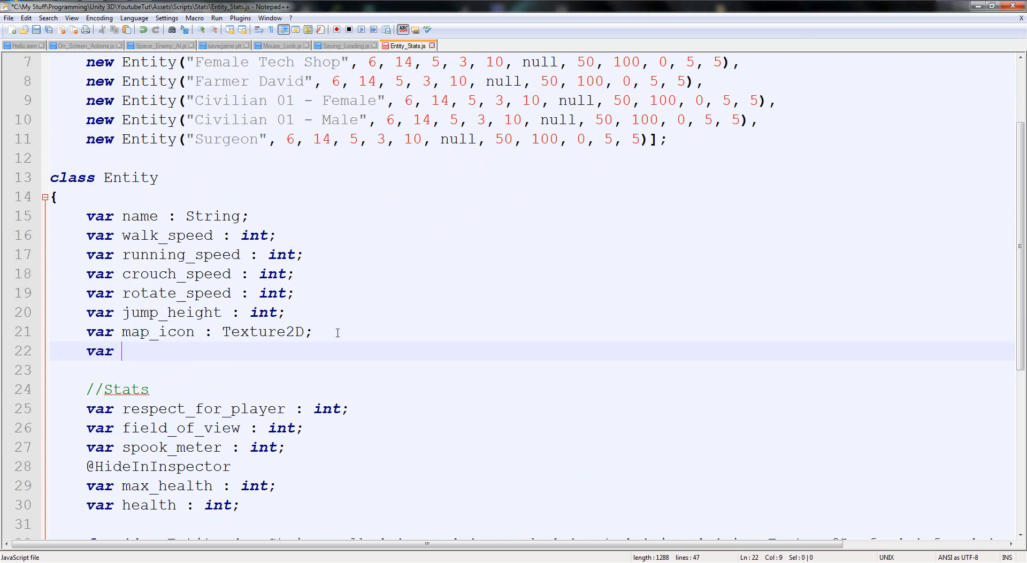
{"action": "type", "text": "current_sh"}
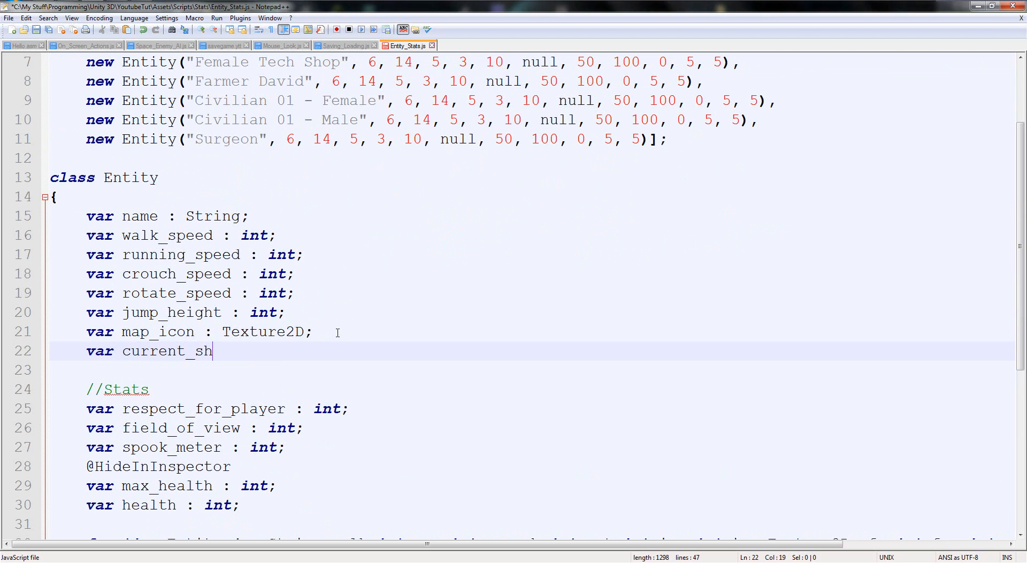
{"action": "type", "text": "ip : int;"}
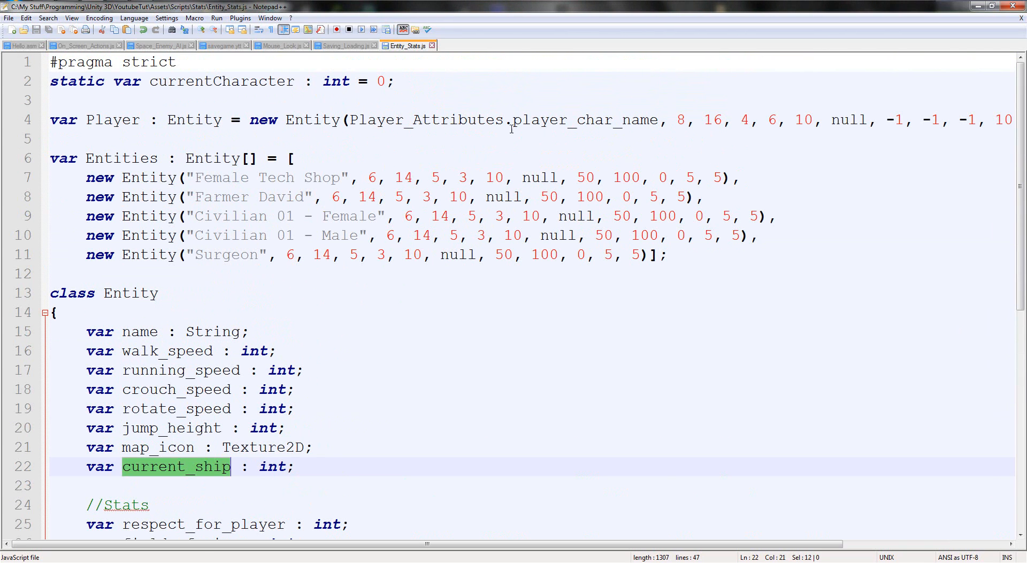
Pass 0 for current_ship in the player's new Entity(...) call
{"action": "left_click", "coordinate": [881, 120]}
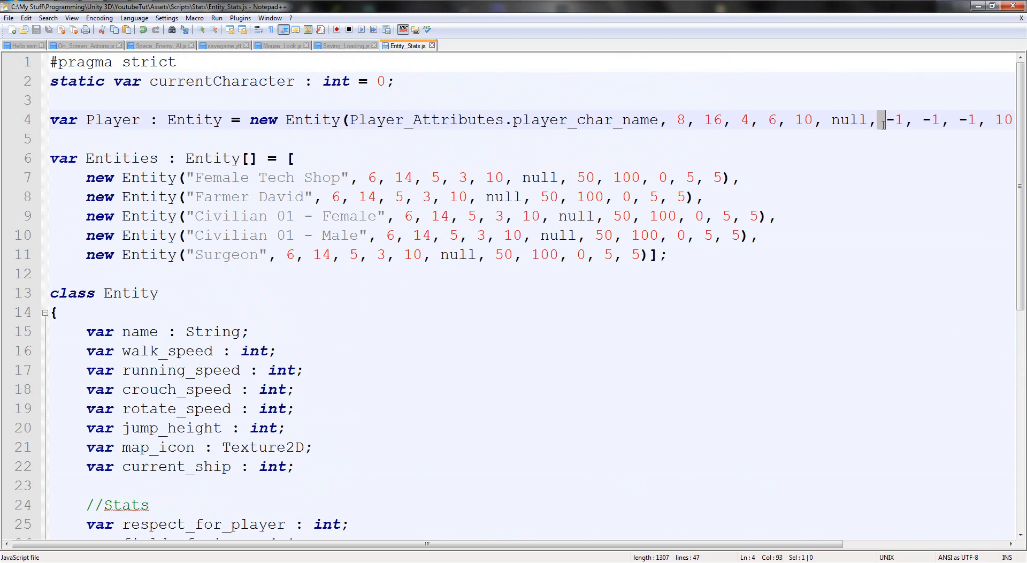
{"action": "type", "text": "0,"}
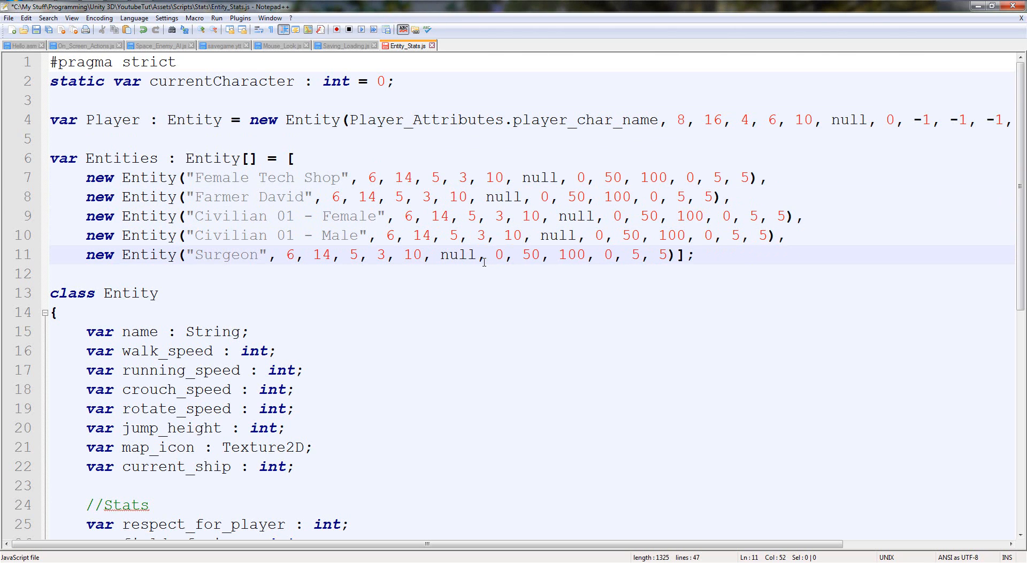
Add a 'cs:int' parameter before rfp in the Entity constructor signature
{"action": "double_click", "coordinate": [176, 408]}
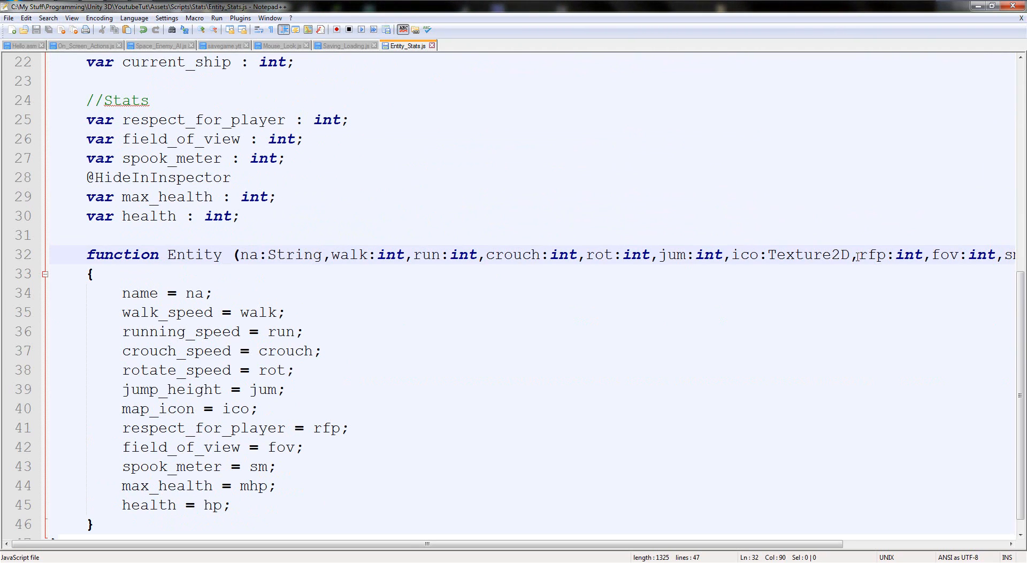
{"action": "type", "text": "cs"}
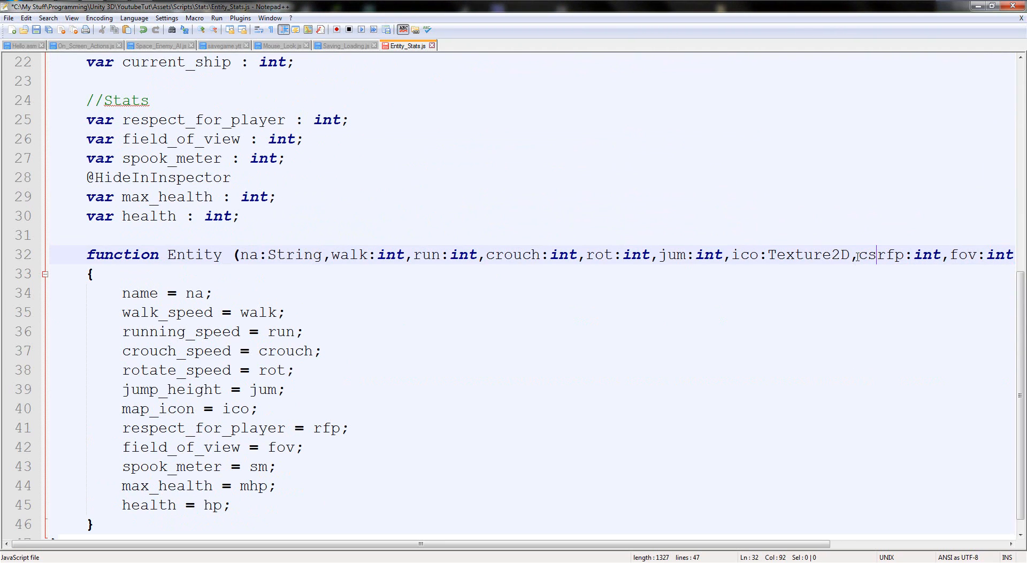
{"action": "type", "text": ","}
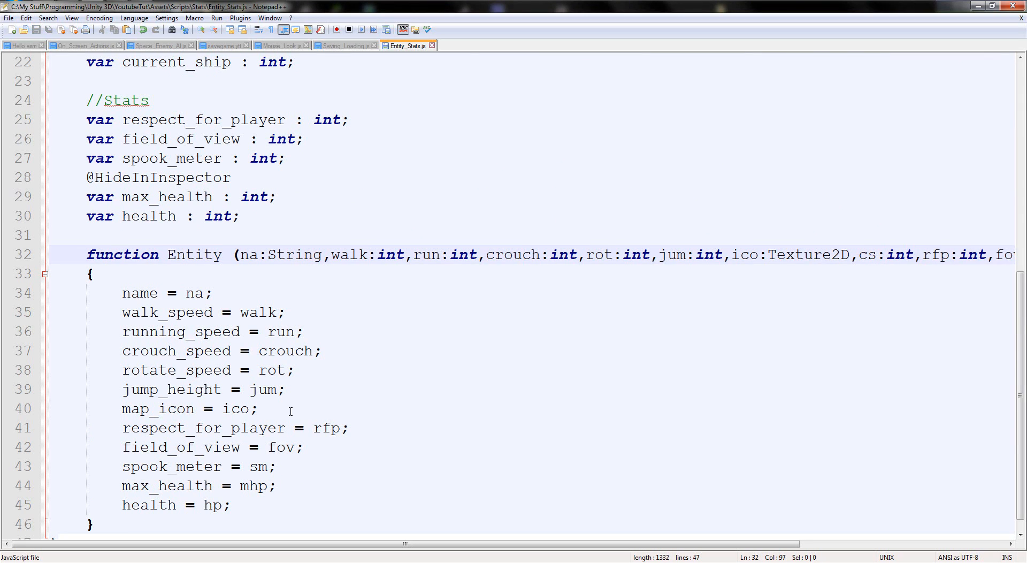
{"action": "type", "text": "currentCharacter"}
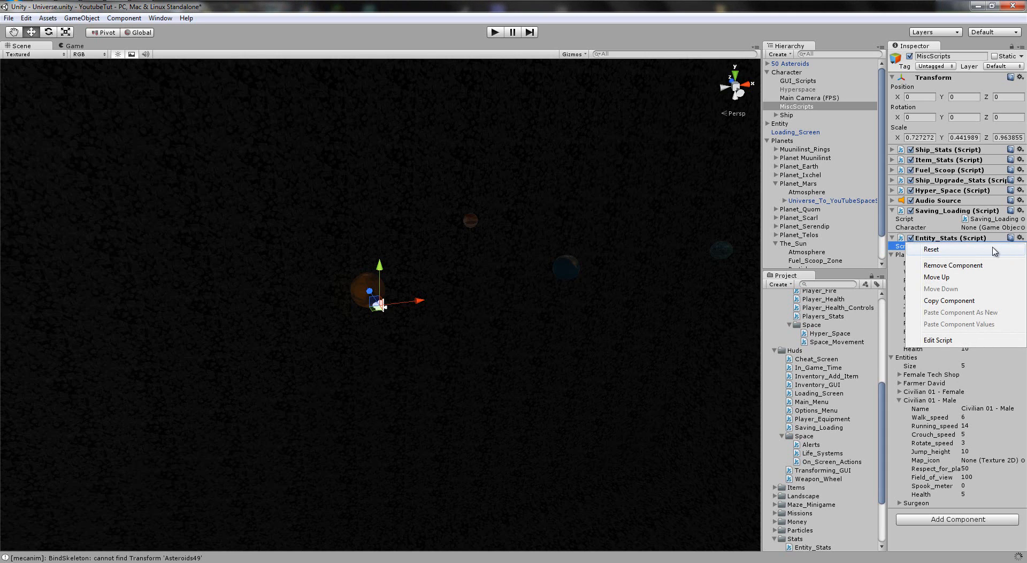
{"action": "left_click", "coordinate": [931, 250]}
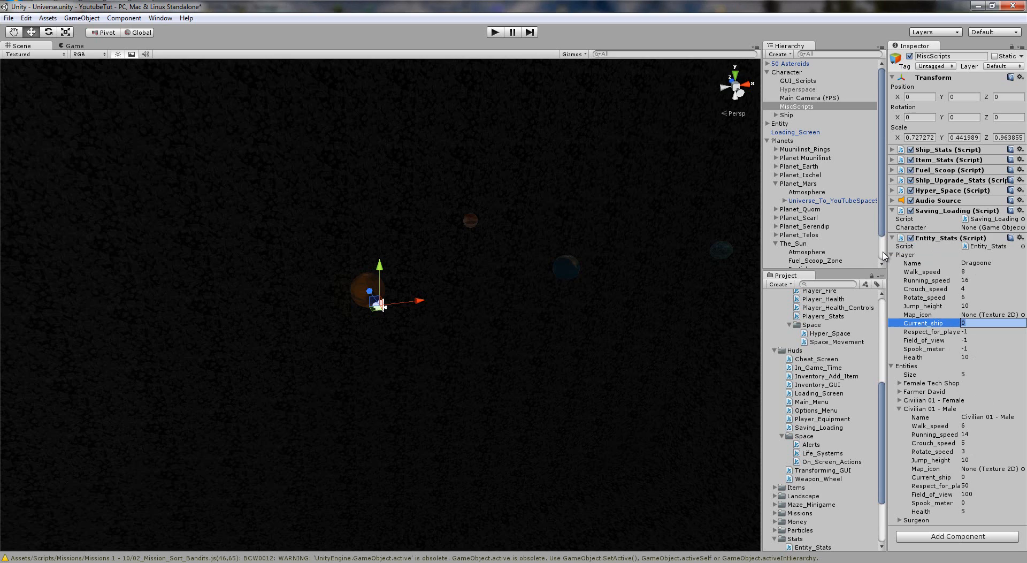
{"action": "mouse_move", "coordinate": [835, 83]}
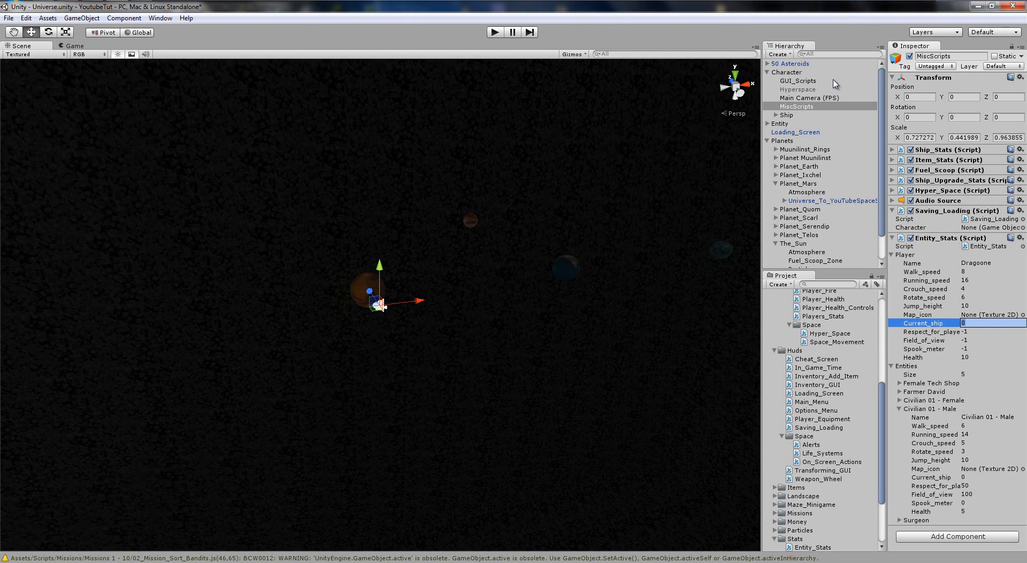
{"action": "left_click", "coordinate": [892, 150]}
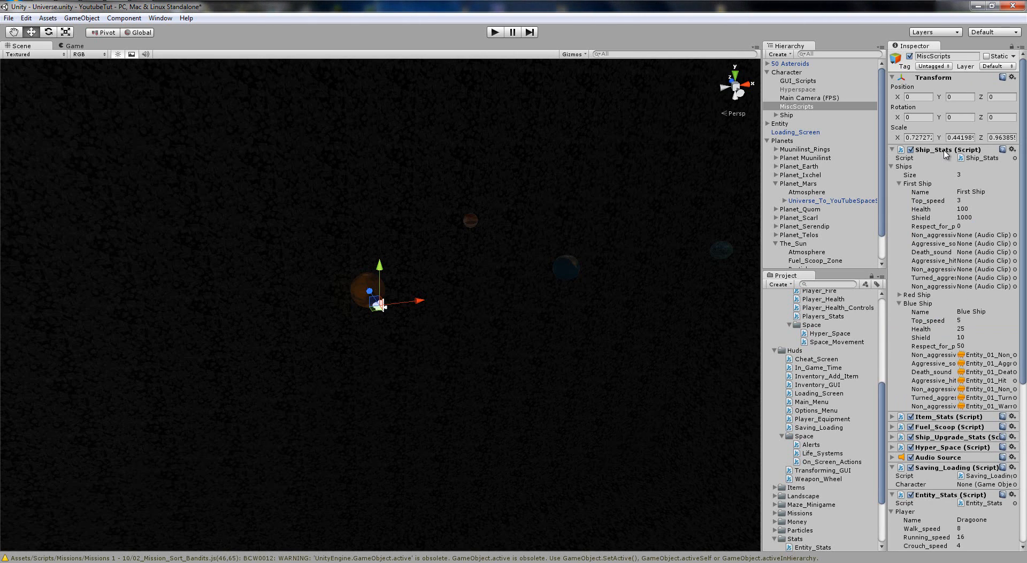
{"action": "mouse_move", "coordinate": [923, 381]}
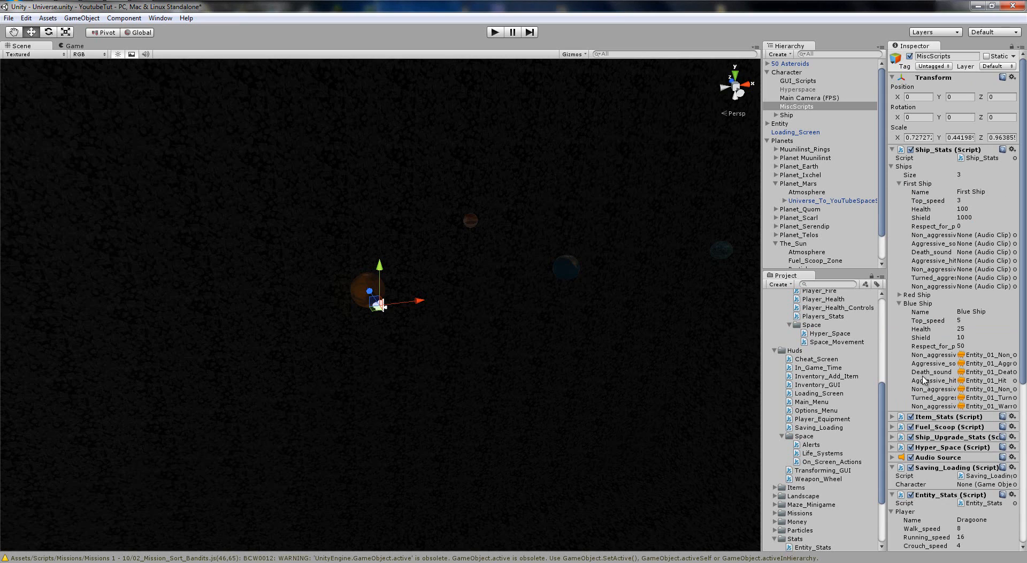
{"action": "left_click", "coordinate": [982, 217]}
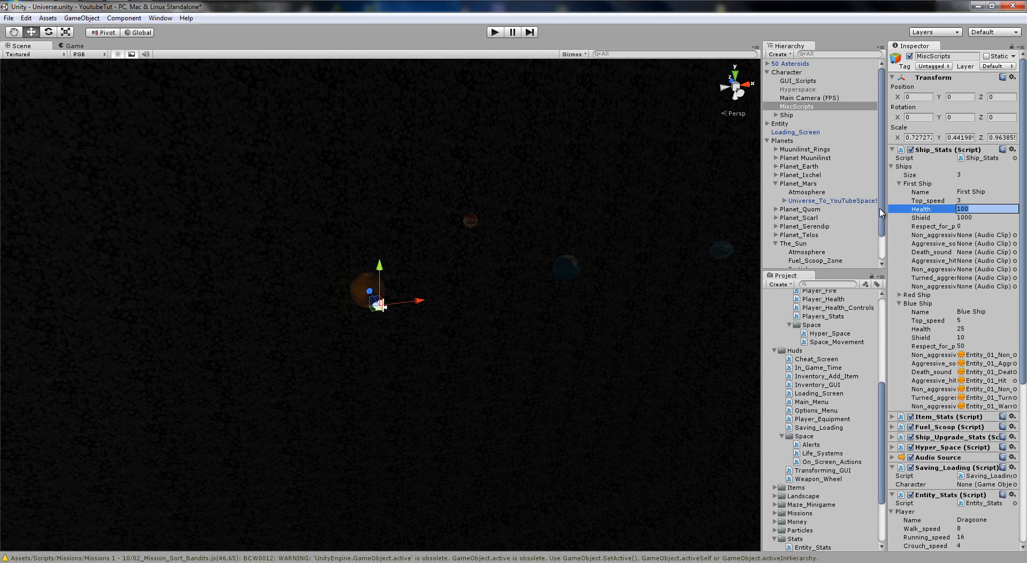
{"action": "mouse_move", "coordinate": [914, 310]}
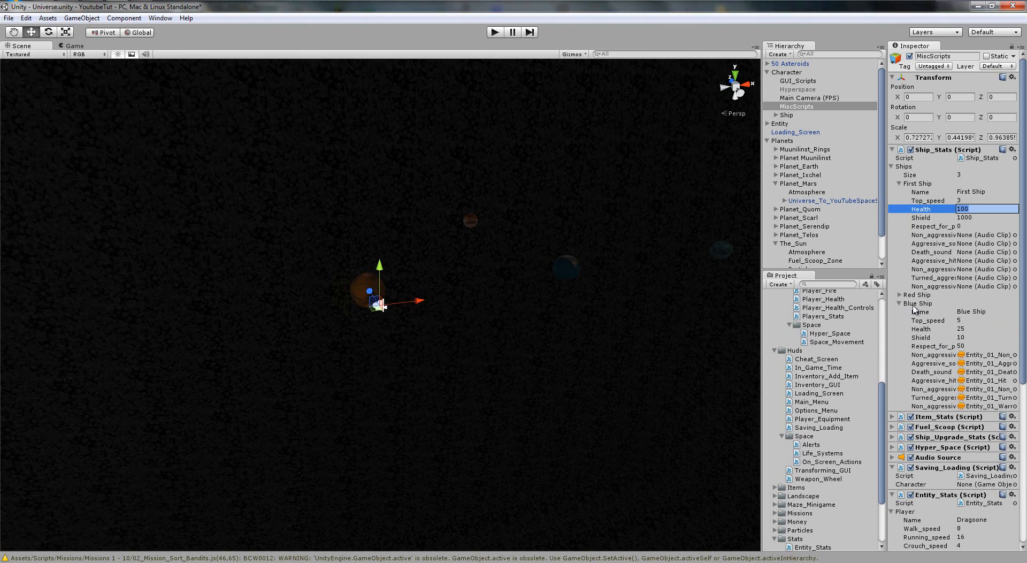
{"action": "mouse_move", "coordinate": [911, 346]}
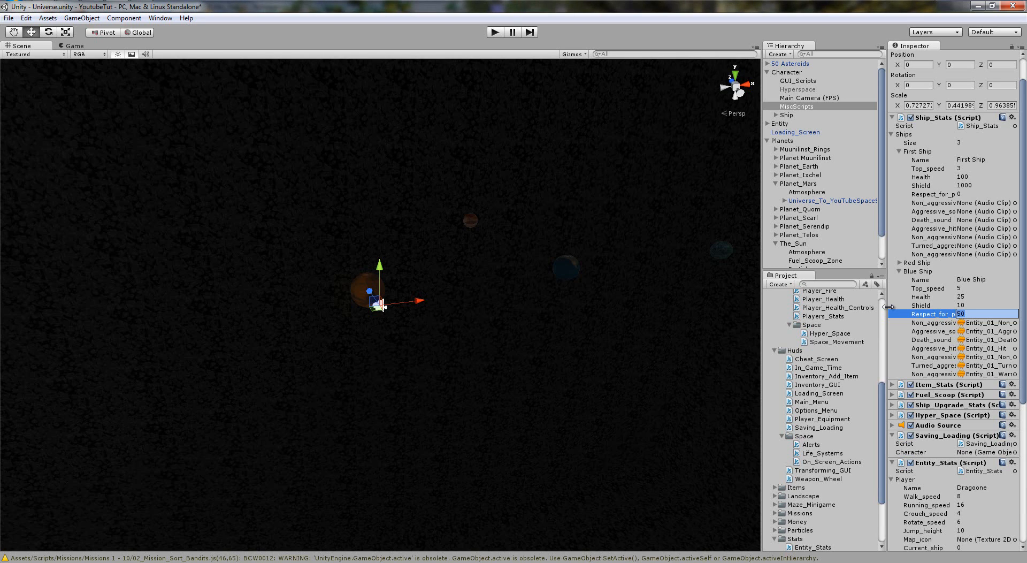
{"action": "scroll", "scroll_direction": "down", "scroll_amount": 3}
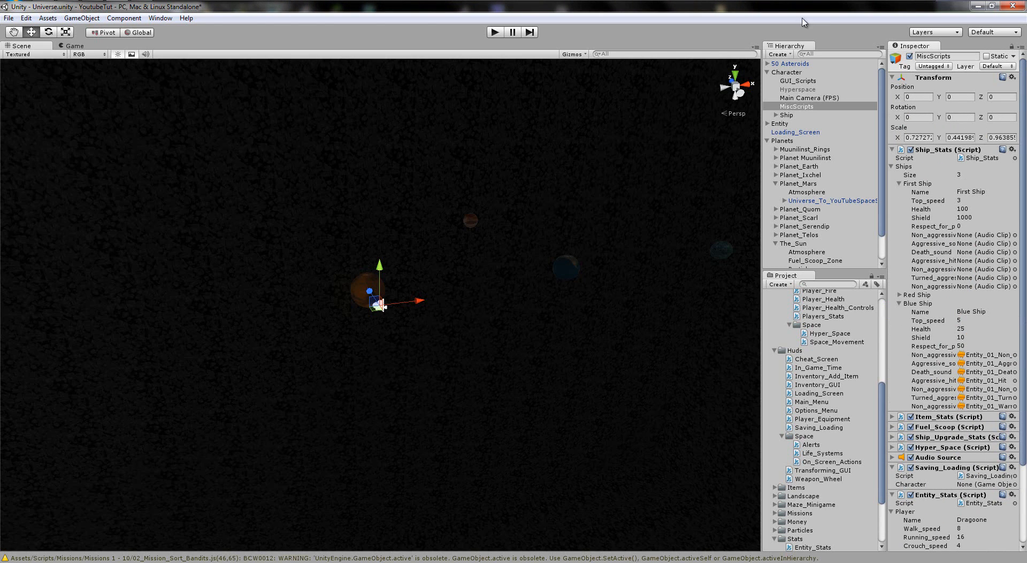
{"action": "left_click", "coordinate": [787, 72]}
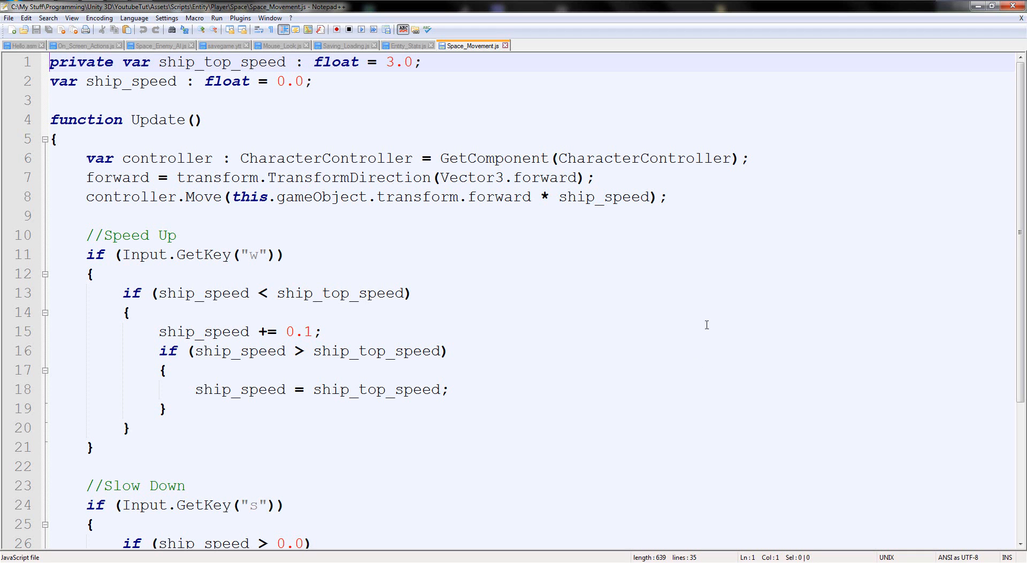
{"action": "mouse_move", "coordinate": [126, 121]}
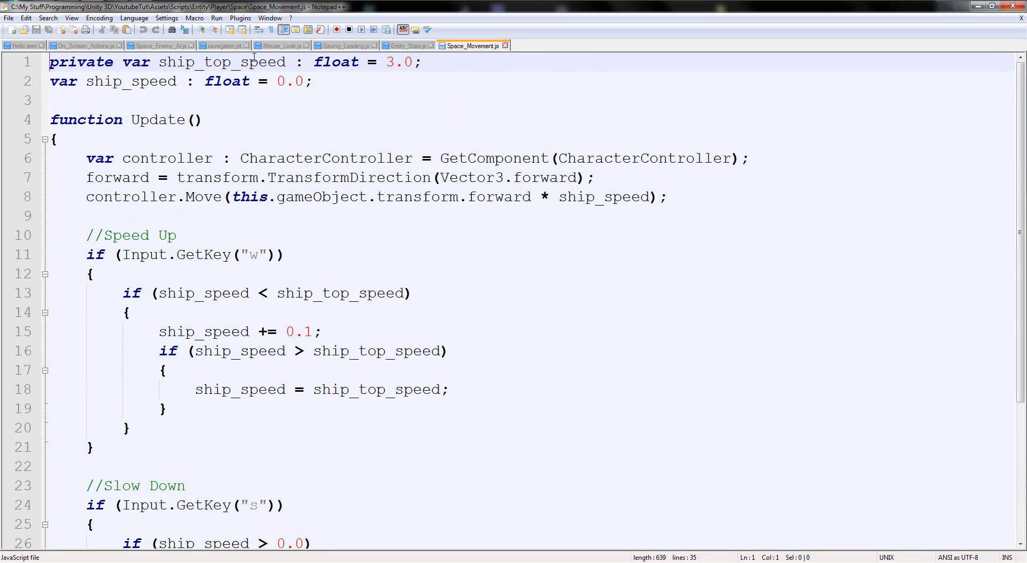
Switch to the Space_Movement.js tab in Notepad++
{"action": "double_click", "coordinate": [222, 62]}
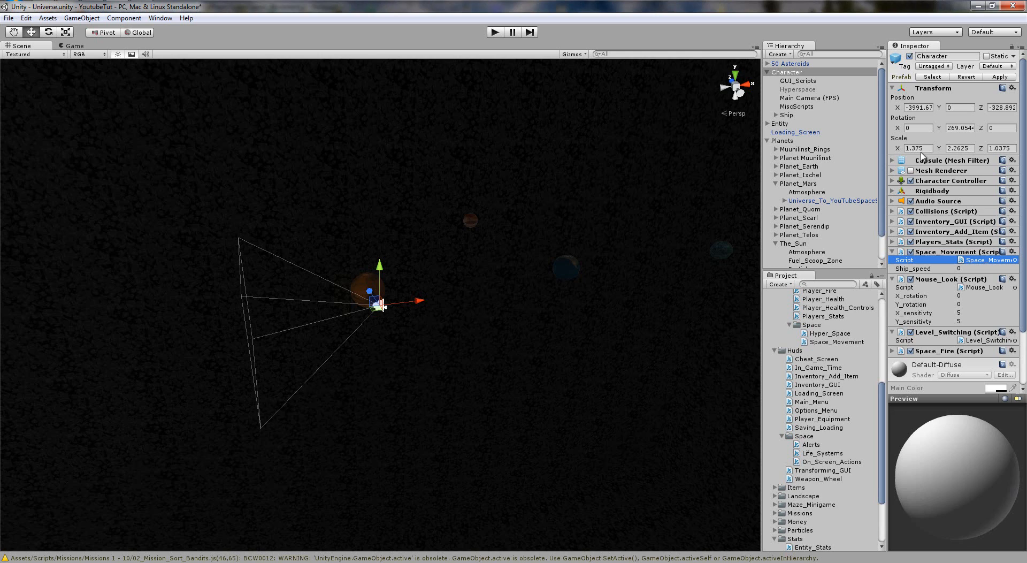
Select Character in the Hierarchy to show its Space_Movement component with Ship_speed 0
{"action": "left_click", "coordinate": [799, 106]}
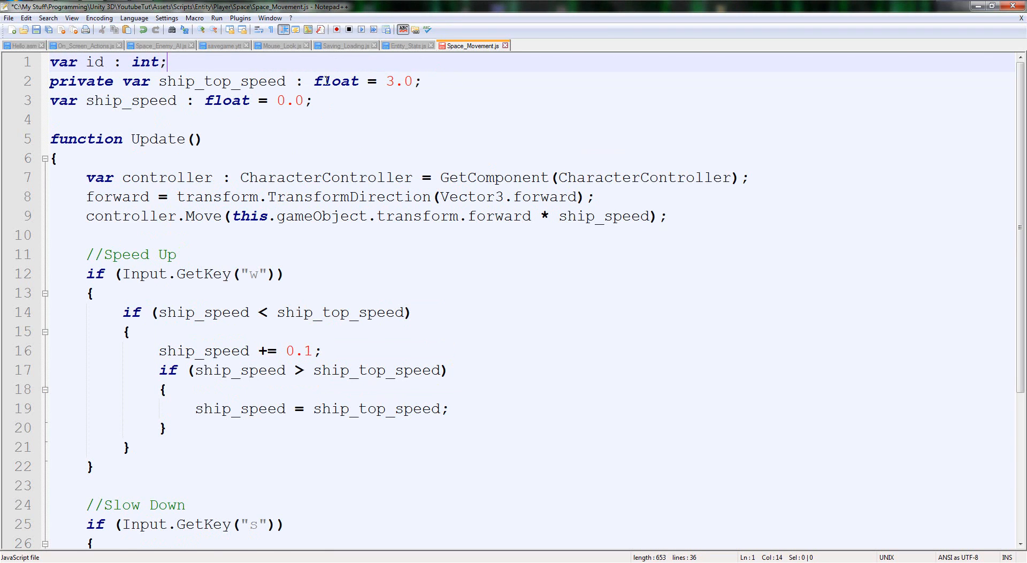
Give the id variable a default value of 0 in Space_Movement.js
{"action": "left_click", "coordinate": [36, 30]}
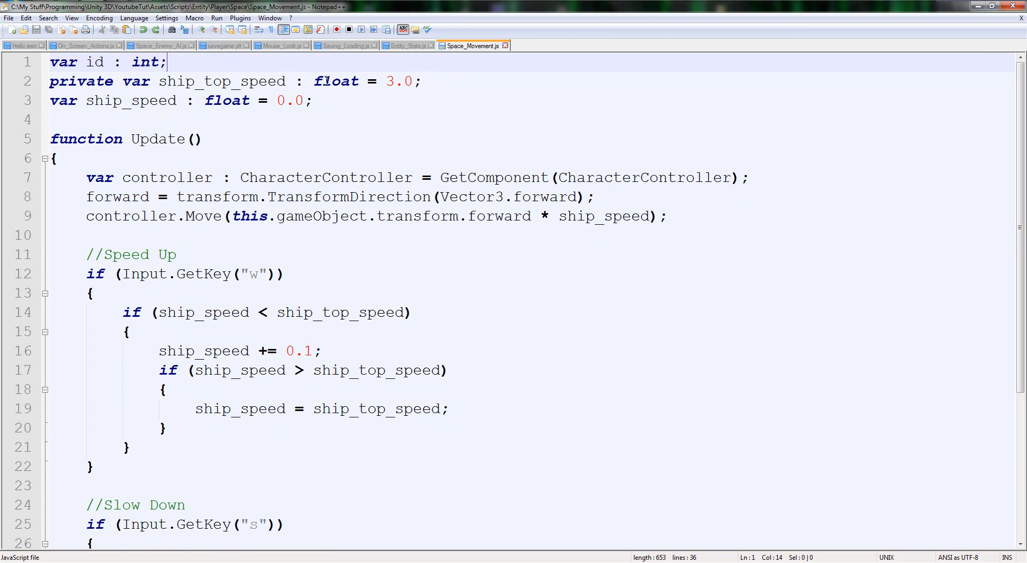
{"action": "type", "text": "= 0"}
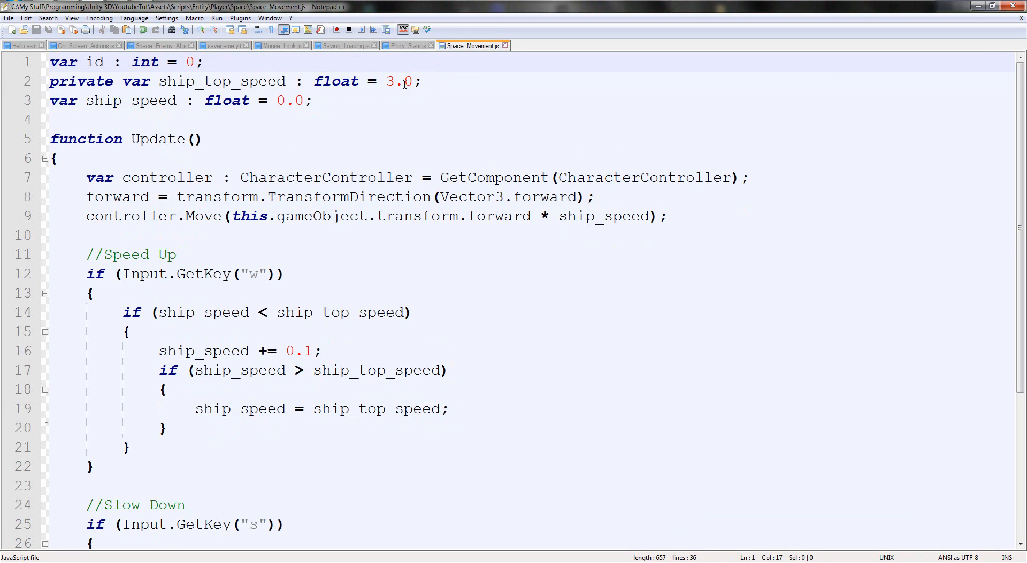
Begin a Start function containing a gameObject.Find(" call
{"action": "left_click", "coordinate": [314, 101]}
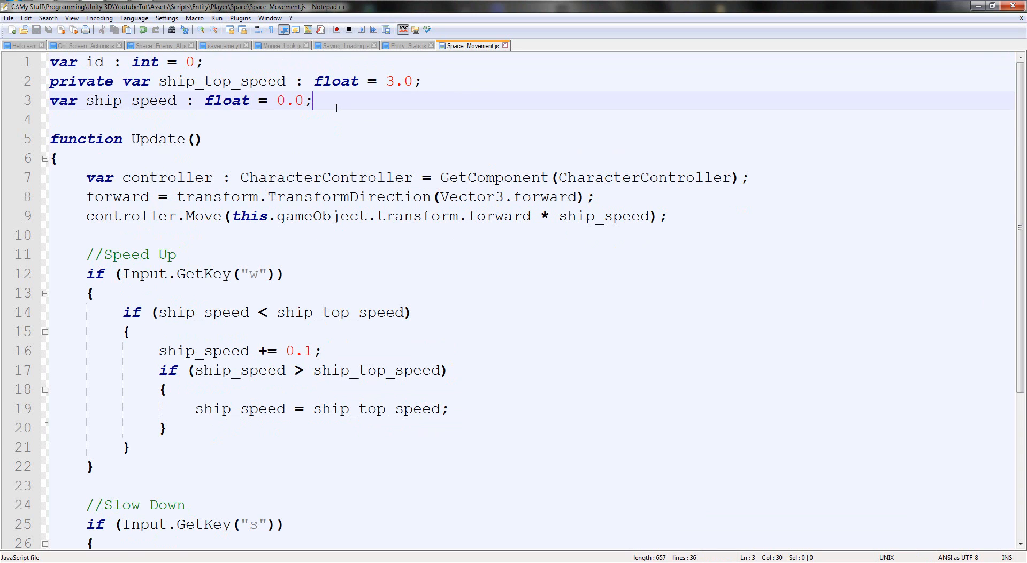
{"action": "type", "text": "function Start("}
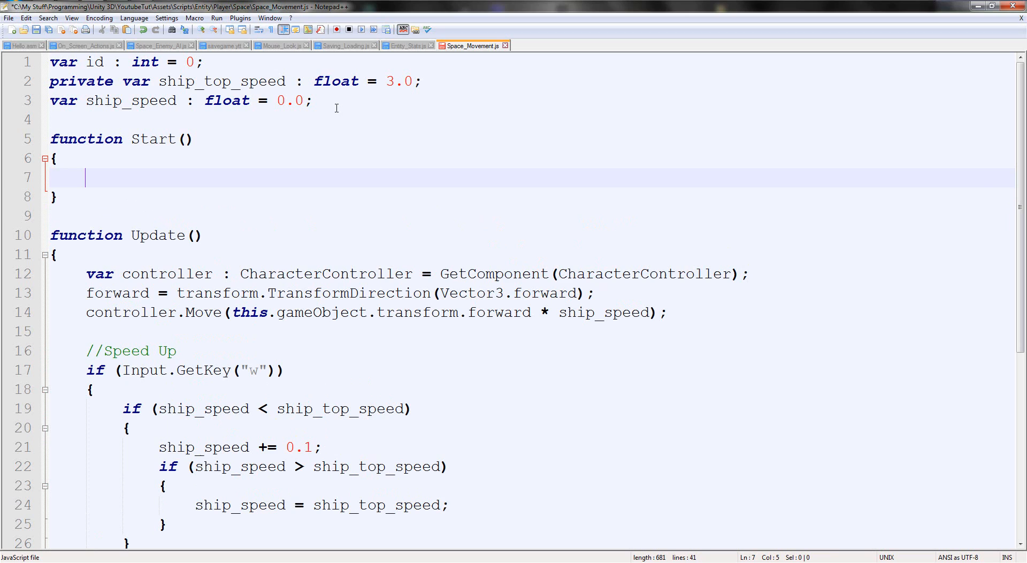
{"action": "type", "text": "gameObject."}
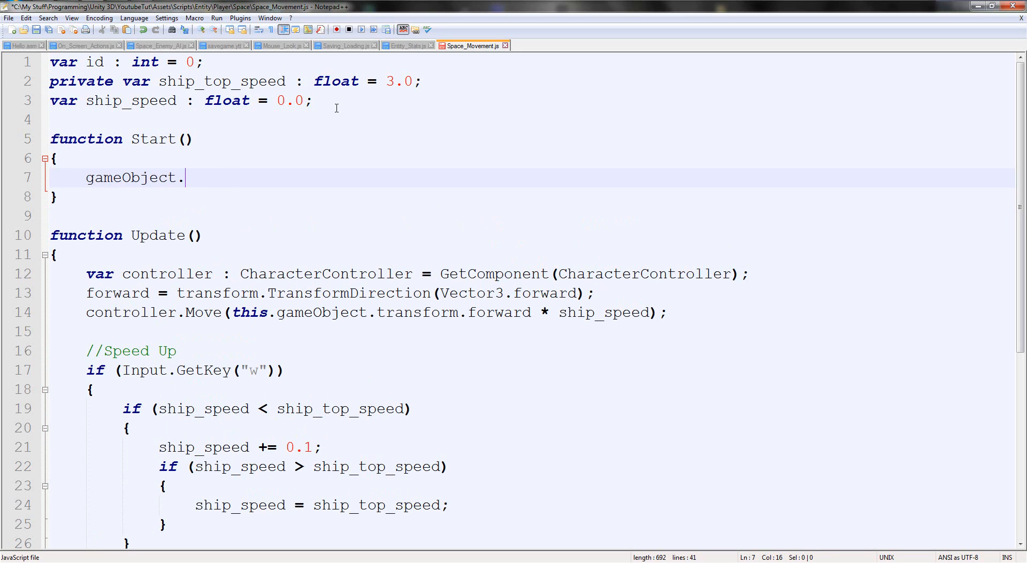
{"action": "type", "text": "Find(\""}
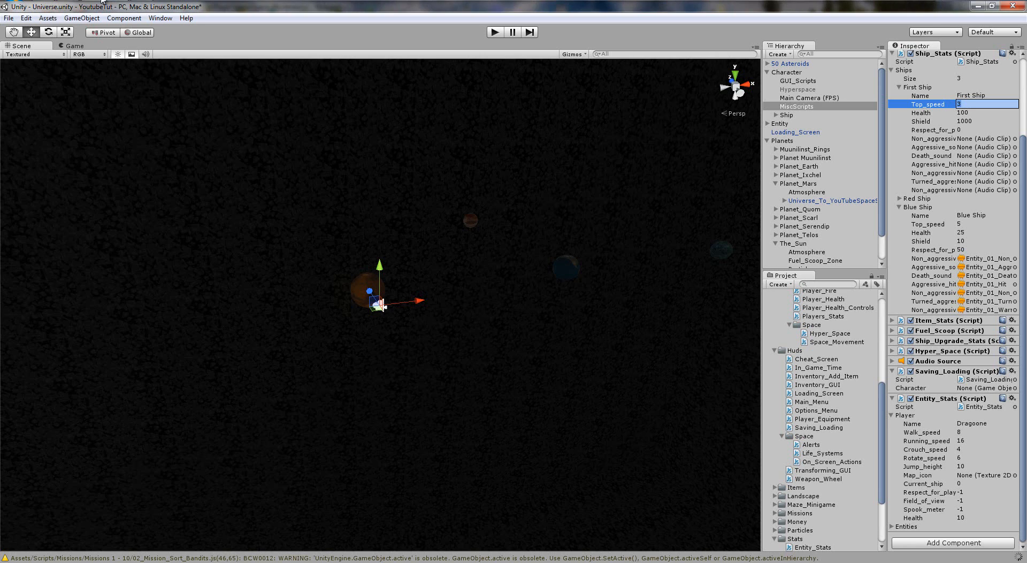
{"action": "mouse_move", "coordinate": [321, 160]}
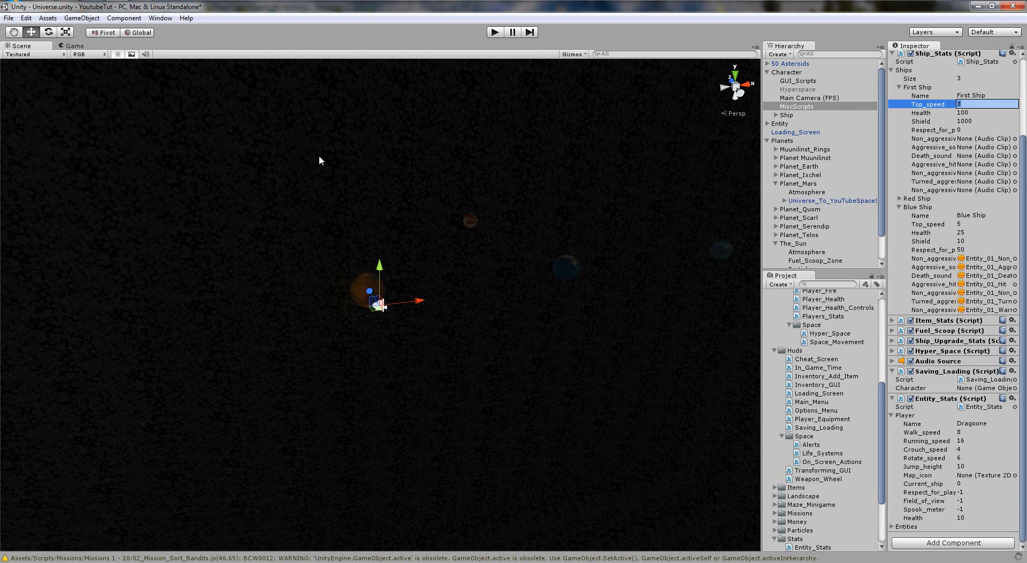
{"action": "mouse_move", "coordinate": [910, 422]}
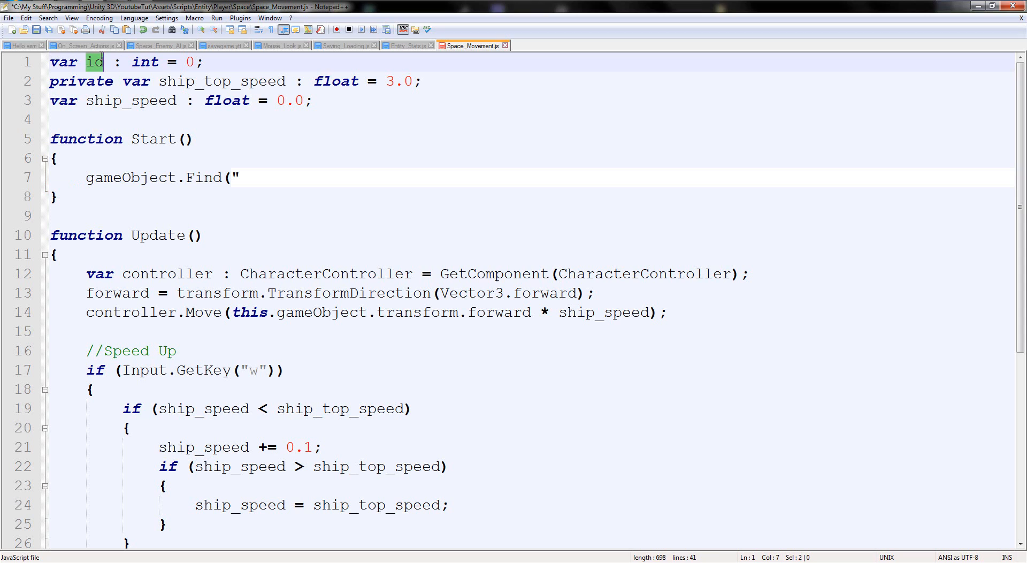
Write Find("MiscScripts").GetComponent(Entity_Stats).Player.current_ship in Start
{"action": "type", "text": "ship_"}
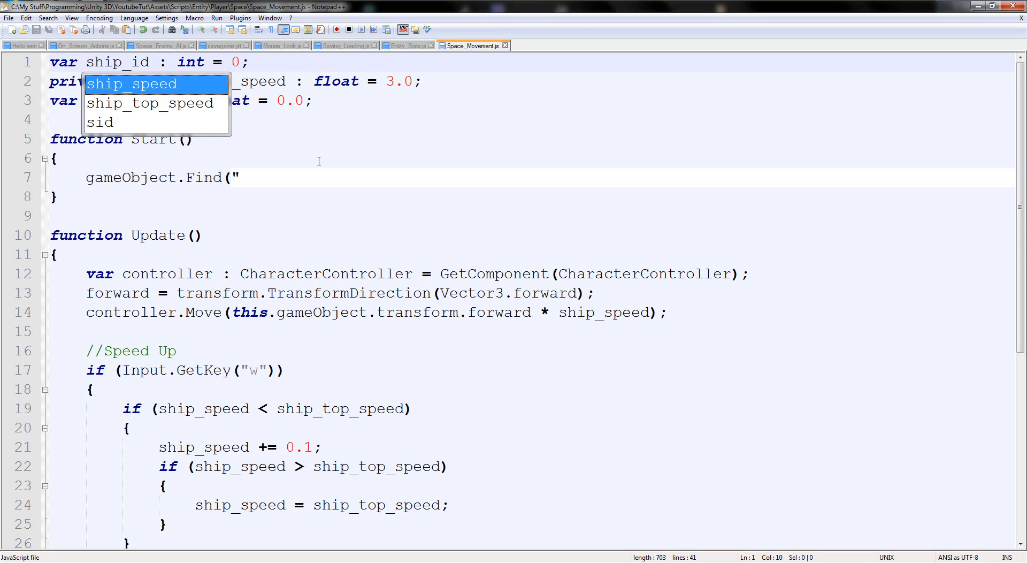
{"action": "type", "text": "Mis"}
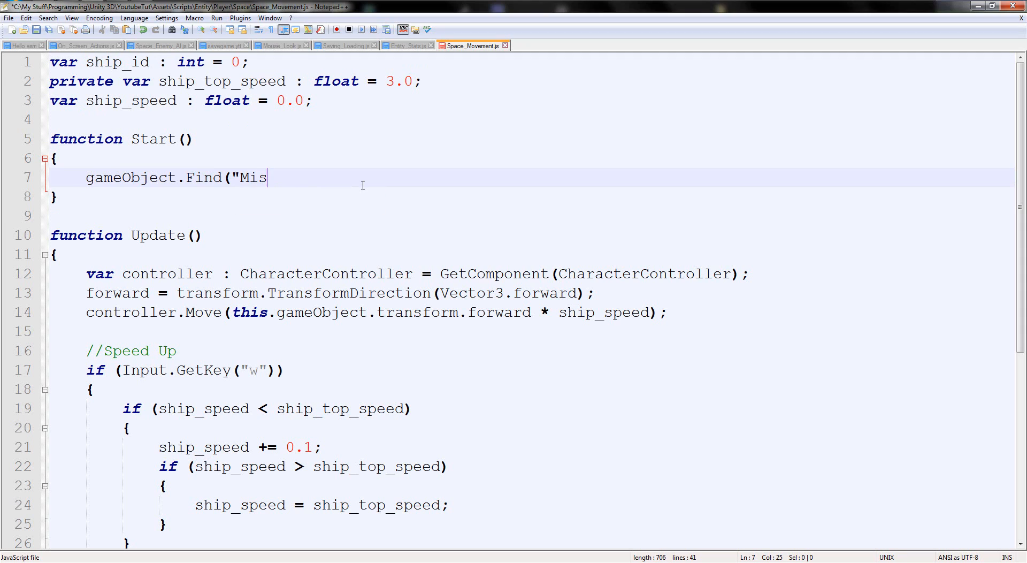
{"action": "type", "text": "cScripts\""}
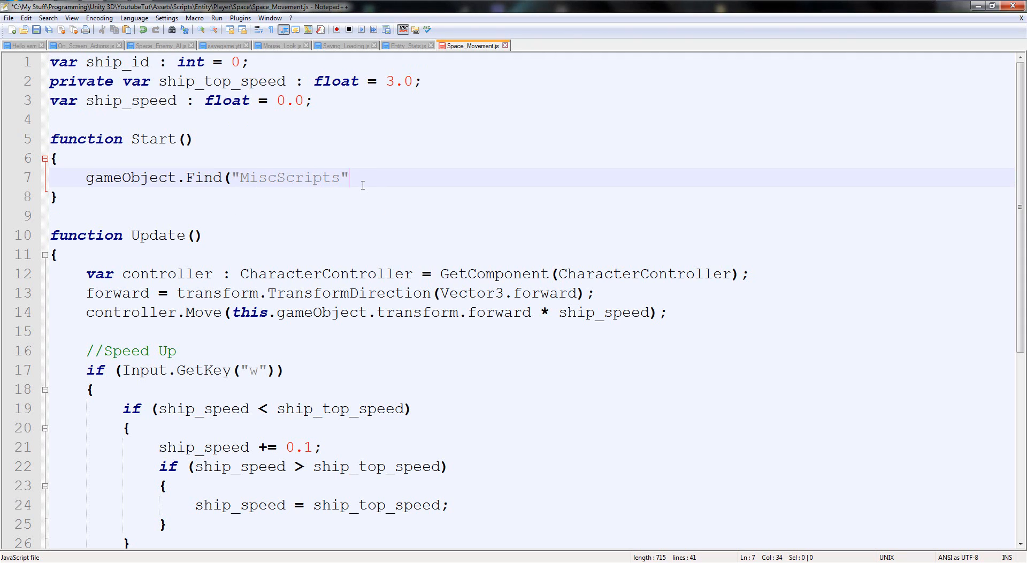
{"action": "type", "text": ").GetComponent"}
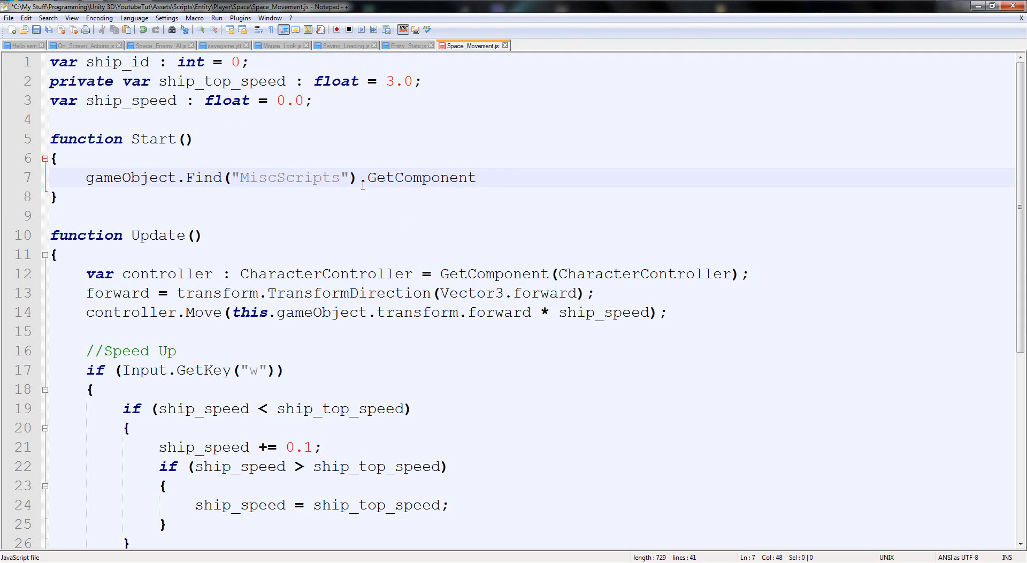
{"action": "type", "text": "("}
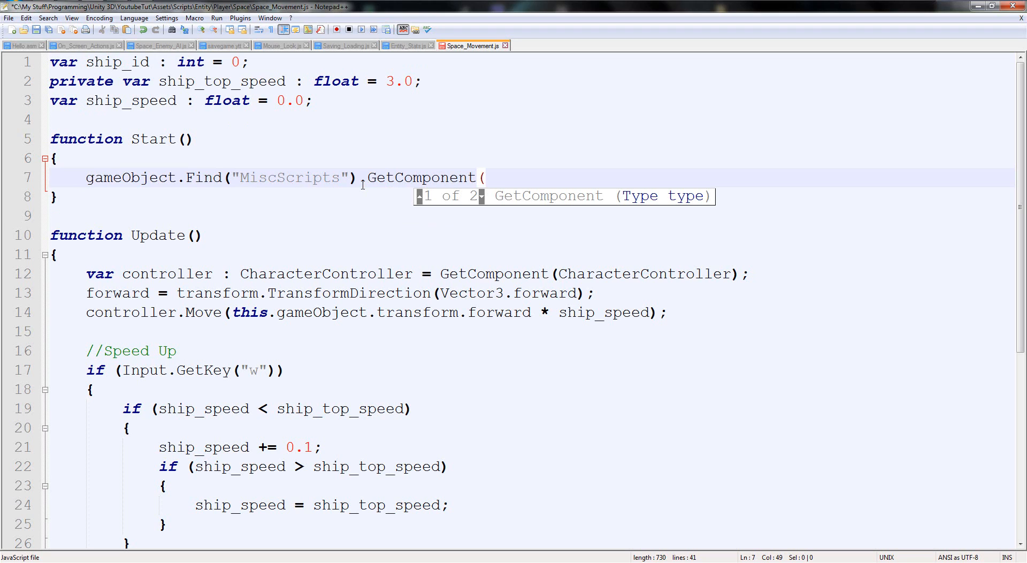
{"action": "type", "text": "Entity"}
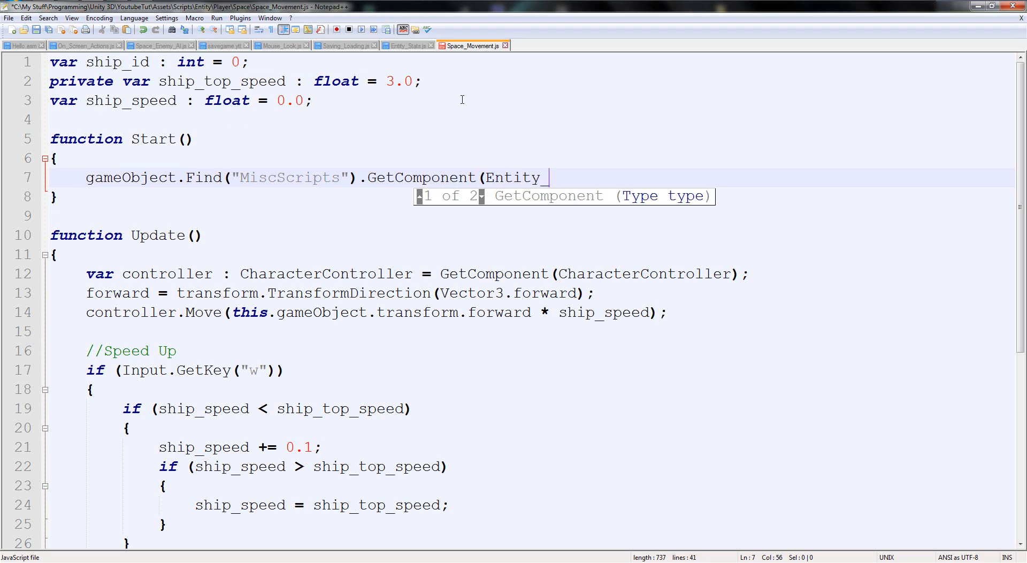
{"action": "type", "text": "_Stats)"}
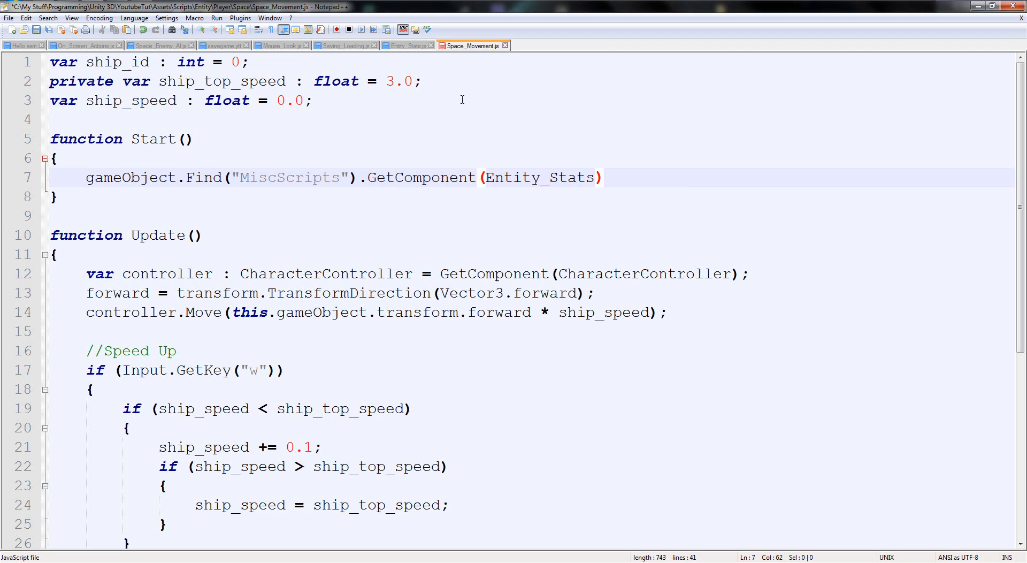
{"action": "type", "text": ".Player"}
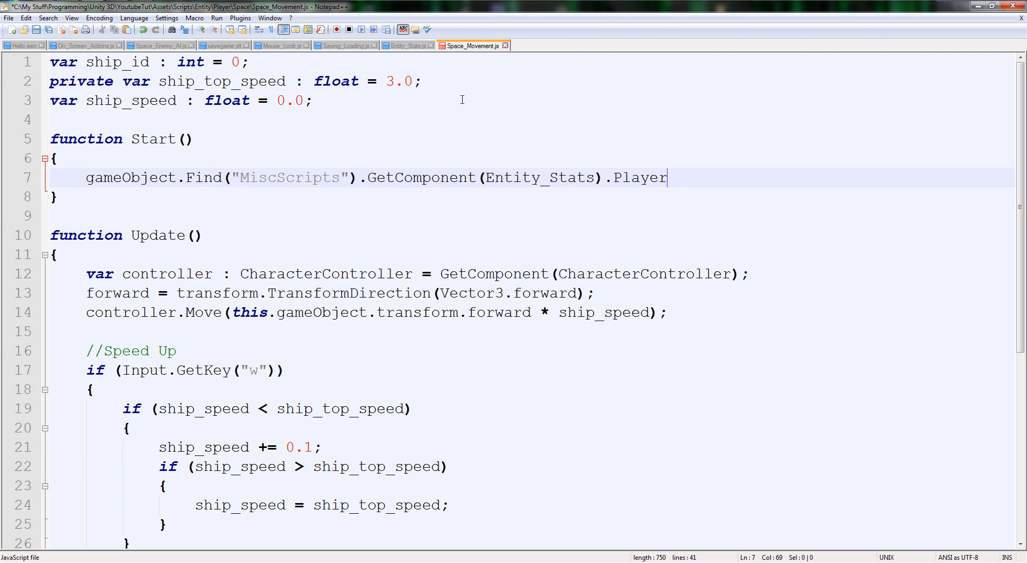
{"action": "type", "text": ".current_ship;"}
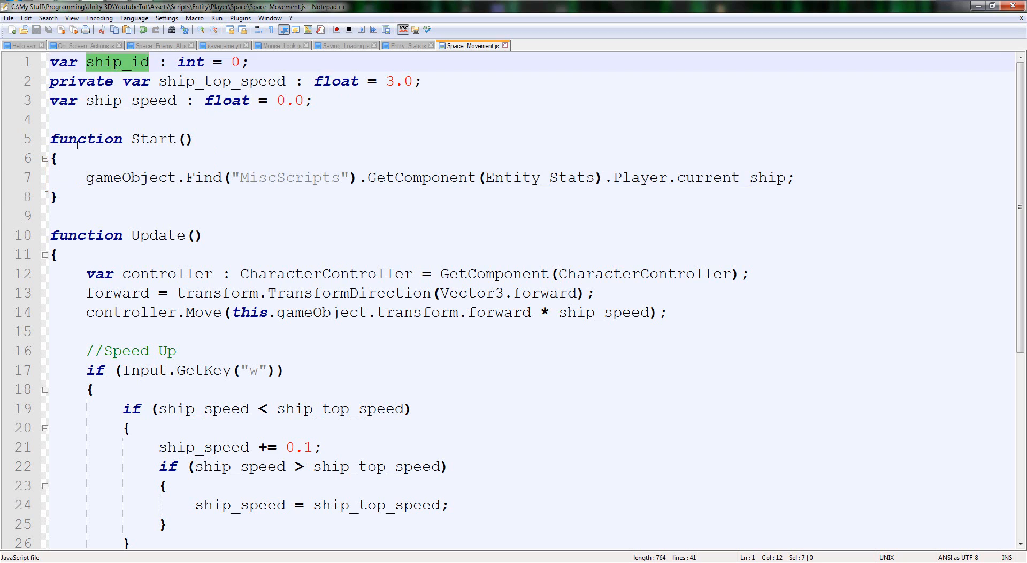
Assign that current_ship lookup to ship_id at the start of line 7
{"action": "left_click", "coordinate": [59, 196]}
{"action": "type", "text": "ship_id = "}
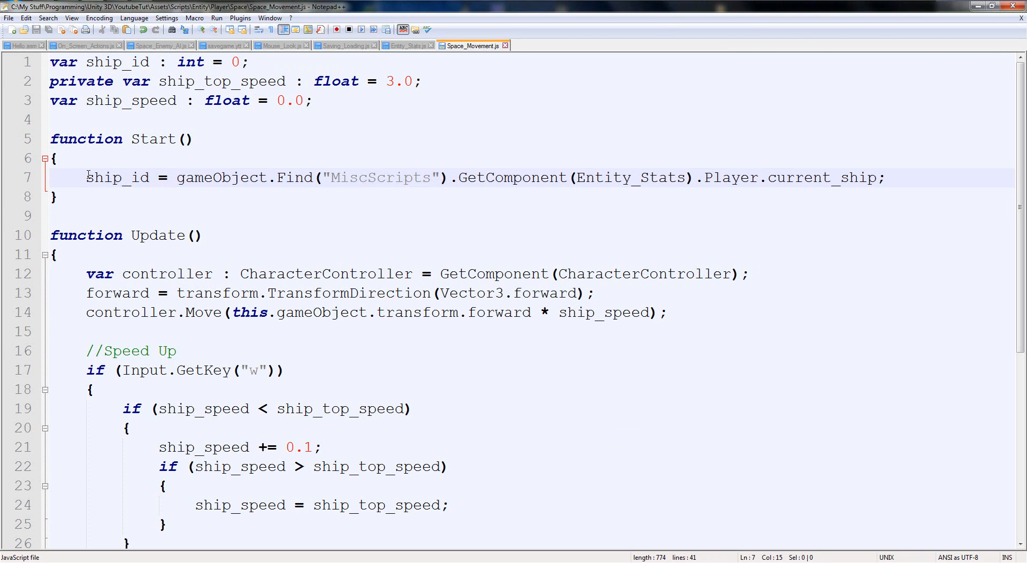
{"action": "left_click", "coordinate": [904, 177]}
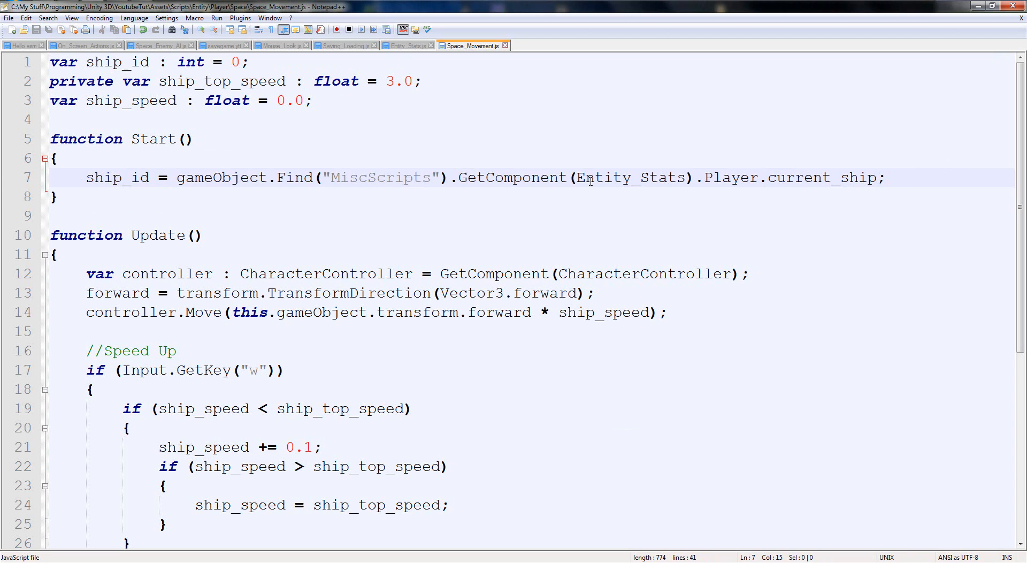
Start a second gameObject.Find("MiscScripts").GetComponent( line and remove the private ship_top_speed declaration
{"action": "left_click_drag", "start_coordinate": [177, 177], "coordinate": [576, 177]}
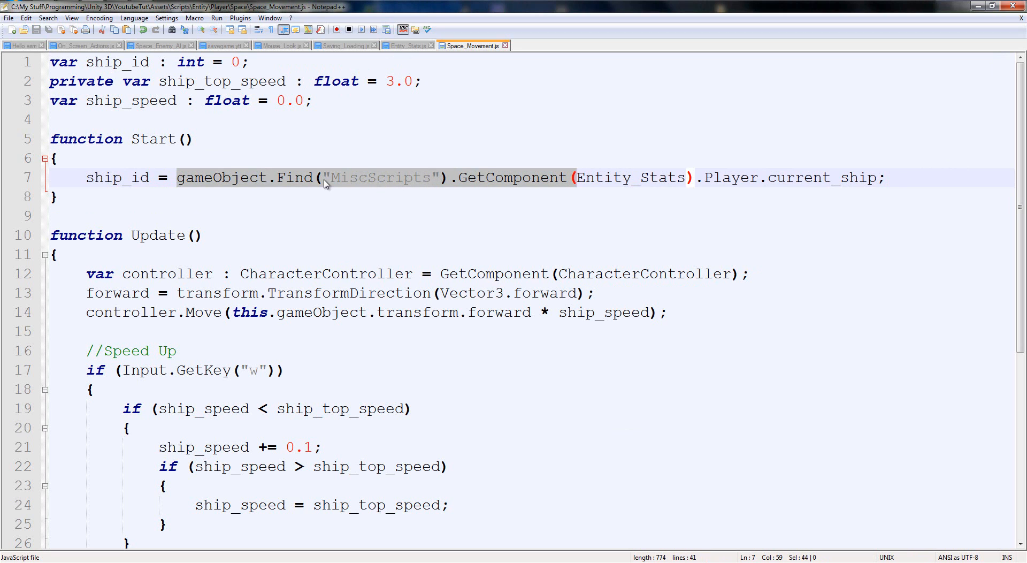
{"action": "scroll", "scroll_direction": "down", "scroll_amount": 3}
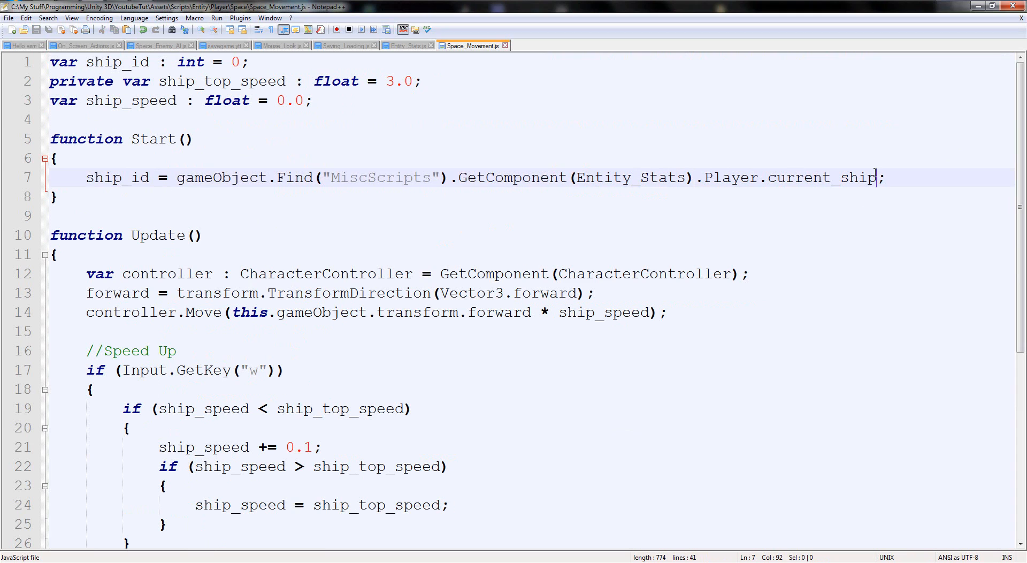
{"action": "type", "text": "gameObject.Find(\"MiscScripts\").GetComponent("}
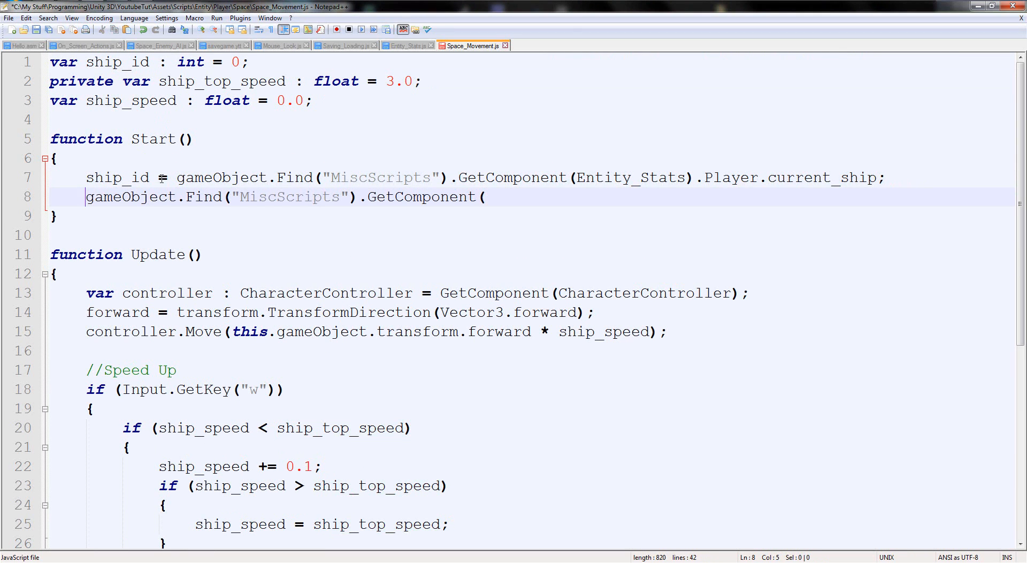
{"action": "left_click", "coordinate": [246, 80]}
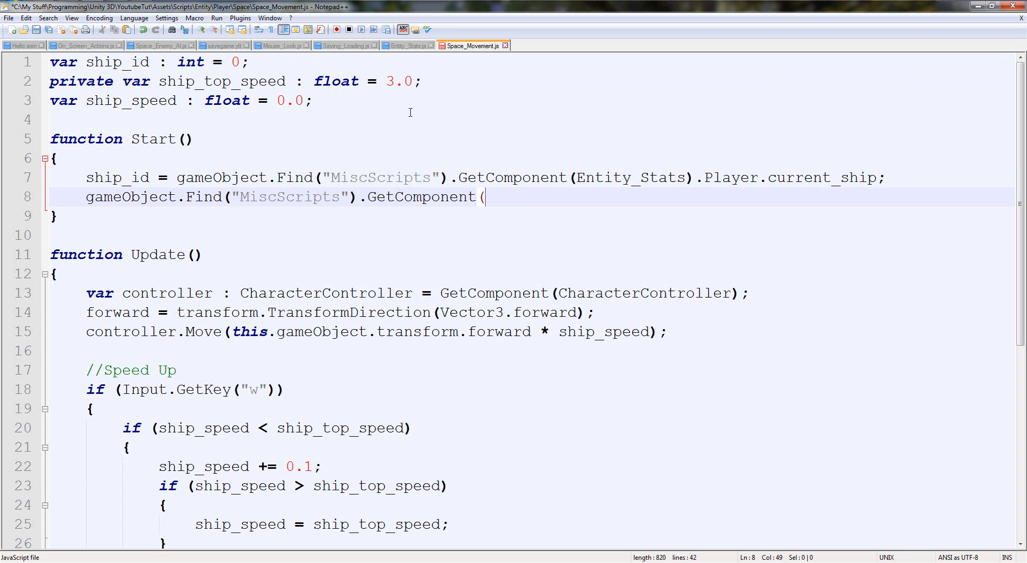
{"action": "left_click_drag", "start_coordinate": [86, 197], "coordinate": [481, 197]}
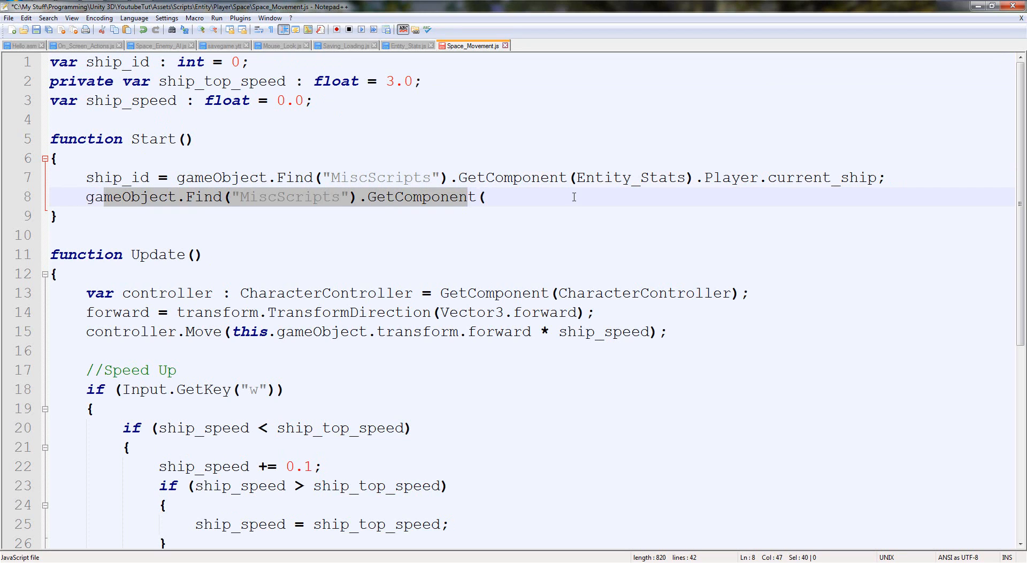
Complete it as GetComponent(Ship_Stats).ships[ship_id].top_speed;
{"action": "type", "text": "Ship"}
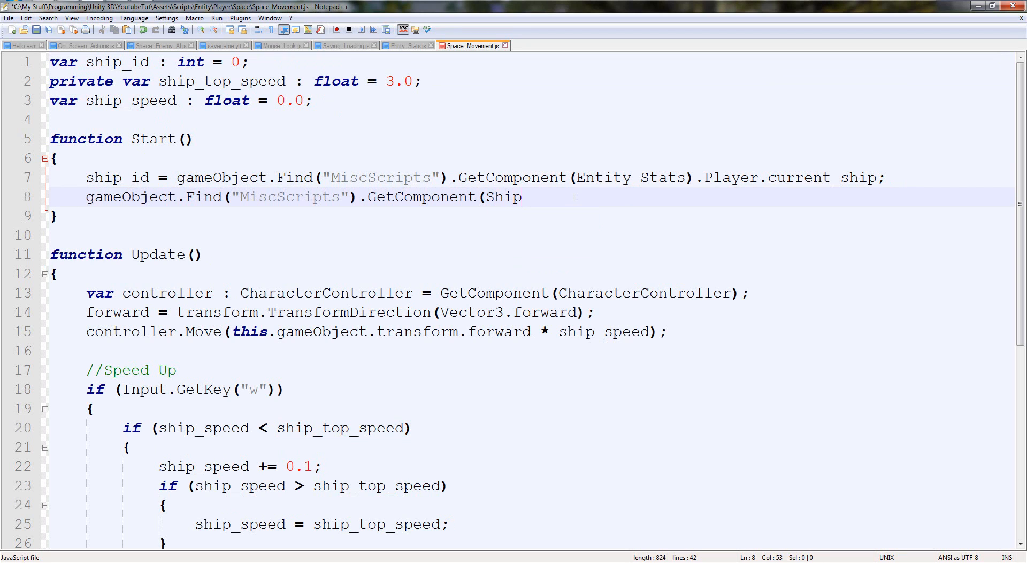
{"action": "type", "text": "_Stats)"}
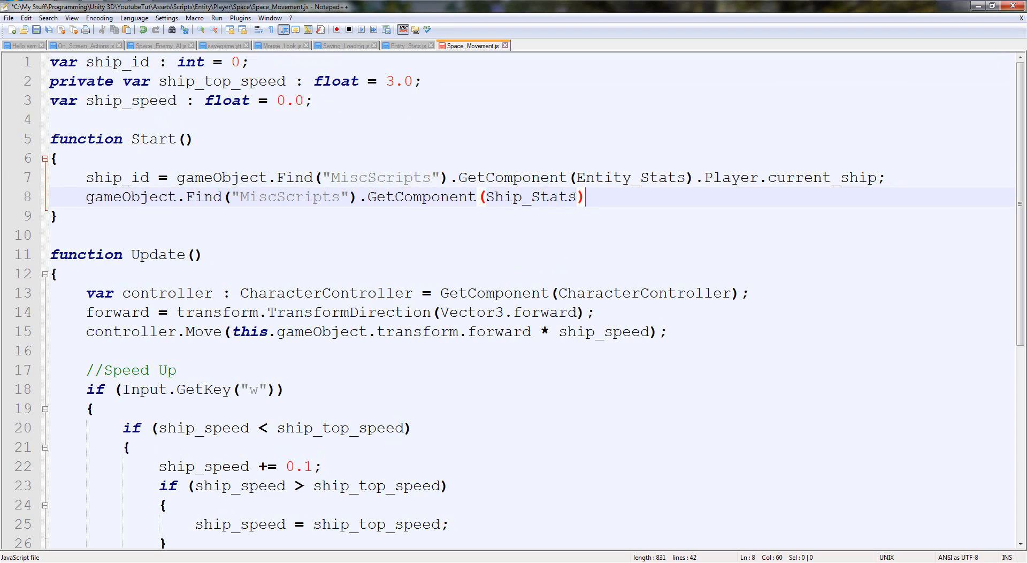
{"action": "type", "text": "["}
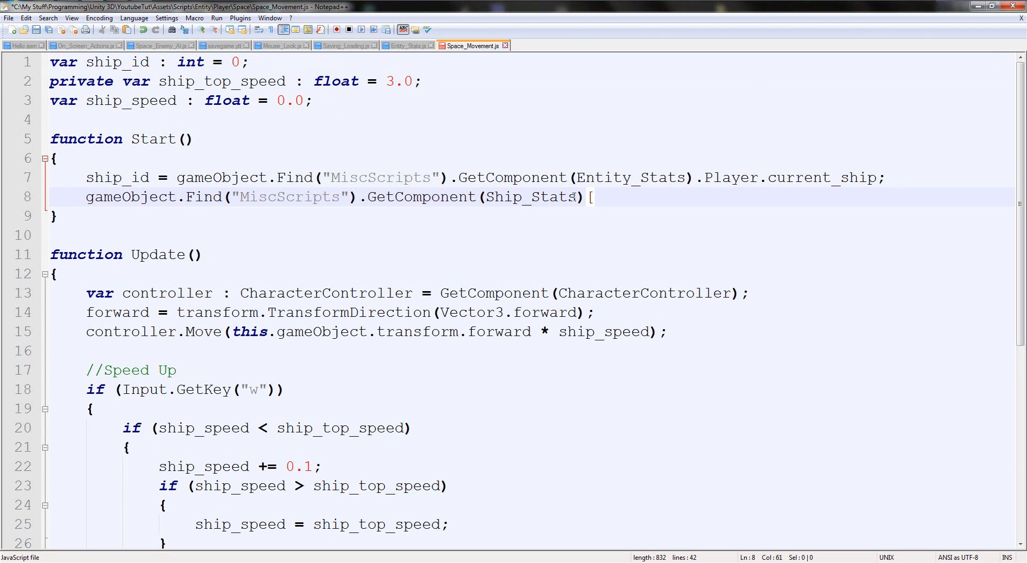
{"action": "type", "text": ".s"}
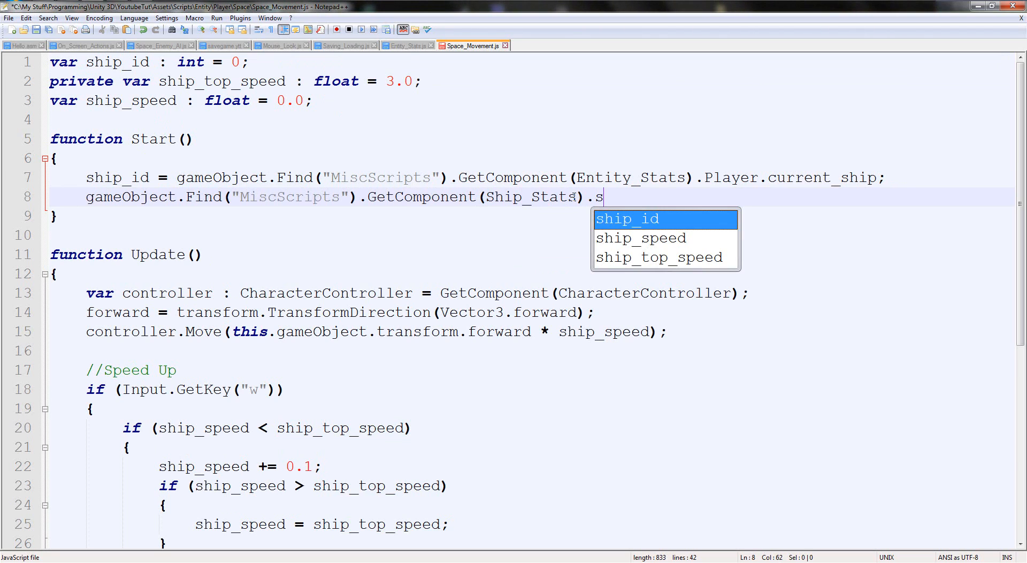
{"action": "type", "text": "hips["}
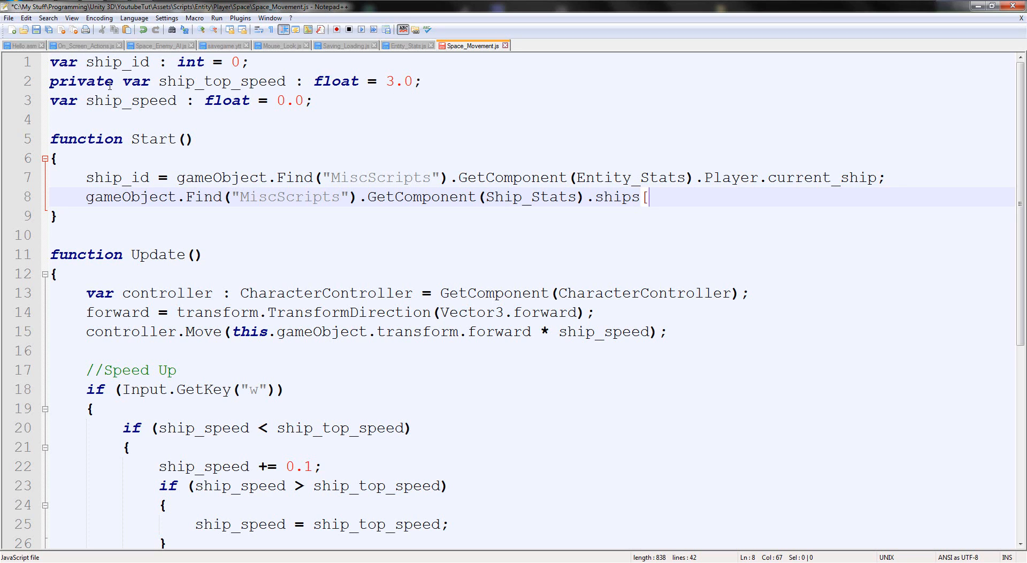
{"action": "type", "text": "ship_id"}
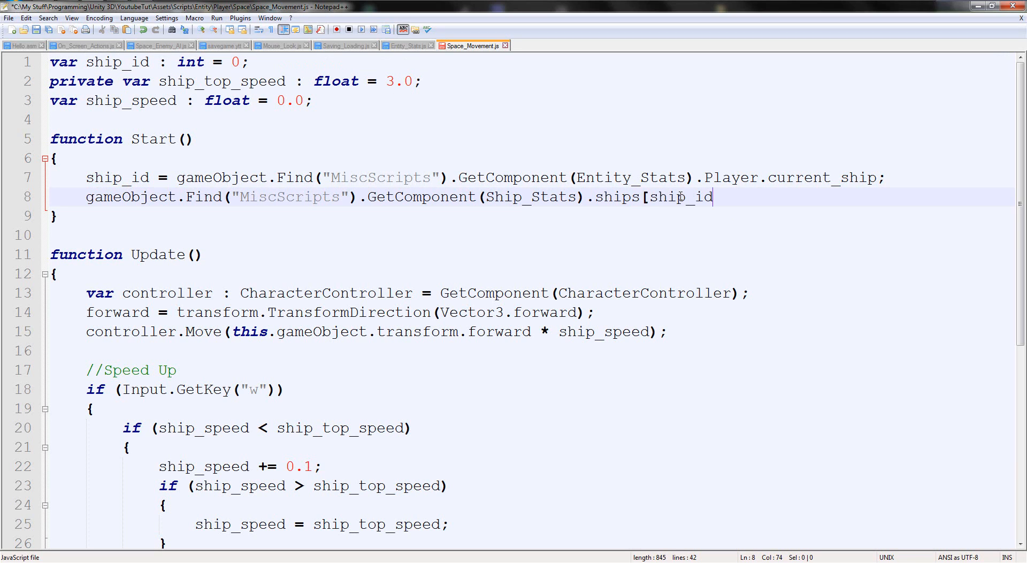
{"action": "type", "text": "].top_s"}
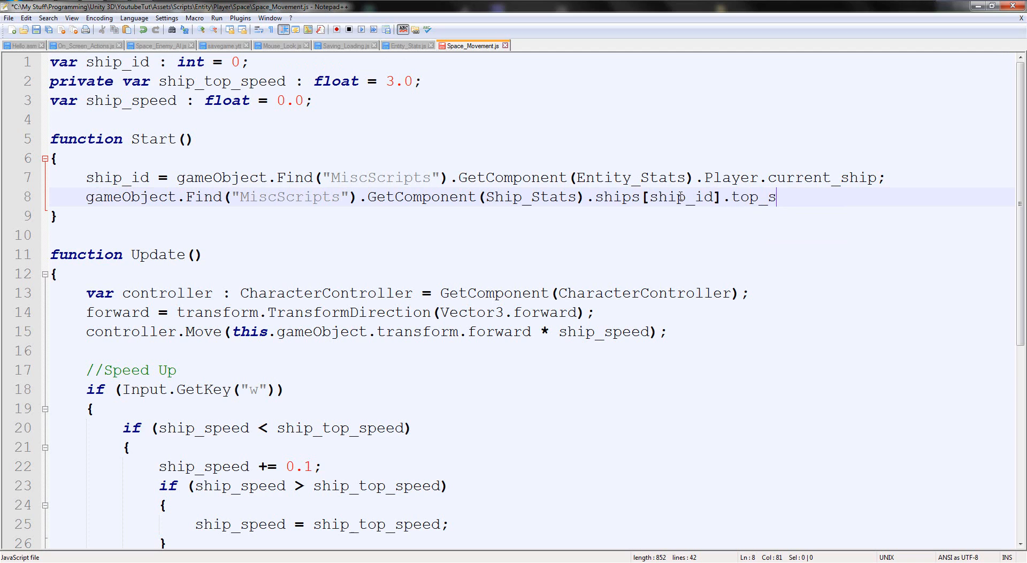
{"action": "type", "text": "peed;"}
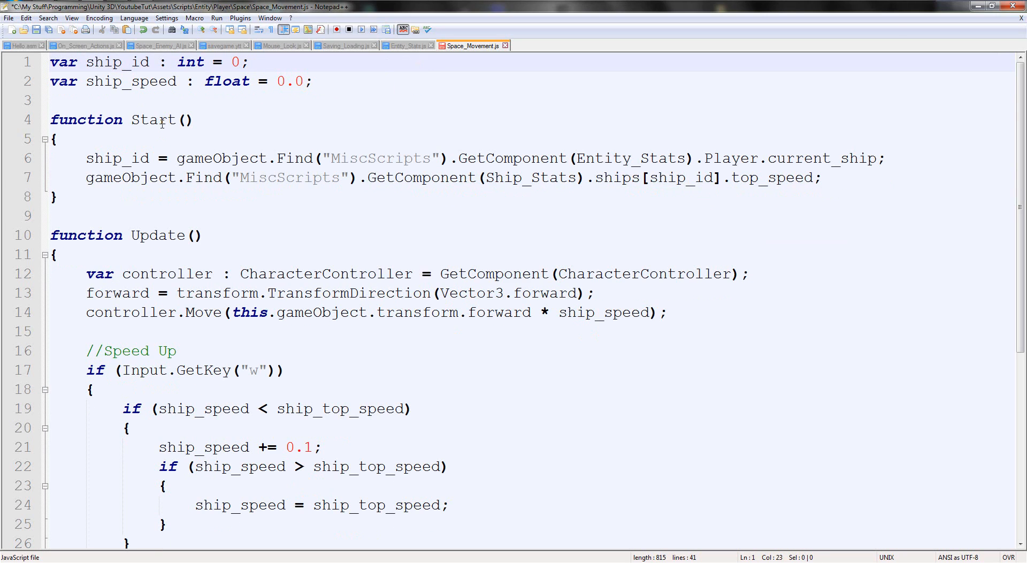
Clean the top_speed line in Start and prefix it with 'ship_top_speed = '
{"action": "left_click", "coordinate": [111, 158]}
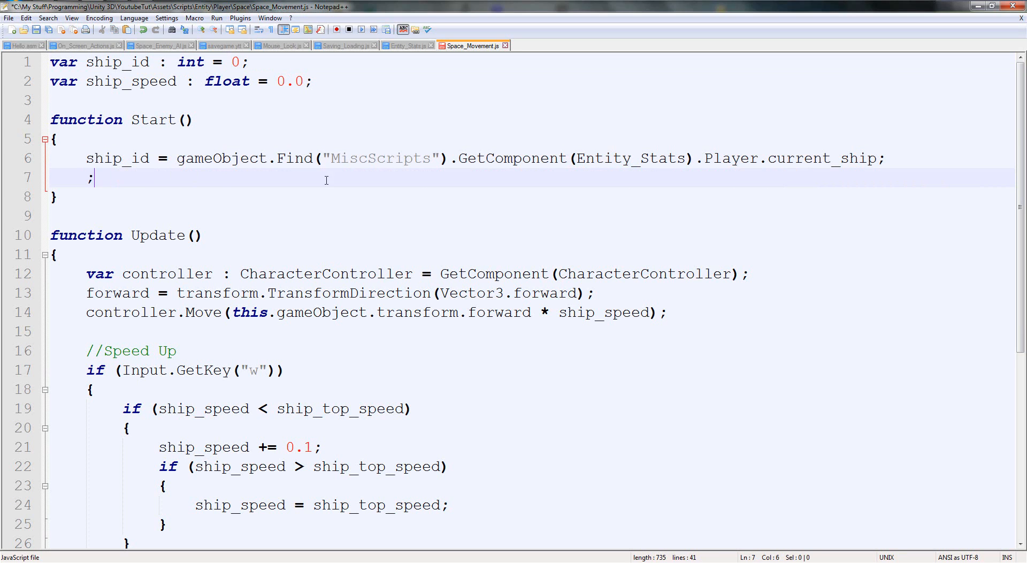
{"action": "key", "text": "Backspace"}
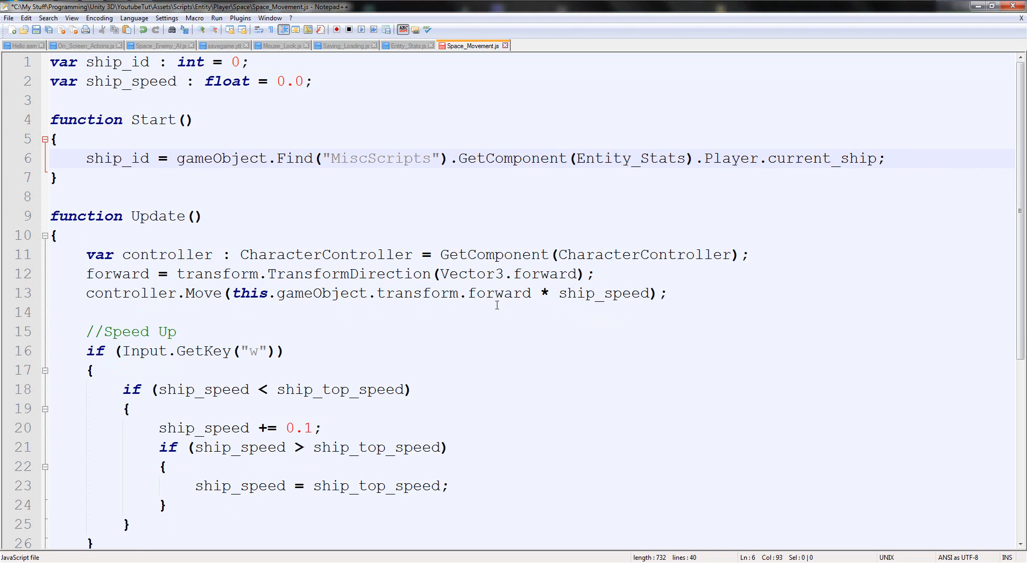
{"action": "double_click", "coordinate": [341, 390]}
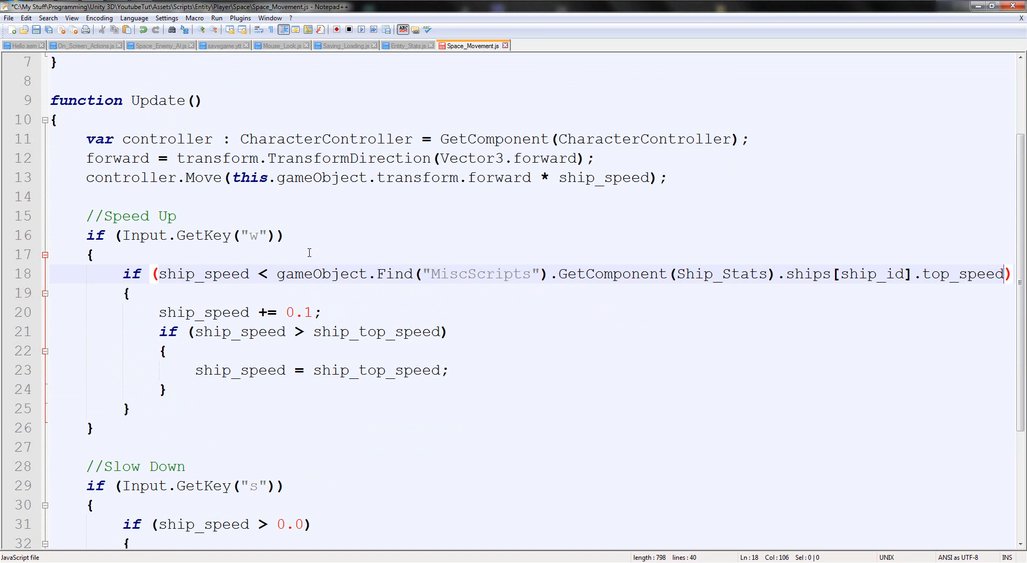
{"action": "type", "text": "ship_top_speed)"}
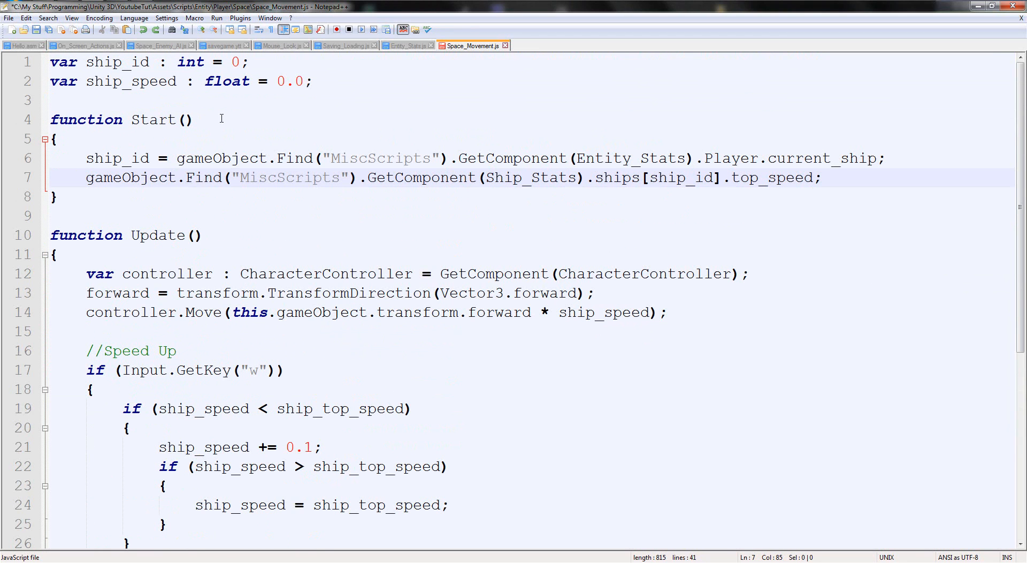
Re-declare 'private var ship_top_speed : float;' without a preset value
{"action": "type", "text": "private var ship_top_speed : float = 3.0;"}
{"action": "type", "text": "ship_top_speed = "}
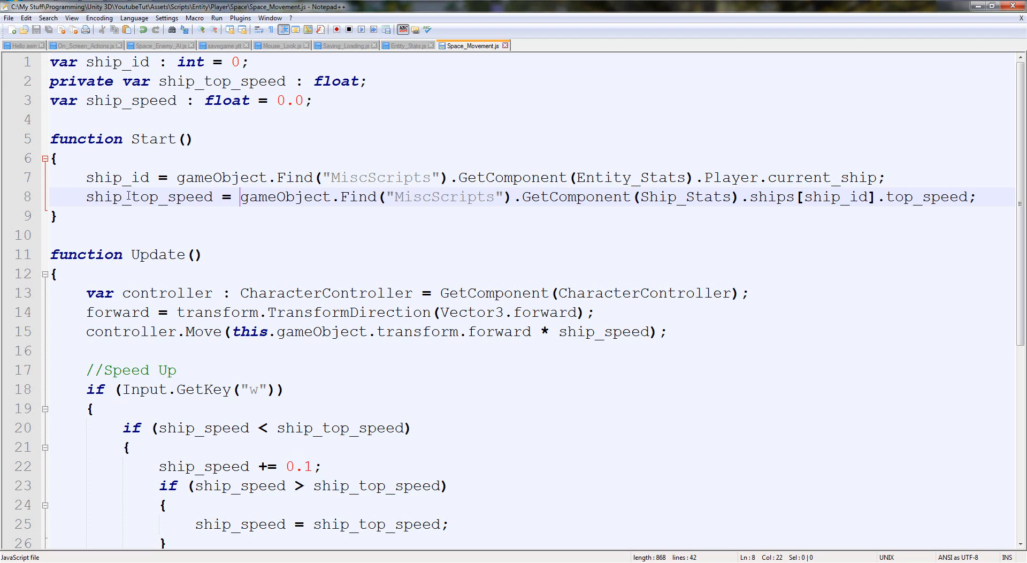
{"action": "left_click_drag", "start_coordinate": [341, 196], "coordinate": [976, 197]}
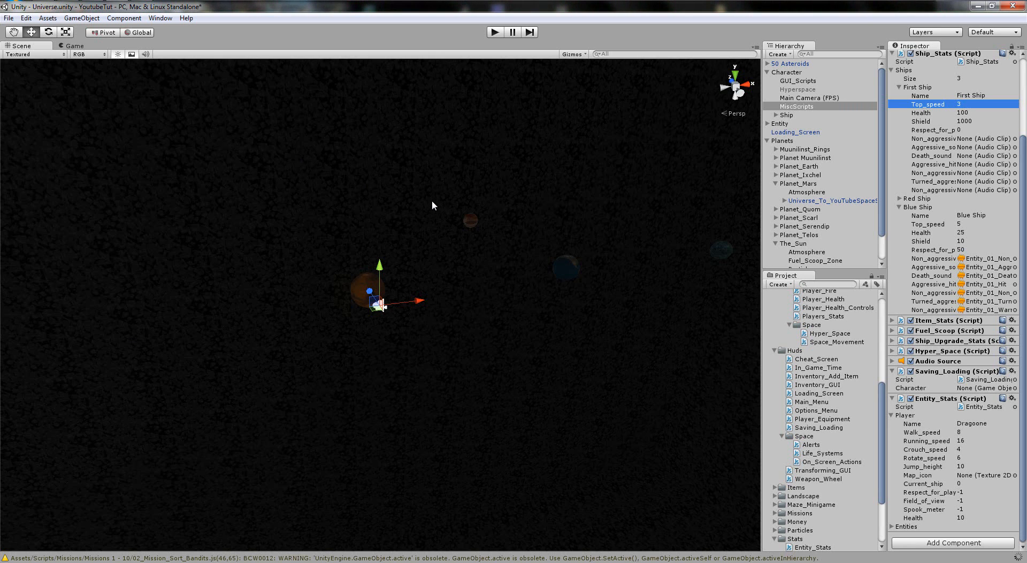
{"action": "mouse_move", "coordinate": [906, 132]}
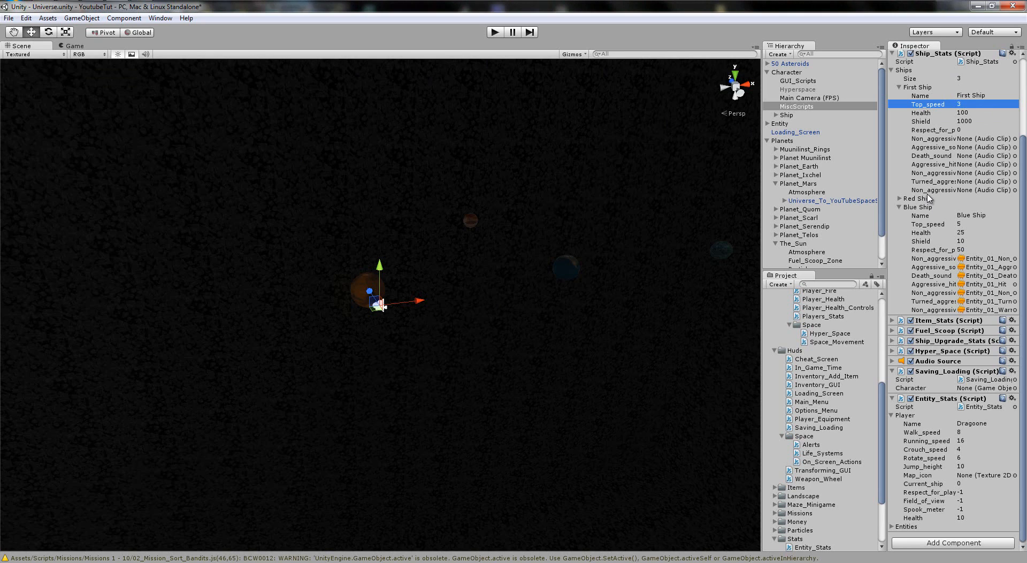
{"action": "mouse_move", "coordinate": [501, 114]}
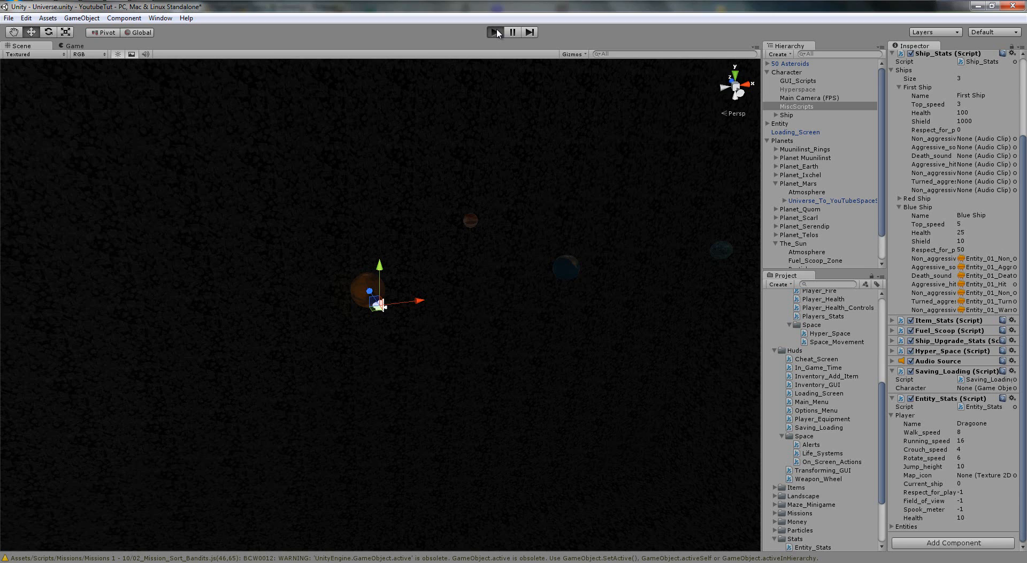
Play the scene, read the Ship_Stats.ships MissingFieldException in the Console, stop and return to scripts
{"action": "left_click", "coordinate": [494, 31]}
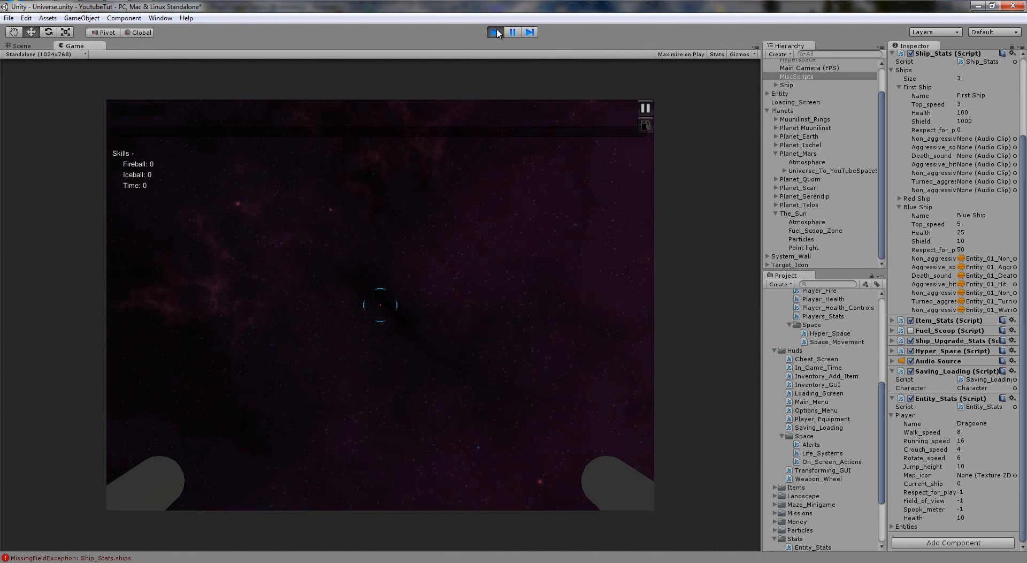
{"action": "left_click", "coordinate": [495, 31]}
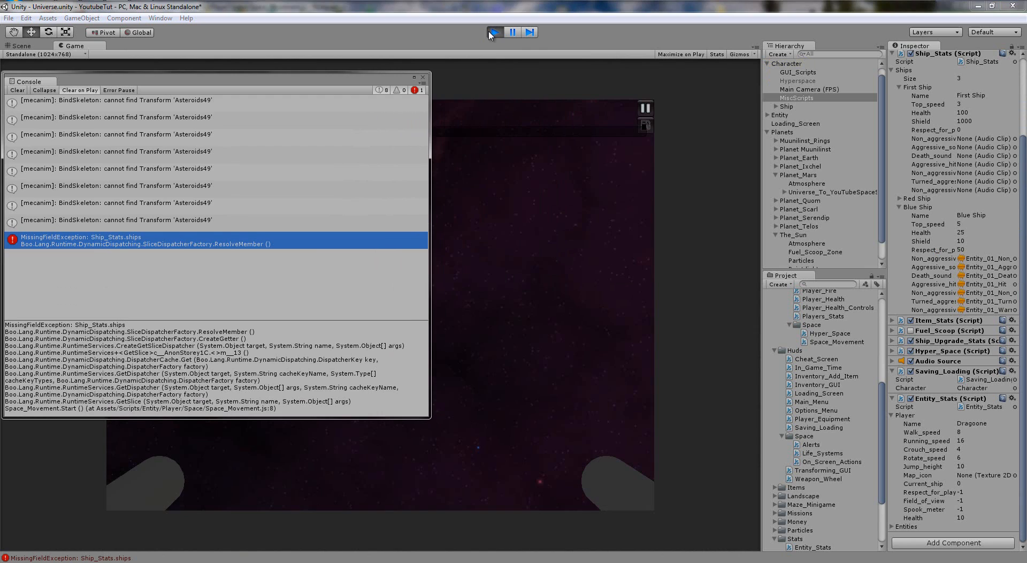
{"action": "left_click", "coordinate": [495, 31]}
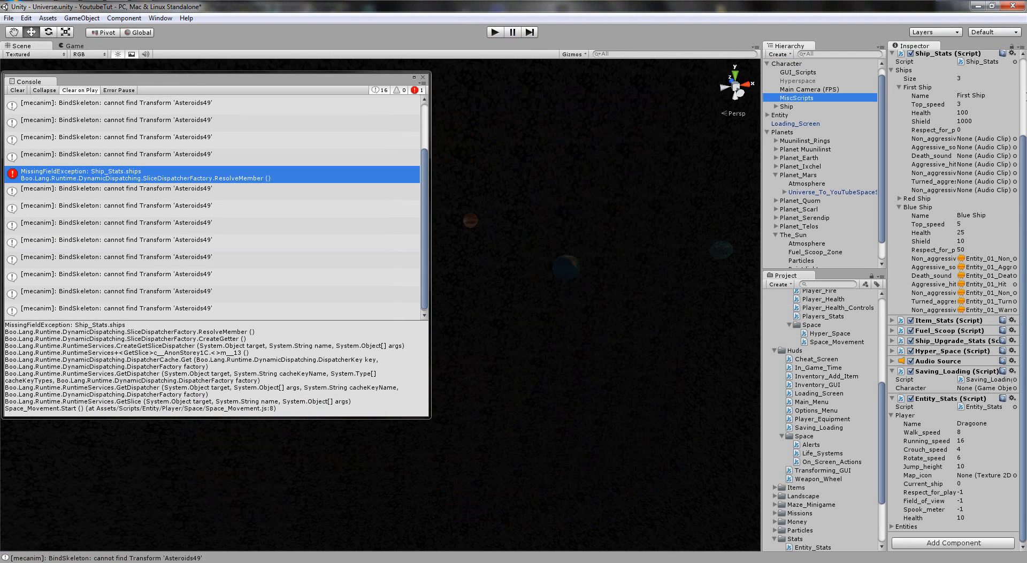
{"action": "left_click", "coordinate": [796, 97]}
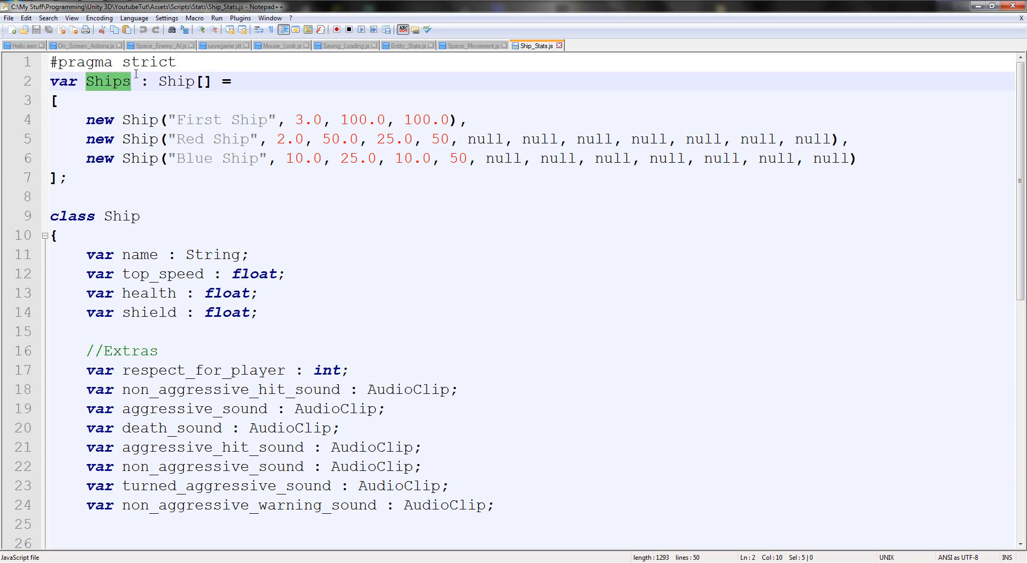
Check the Ship_Stats array name and correct Space_Movement's '.ships[' reference to '.Ships['
{"action": "left_click", "coordinate": [472, 45]}
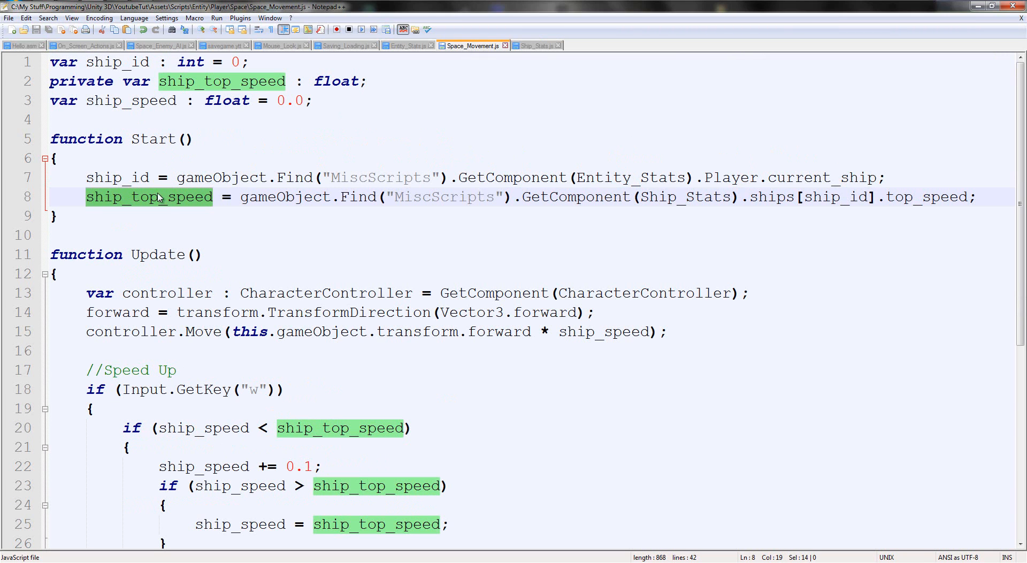
{"action": "double_click", "coordinate": [772, 197]}
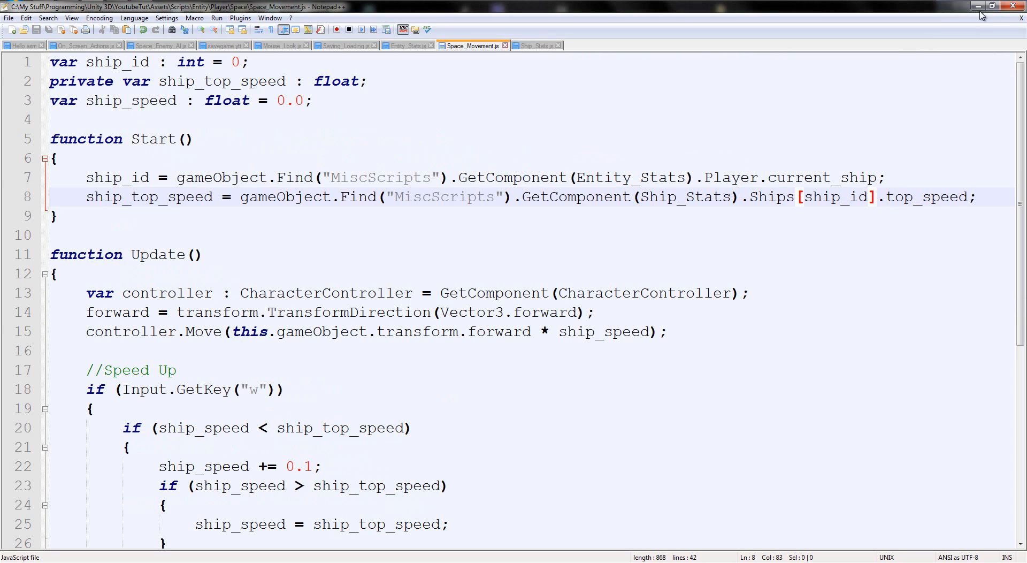
{"action": "left_click", "coordinate": [534, 45]}
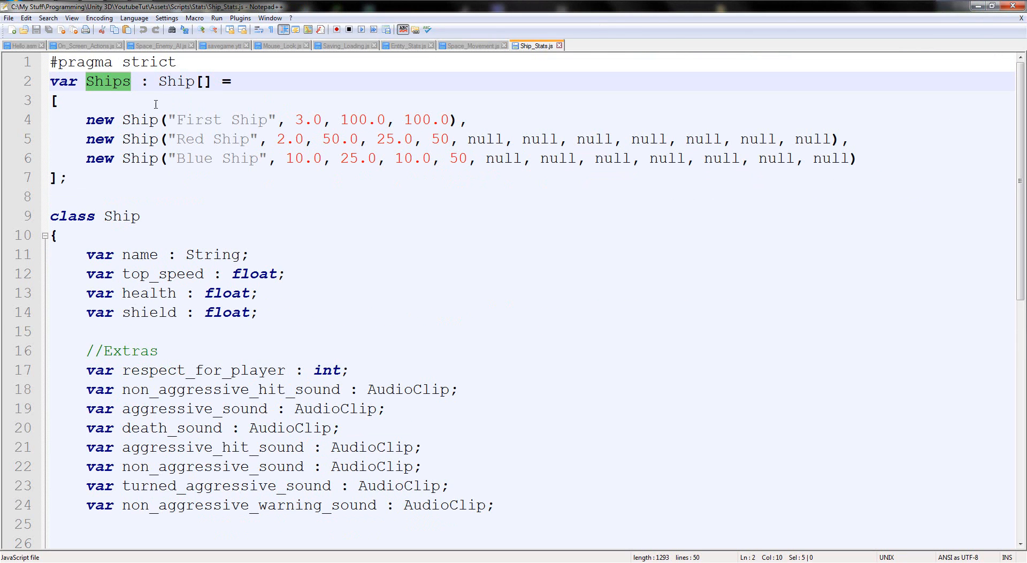
{"action": "double_click", "coordinate": [161, 274]}
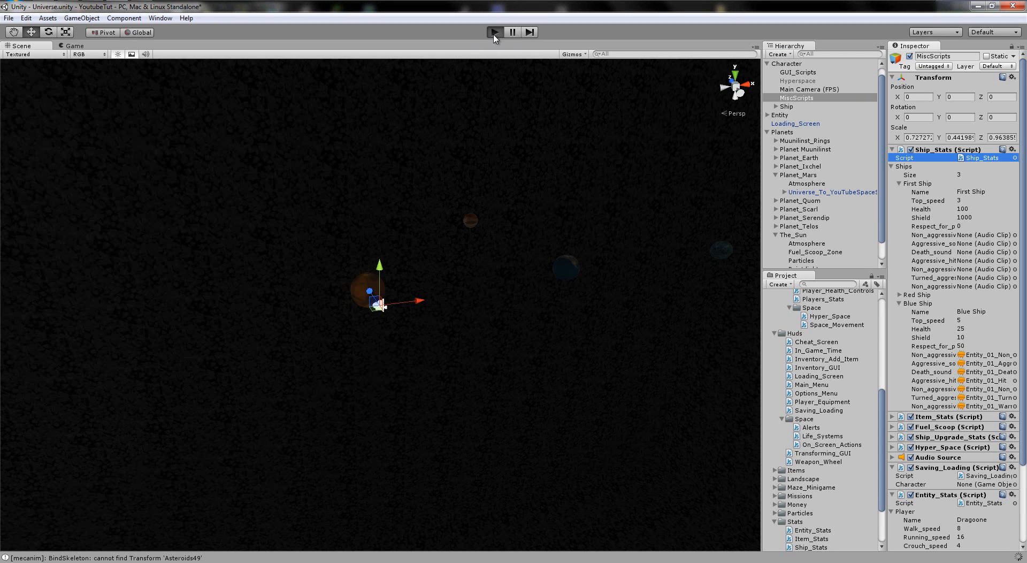
Play-test with First Ship Top_speed raised to 10, fly around, then stop the test
{"action": "left_click", "coordinate": [494, 31]}
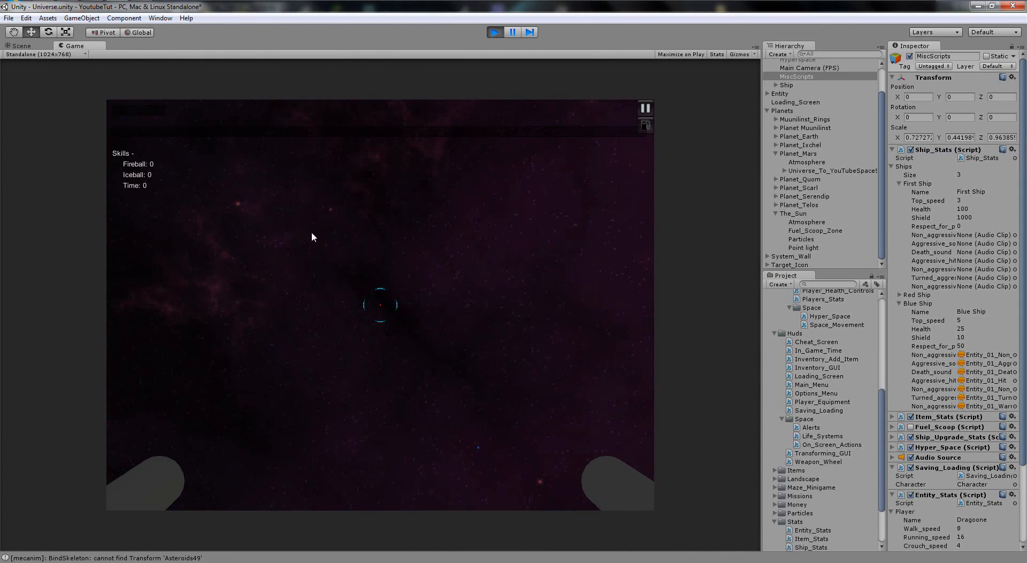
{"action": "left_click", "coordinate": [494, 31]}
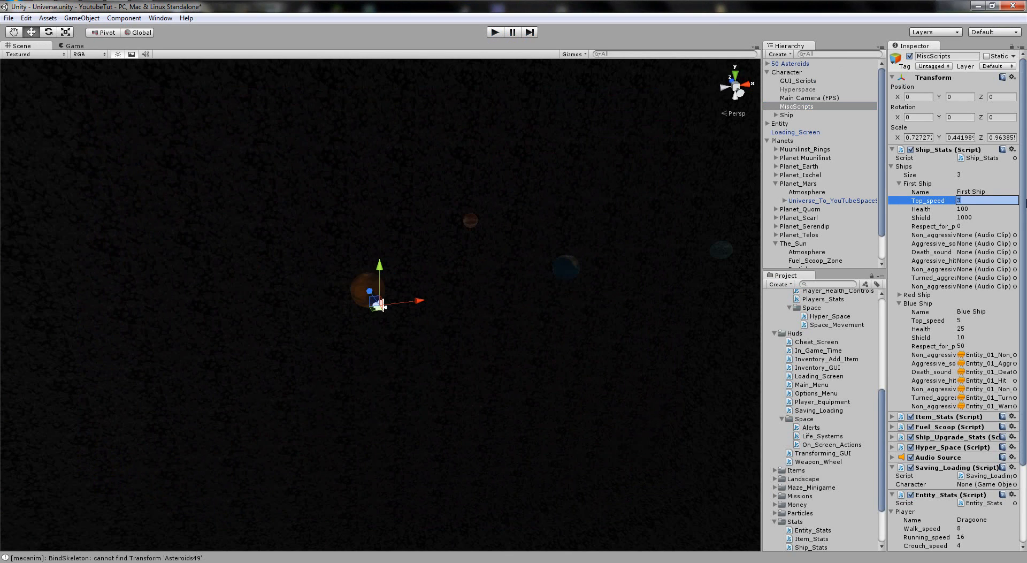
{"action": "type", "text": "10"}
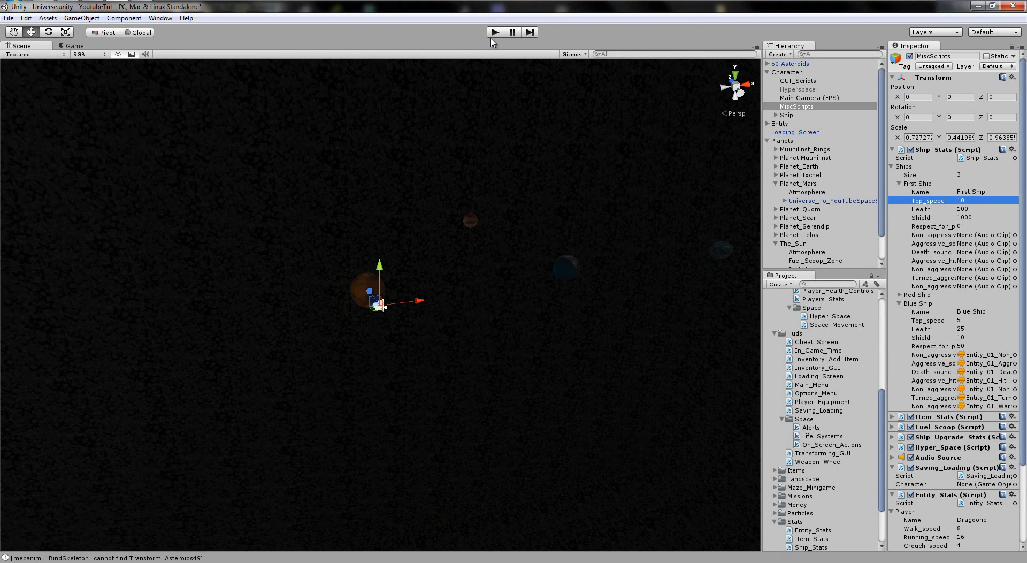
{"action": "mouse_move", "coordinate": [766, 75]}
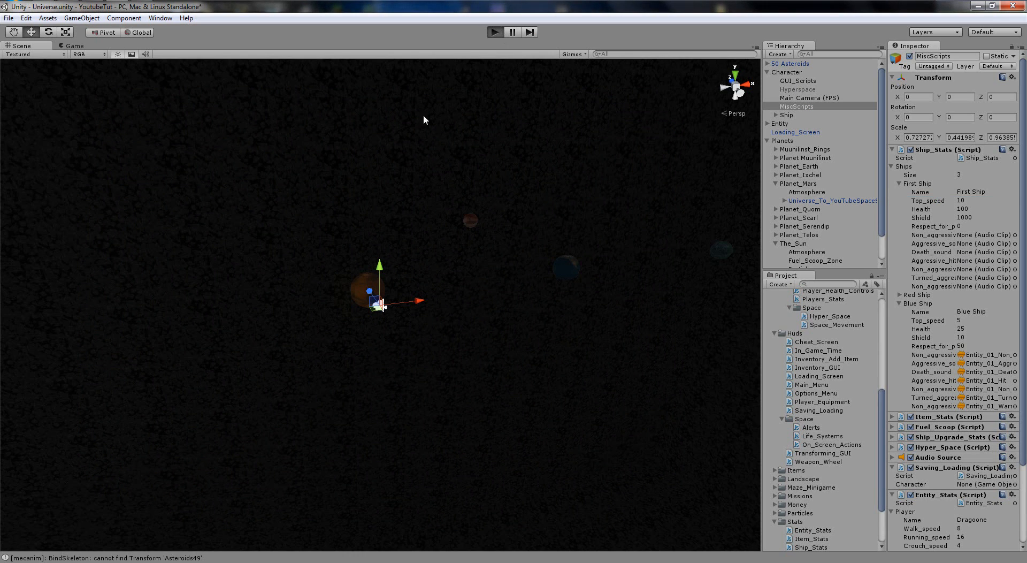
{"action": "left_click", "coordinate": [495, 31]}
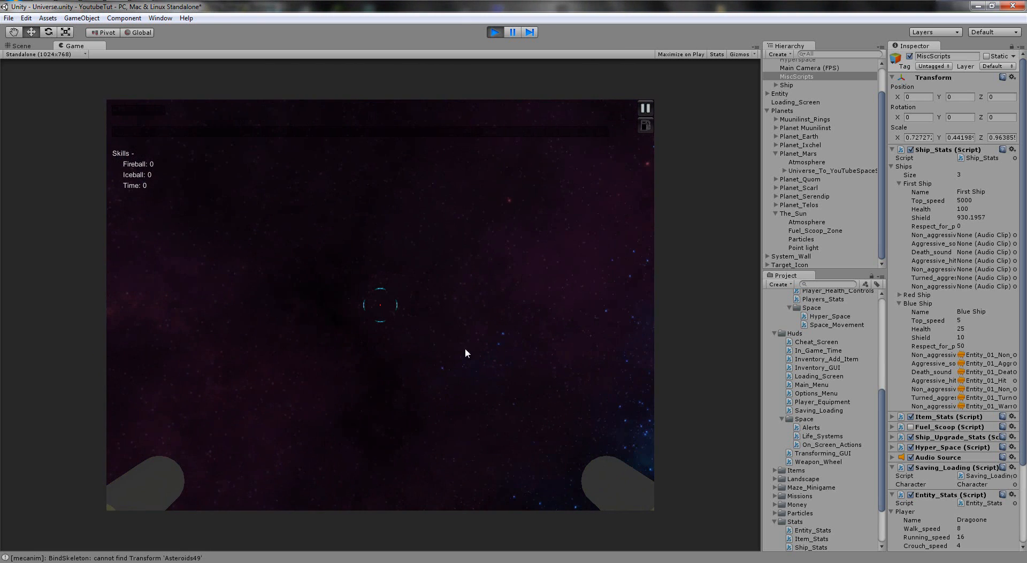
{"action": "left_click", "coordinate": [786, 72]}
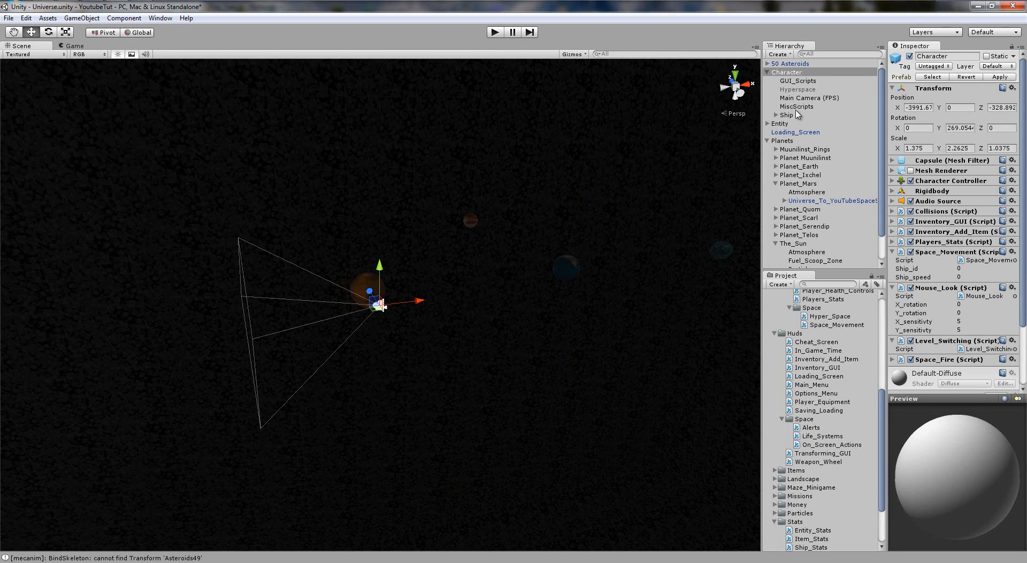
Show MiscScripts' Ship_Stats with Blue Ship collapsed and Entity_Stats Current_ship 0 visible
{"action": "left_click", "coordinate": [797, 106]}
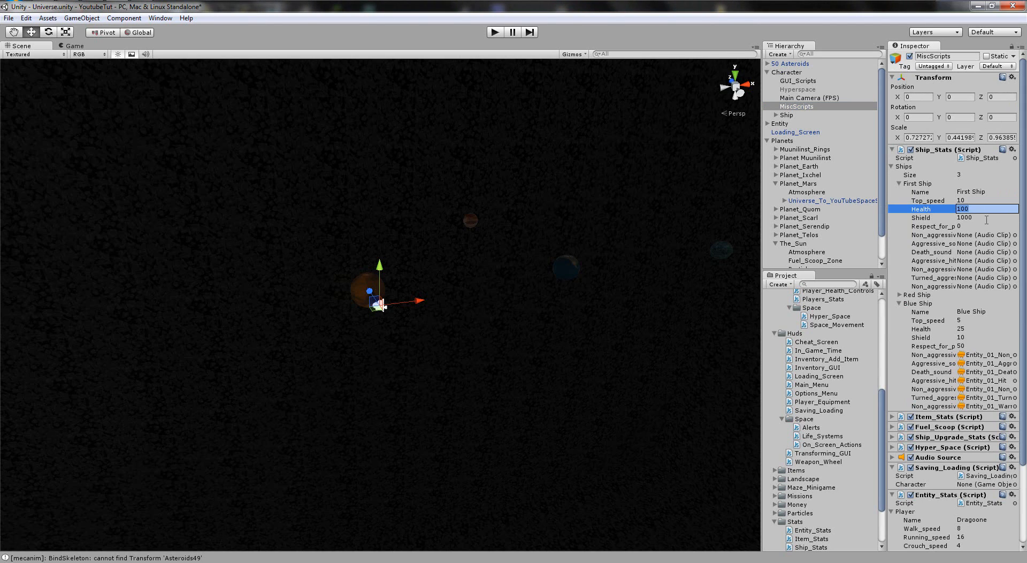
{"action": "left_click", "coordinate": [983, 217]}
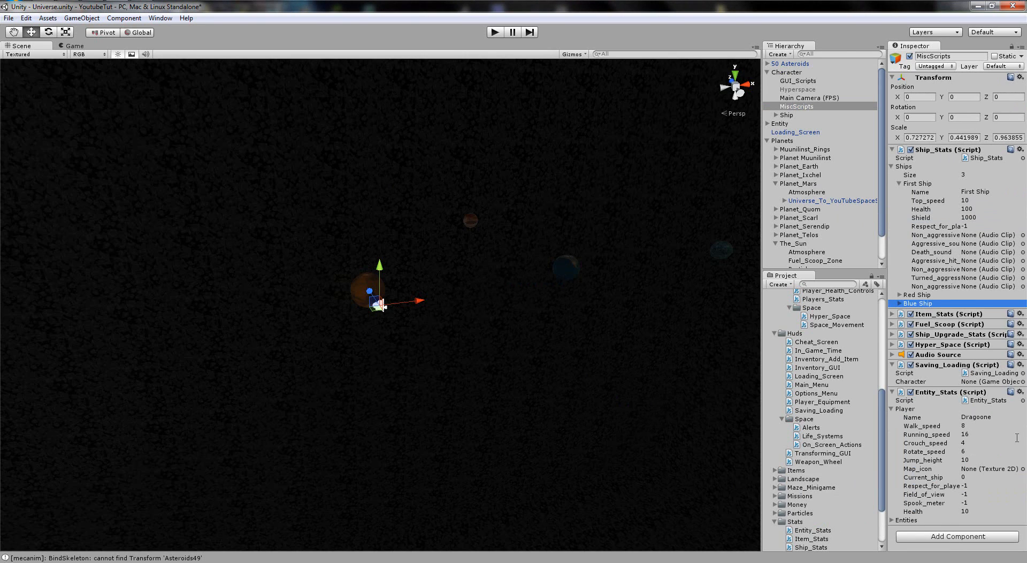
{"action": "mouse_move", "coordinate": [700, 321]}
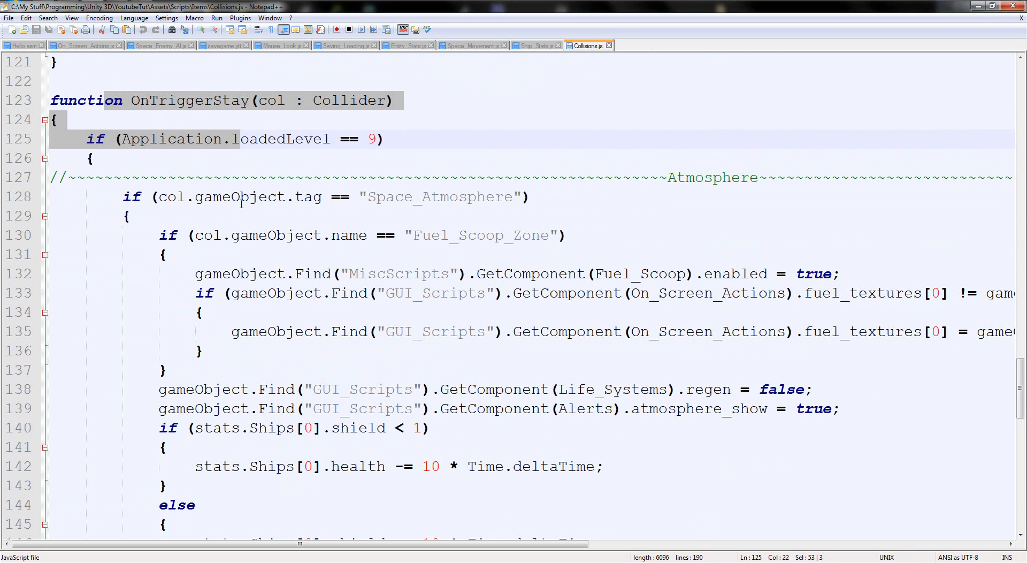
Locate Collisions' hard-coded Ships[0] health use, check Ship_Stats, then return to Space_Movement's Start code
{"action": "scroll", "scroll_direction": "down", "scroll_amount": 3}
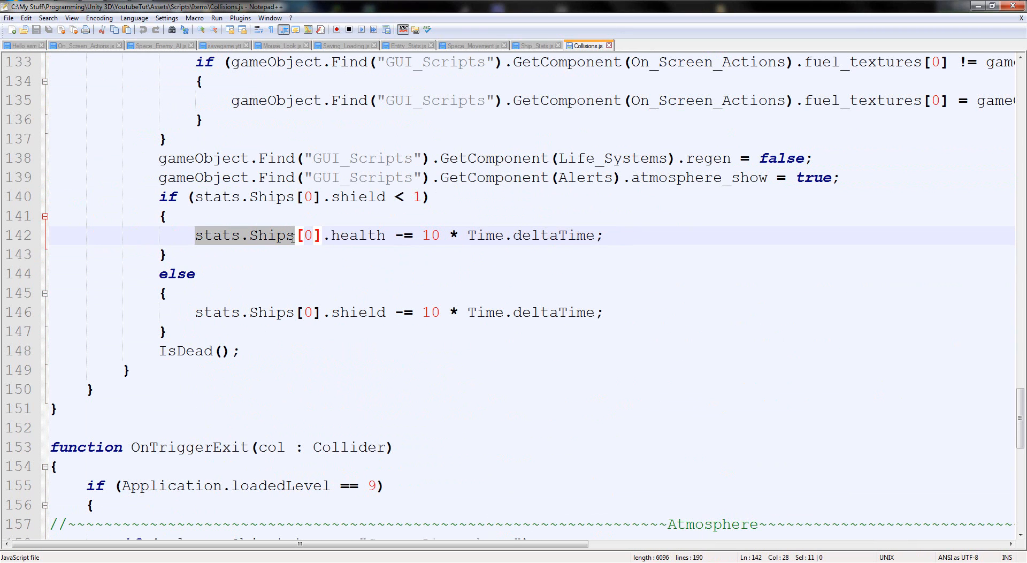
{"action": "double_click", "coordinate": [358, 235]}
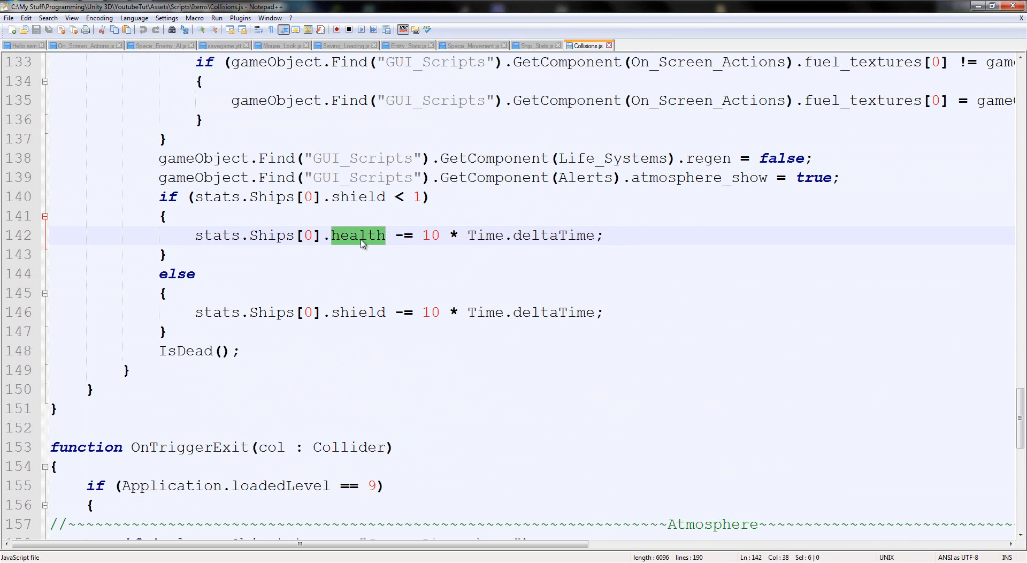
{"action": "mouse_move", "coordinate": [355, 247]}
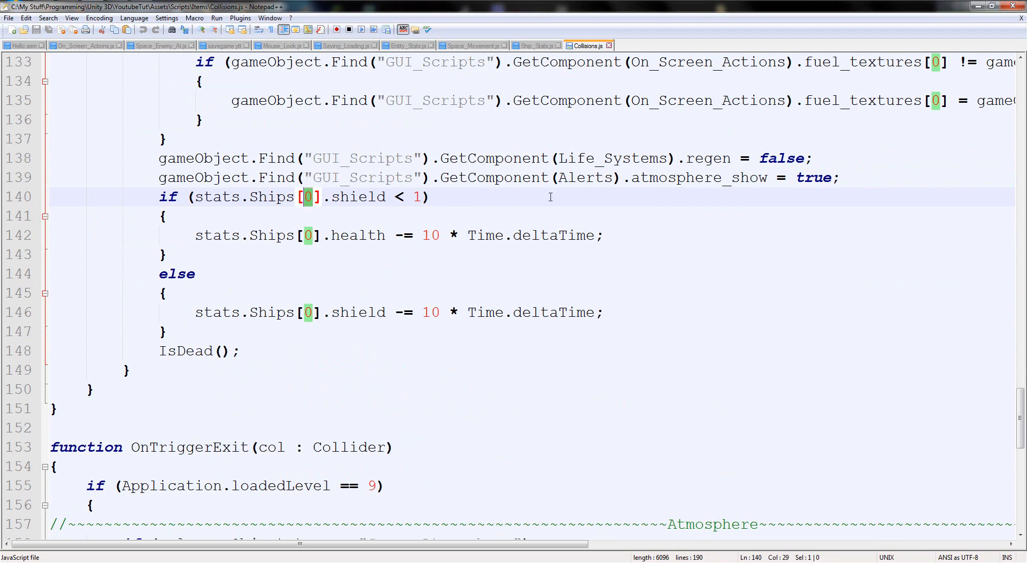
{"action": "left_click", "coordinate": [536, 45]}
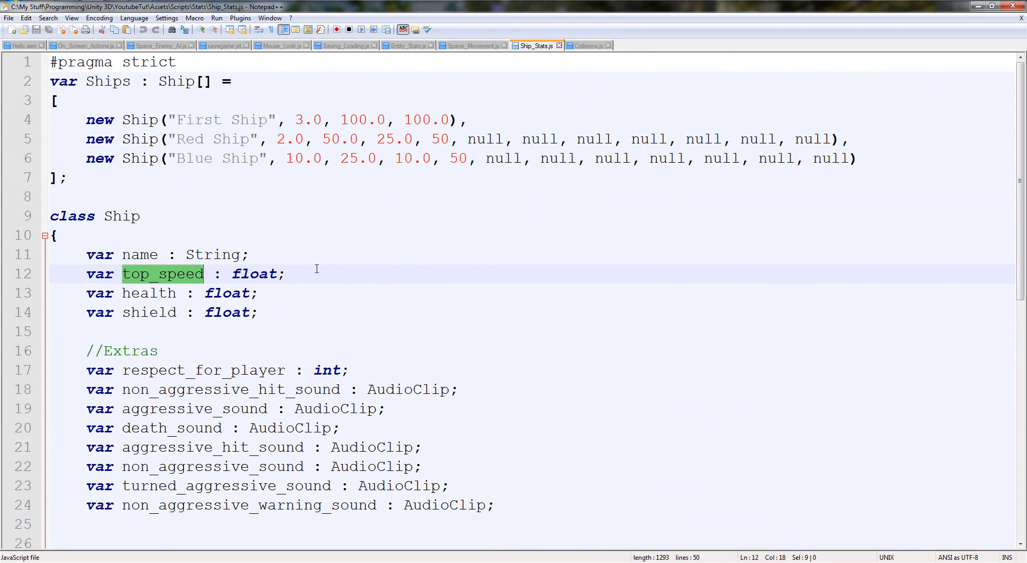
{"action": "left_click", "coordinate": [472, 45]}
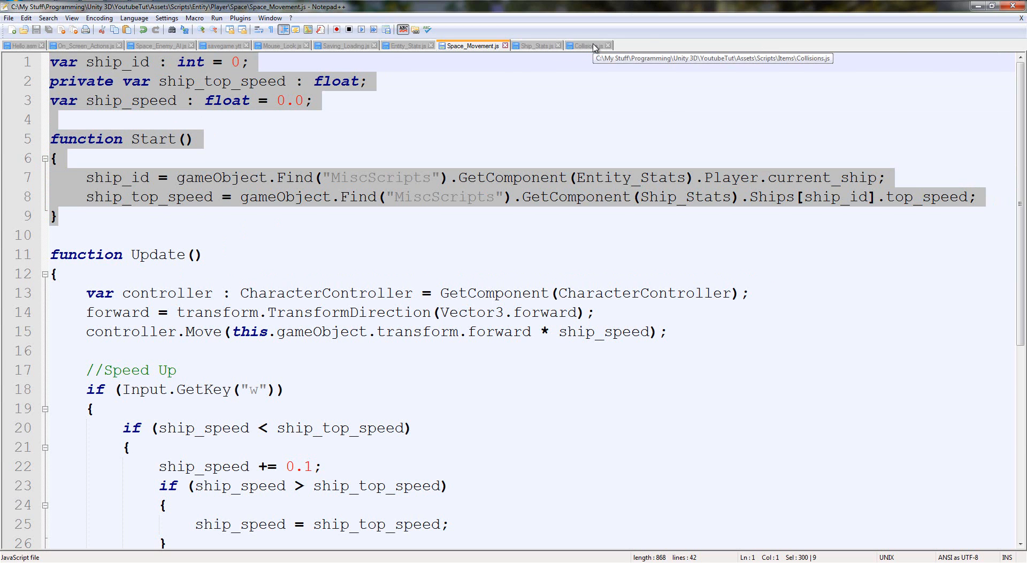
Give Collisions a Start that sets ship_id from current_ship, dropping the copied speed lines
{"action": "left_click", "coordinate": [586, 45]}
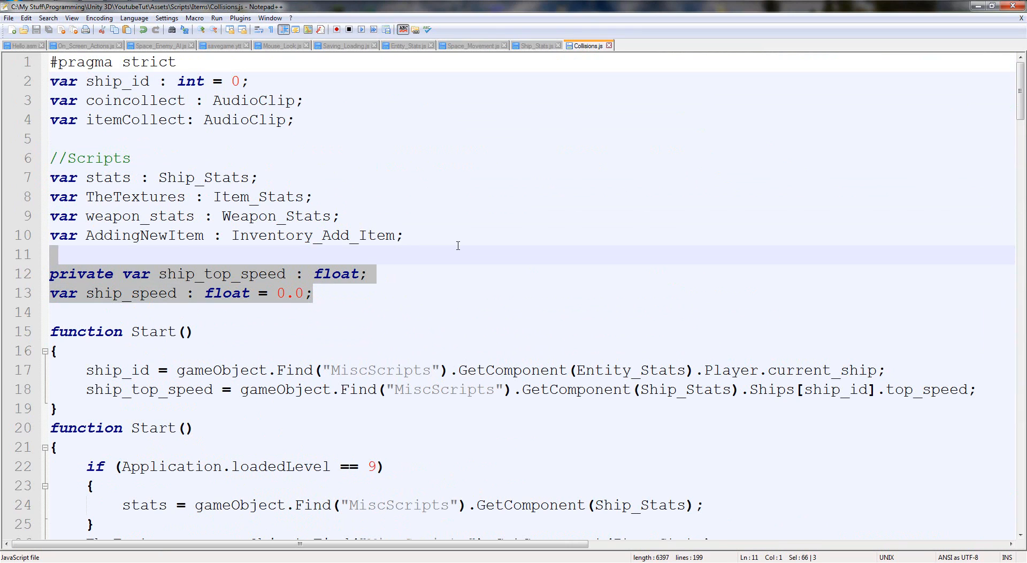
{"action": "key", "text": "Delete"}
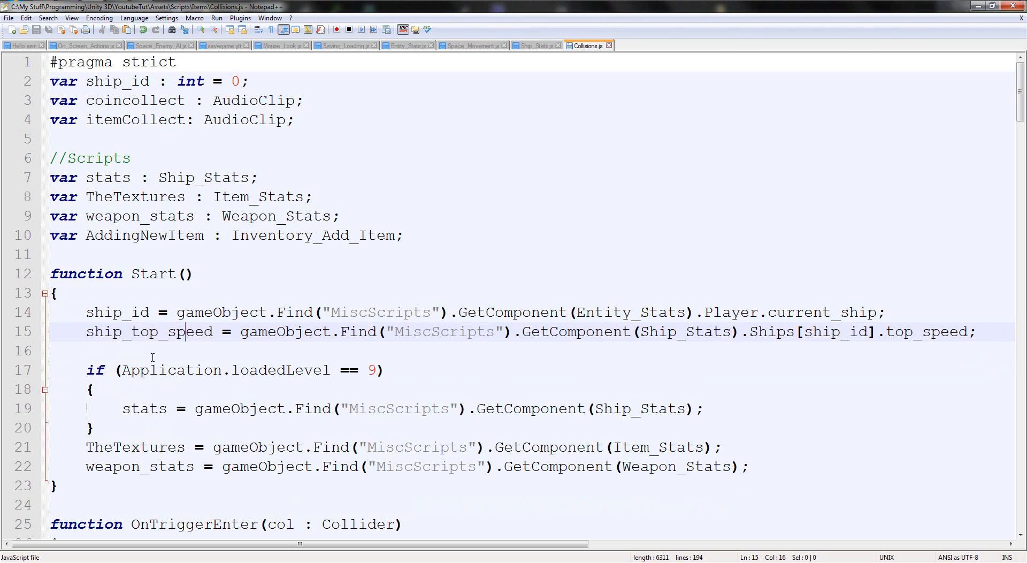
{"action": "double_click", "coordinate": [148, 330]}
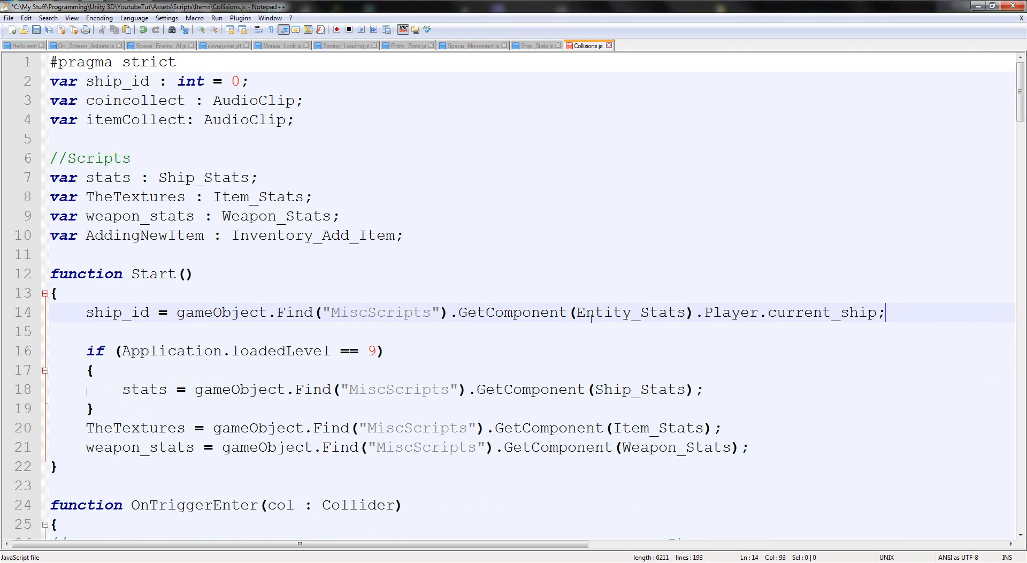
{"action": "double_click", "coordinate": [116, 312]}
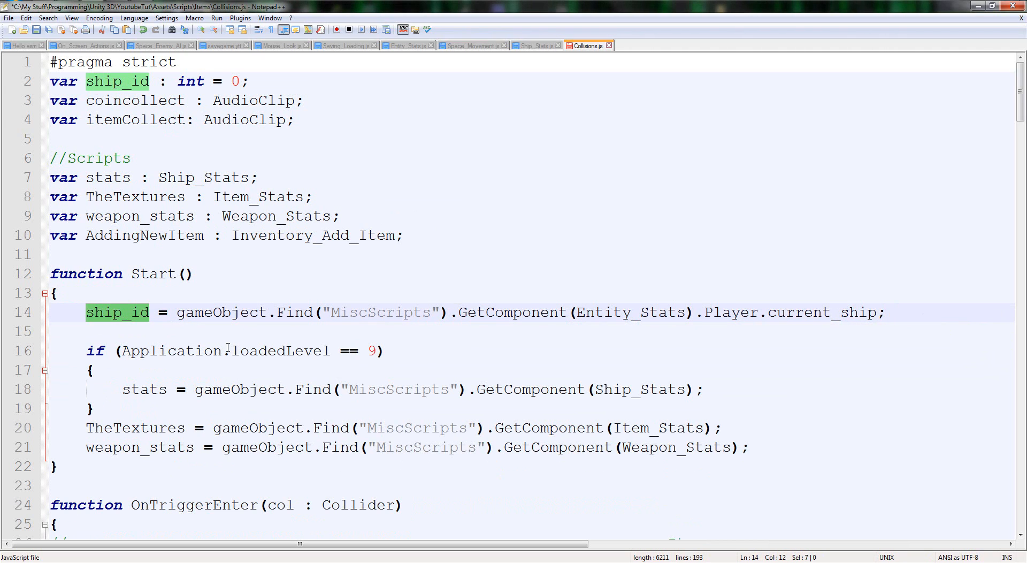
{"action": "key", "text": "Ctrl+f"}
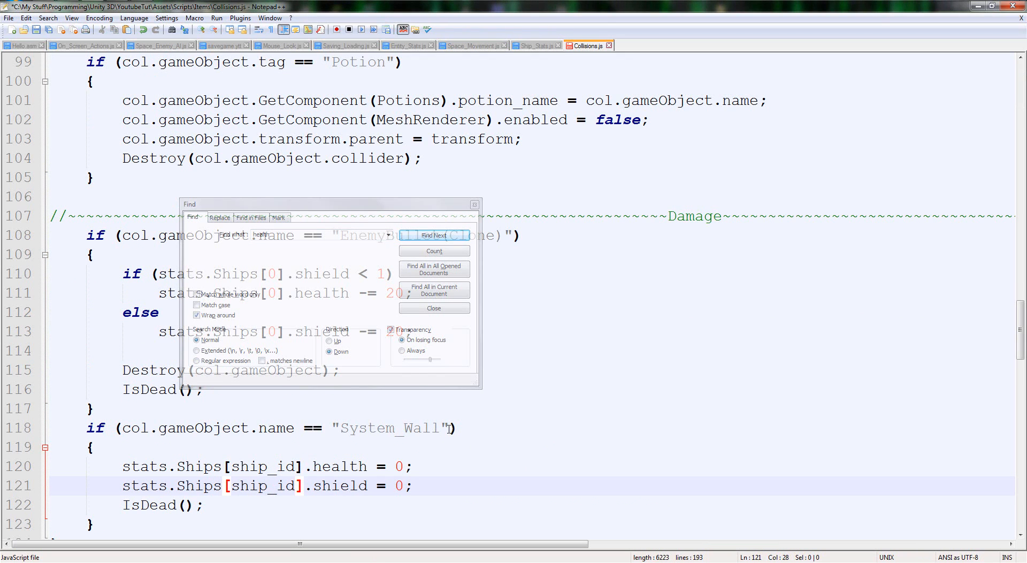
Find each 'health' reference and overwrite its 0 index with ship_id for bullet damage and IsDead
{"action": "left_click", "coordinate": [433, 235]}
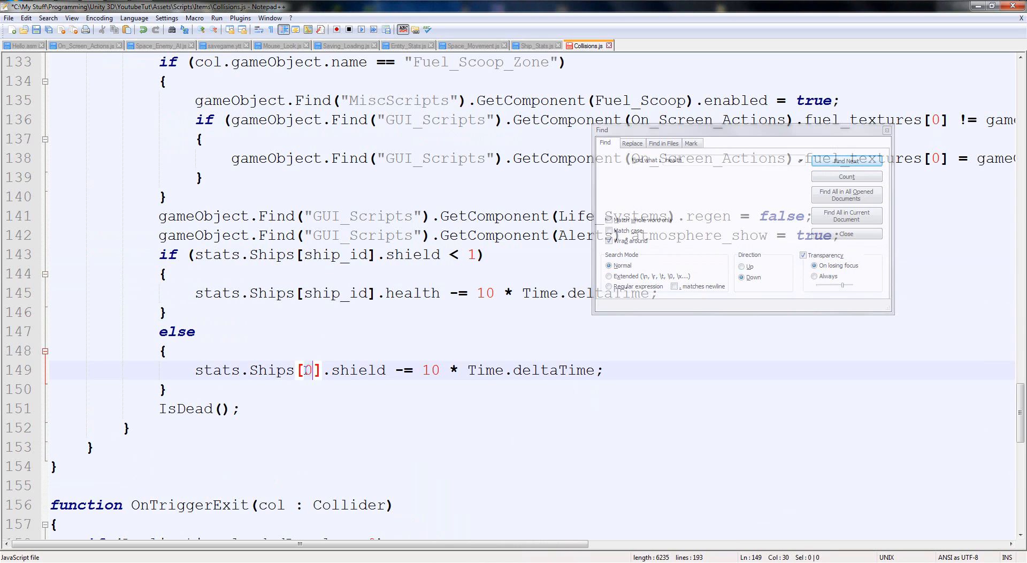
{"action": "type", "text": "ship_id].health = 100;"}
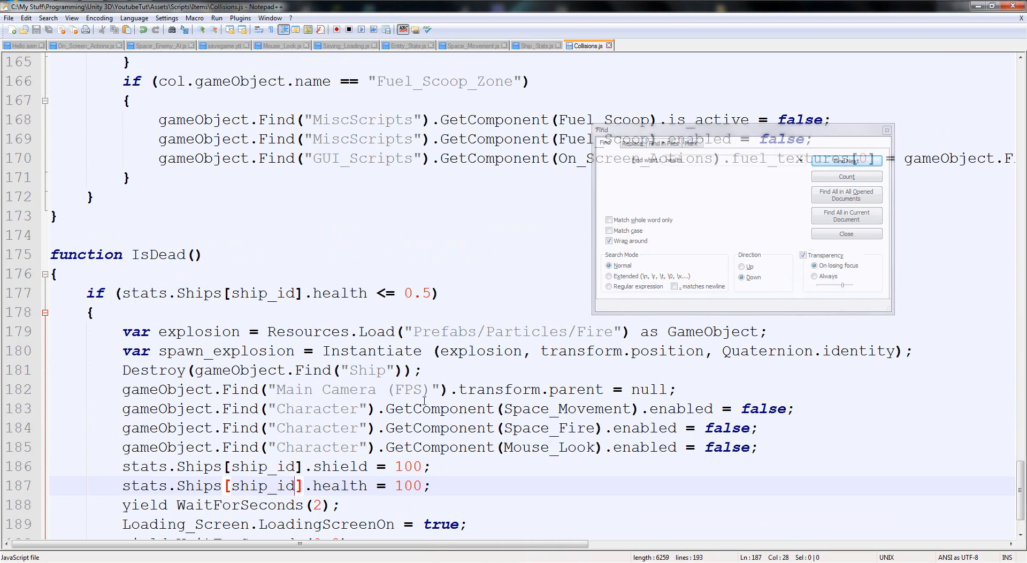
{"action": "left_click", "coordinate": [847, 162]}
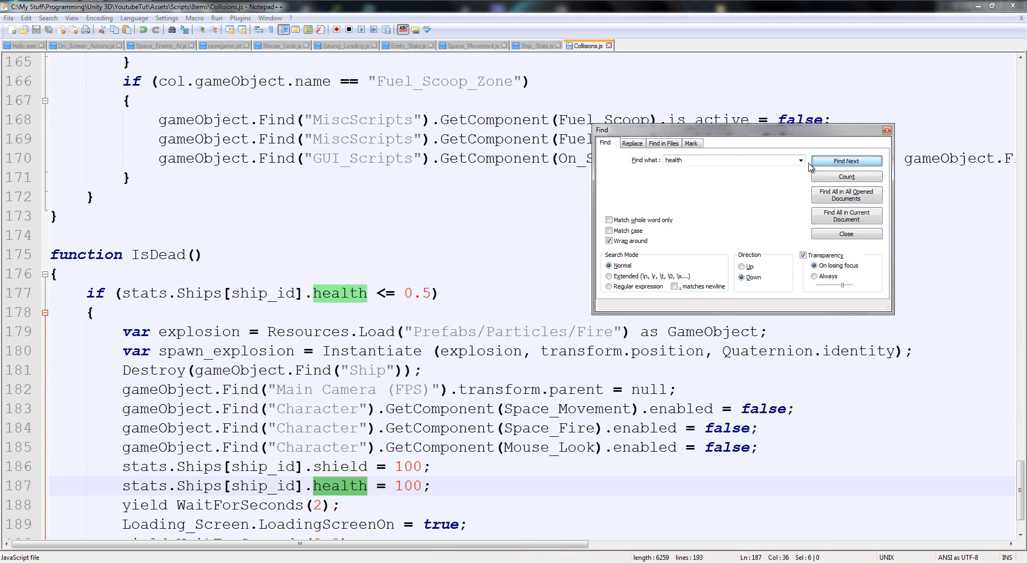
{"action": "left_click", "coordinate": [845, 161]}
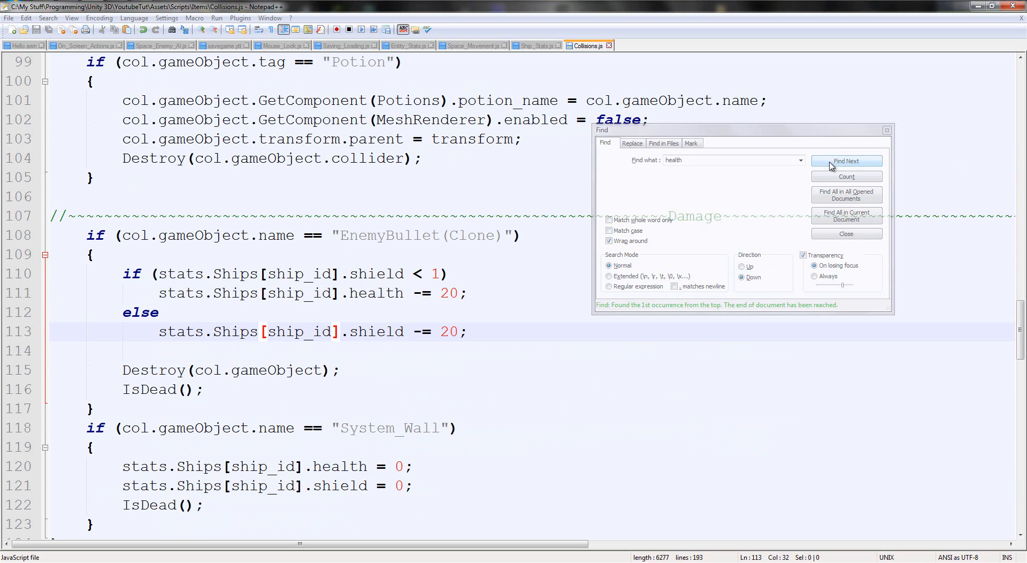
{"action": "left_click", "coordinate": [845, 160]}
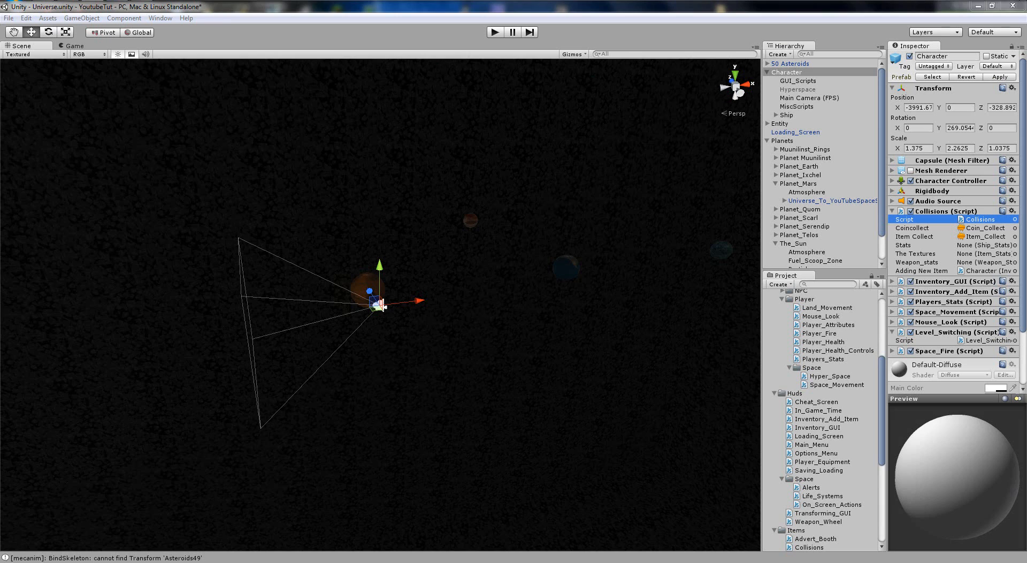
After recompilation, select MiscScripts to show First Ship stats and Current_ship 0
{"action": "left_click", "coordinate": [797, 106]}
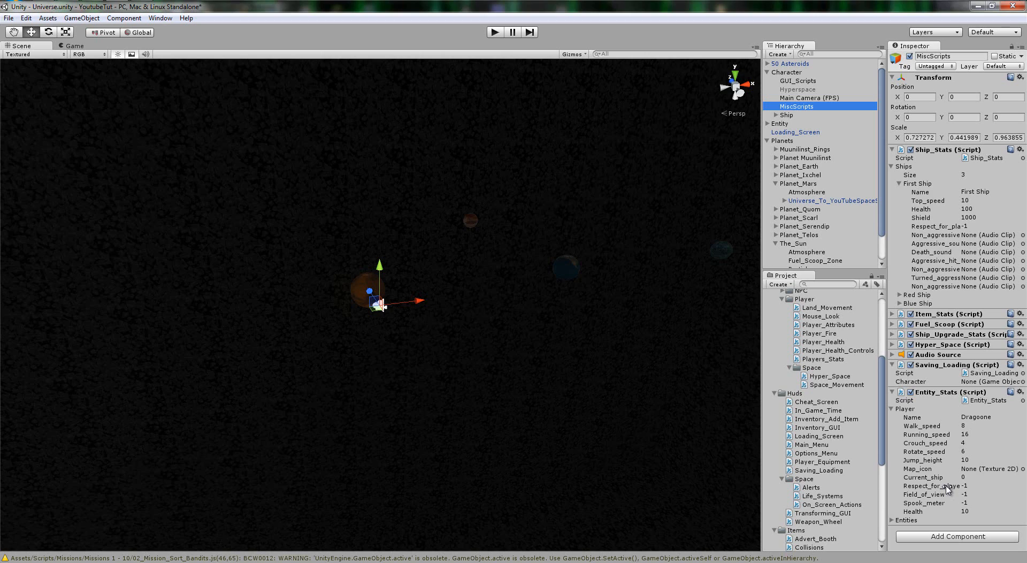
{"action": "mouse_move", "coordinate": [942, 487]}
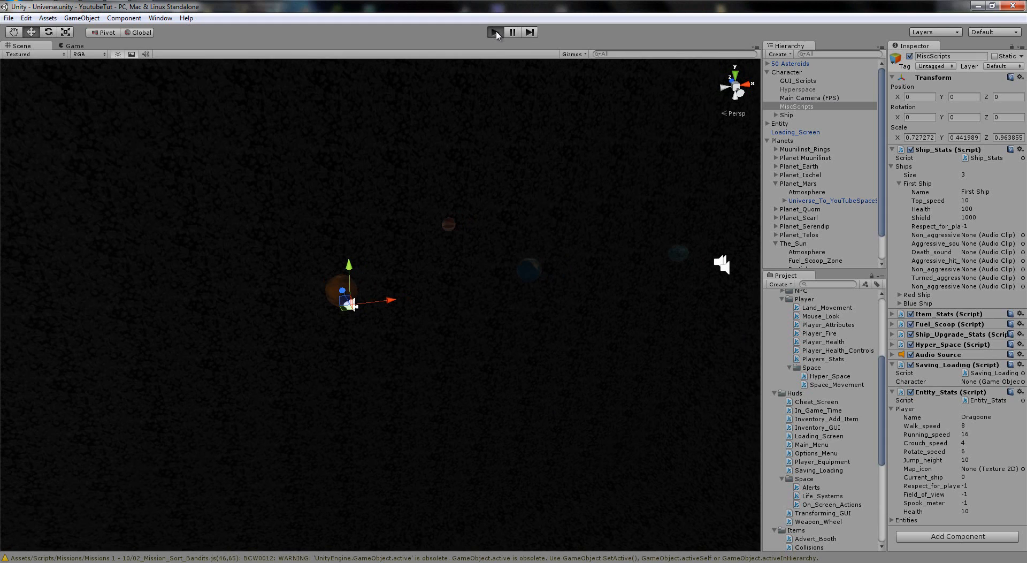
Play-test the shield draining in the atmosphere, stop, then inspect System_Wall, GUI_Scripts and MiscScripts
{"action": "left_click", "coordinate": [496, 31]}
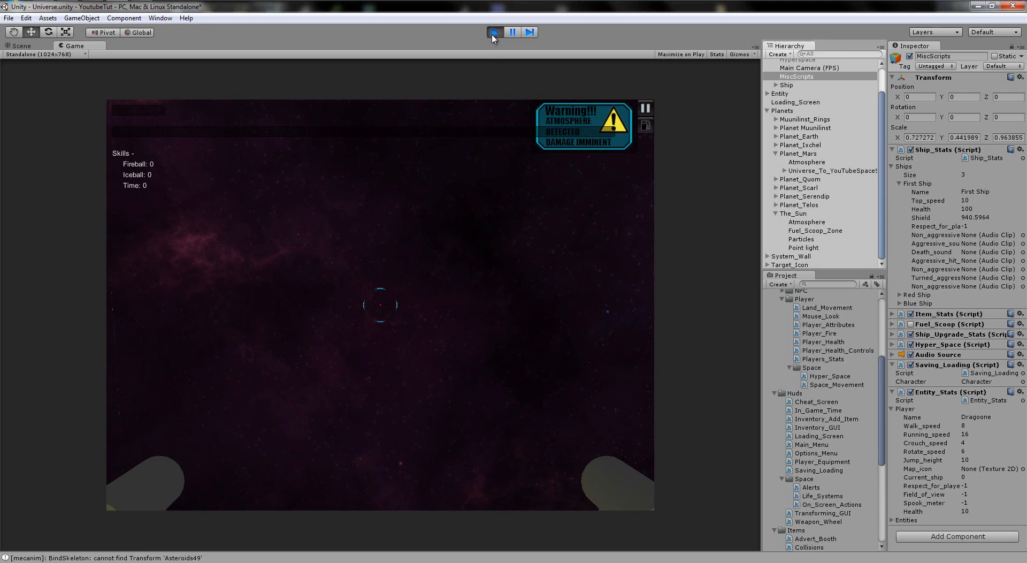
{"action": "left_click", "coordinate": [494, 31]}
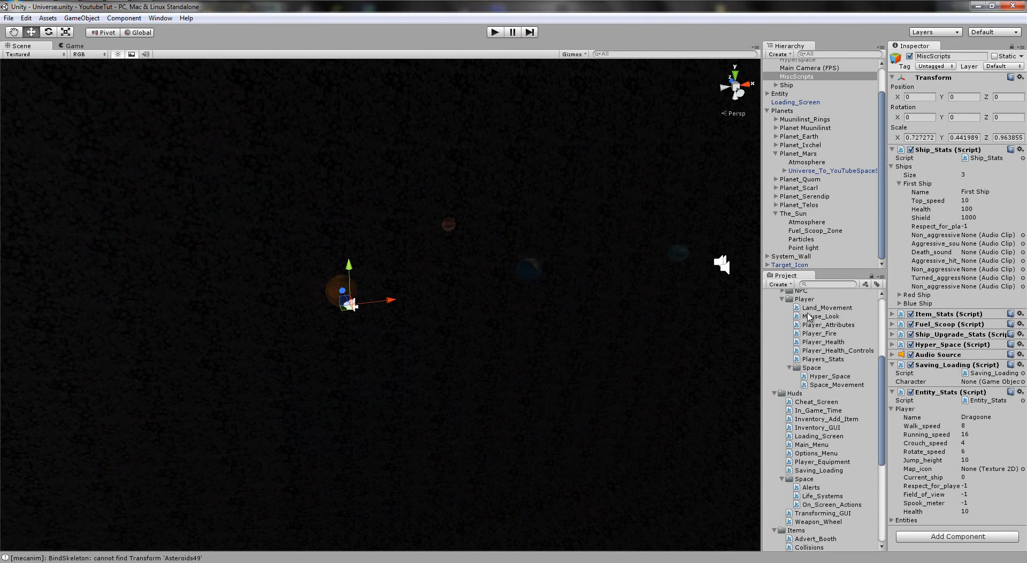
{"action": "left_click", "coordinate": [800, 264]}
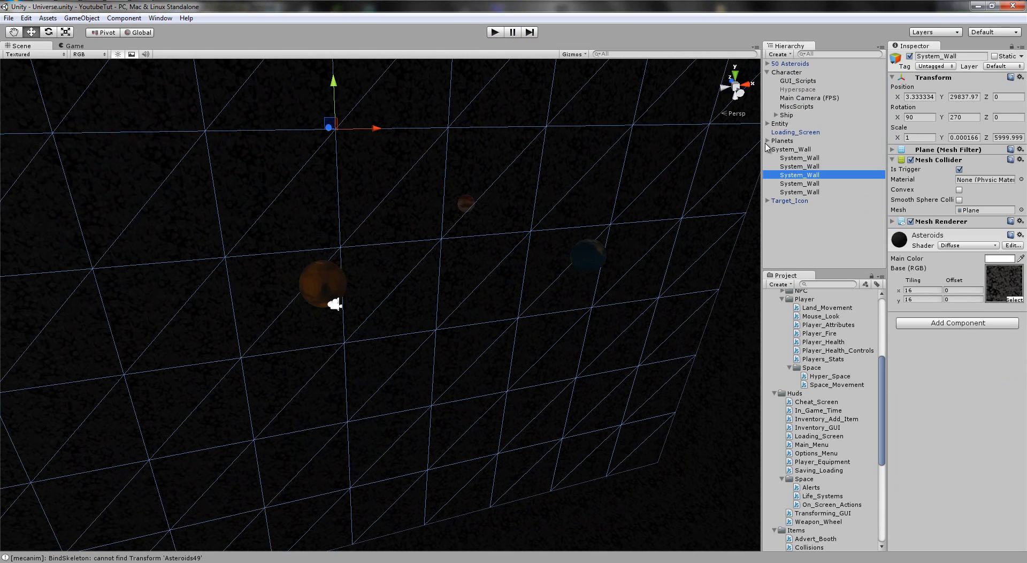
{"action": "left_click", "coordinate": [798, 80]}
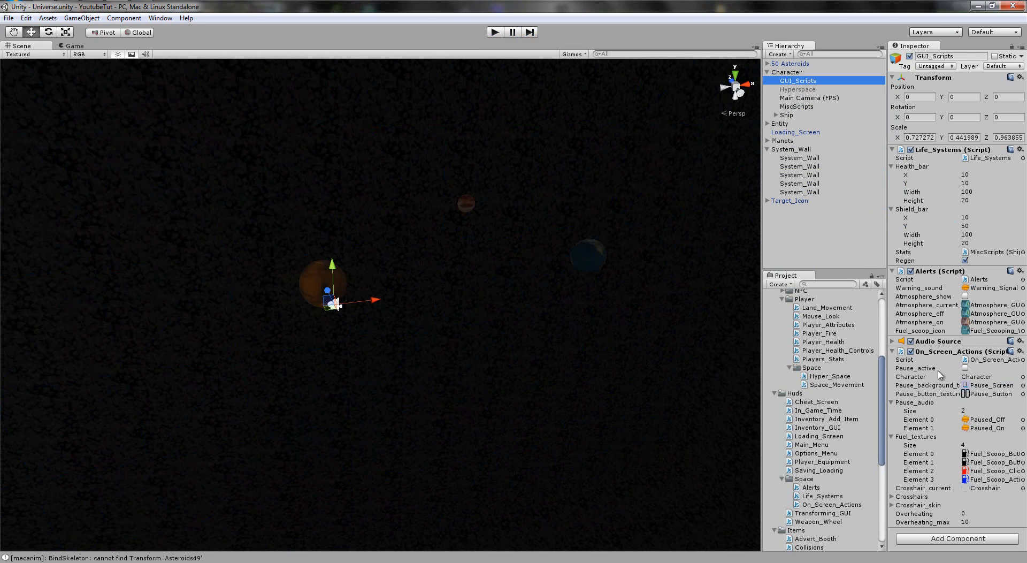
{"action": "left_click", "coordinate": [797, 106]}
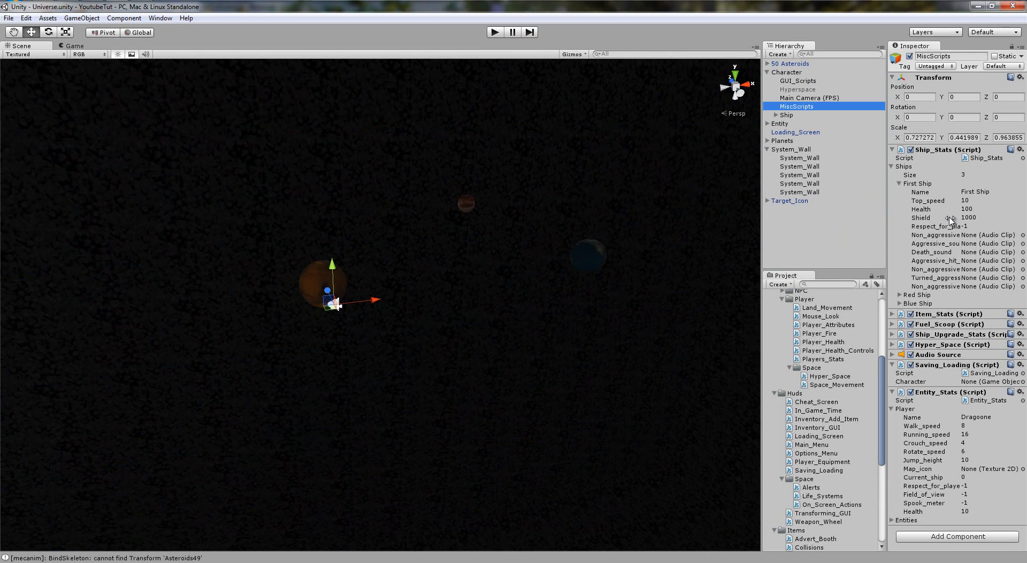
{"action": "mouse_move", "coordinate": [858, 402]}
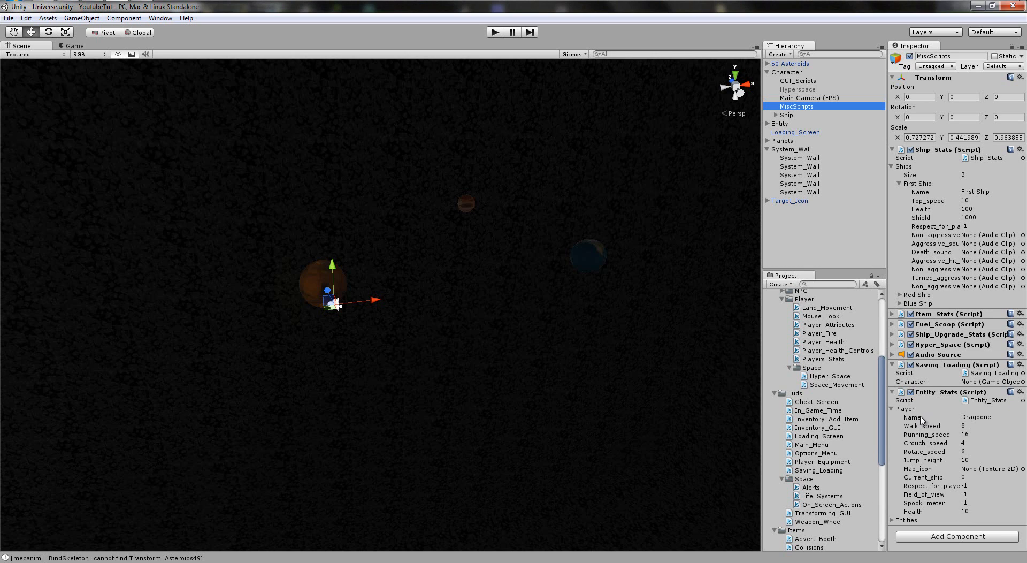
{"action": "mouse_move", "coordinate": [925, 421]}
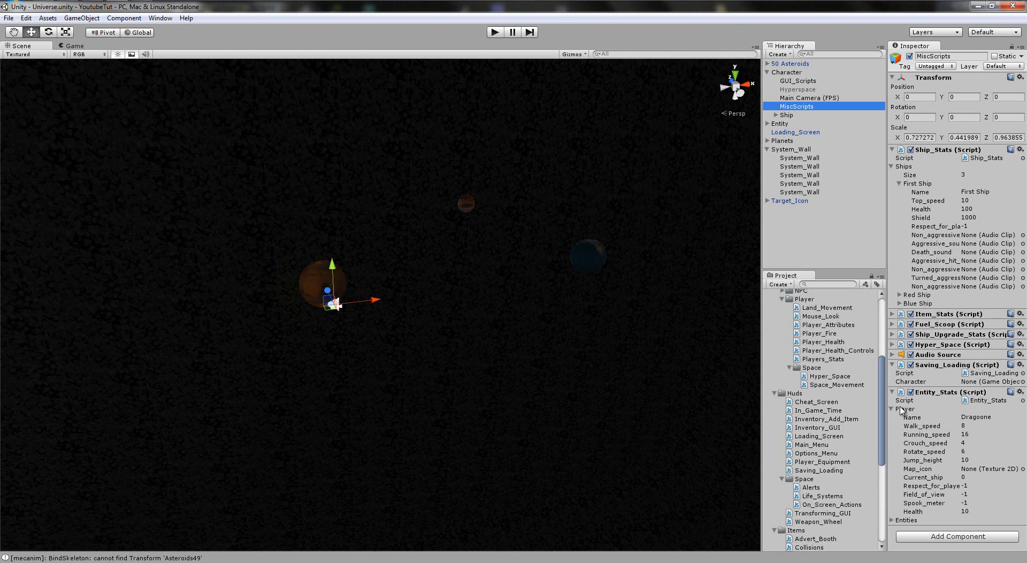